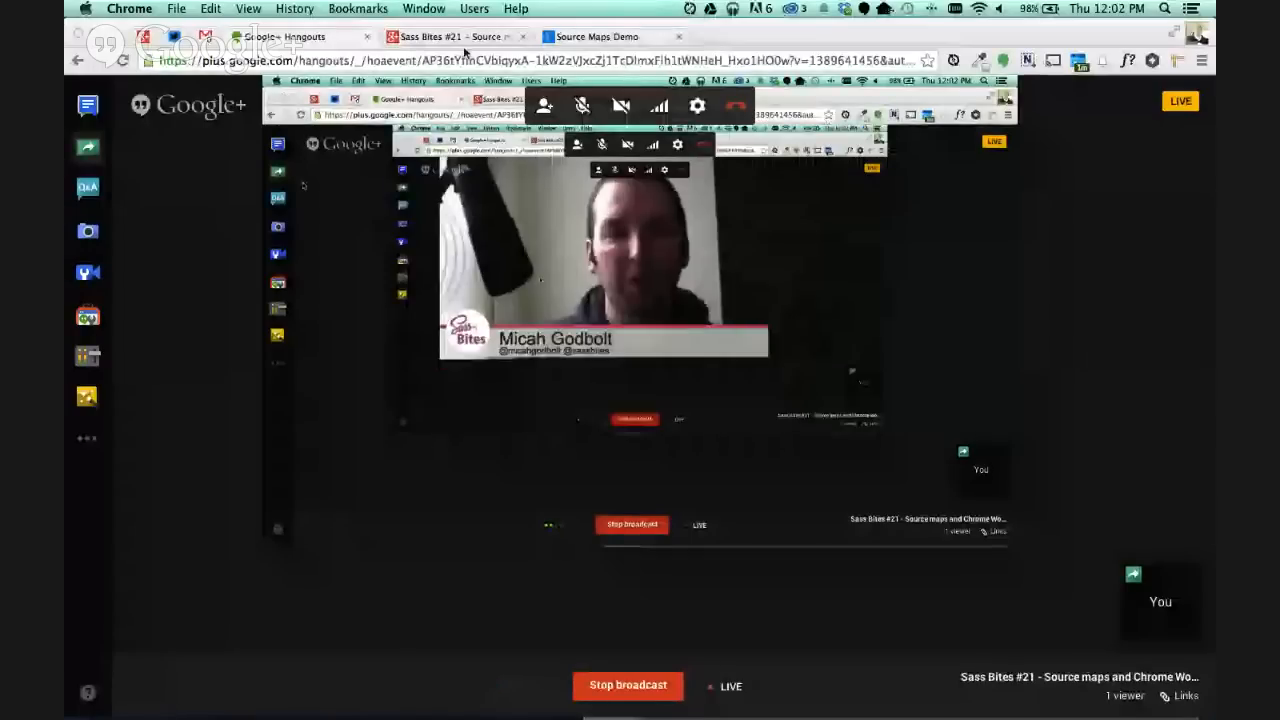
Switch from the Hangouts broadcast to the Source Maps Demo tab with DevTools docked.
{"action": "left_click", "coordinate": [592, 36]}
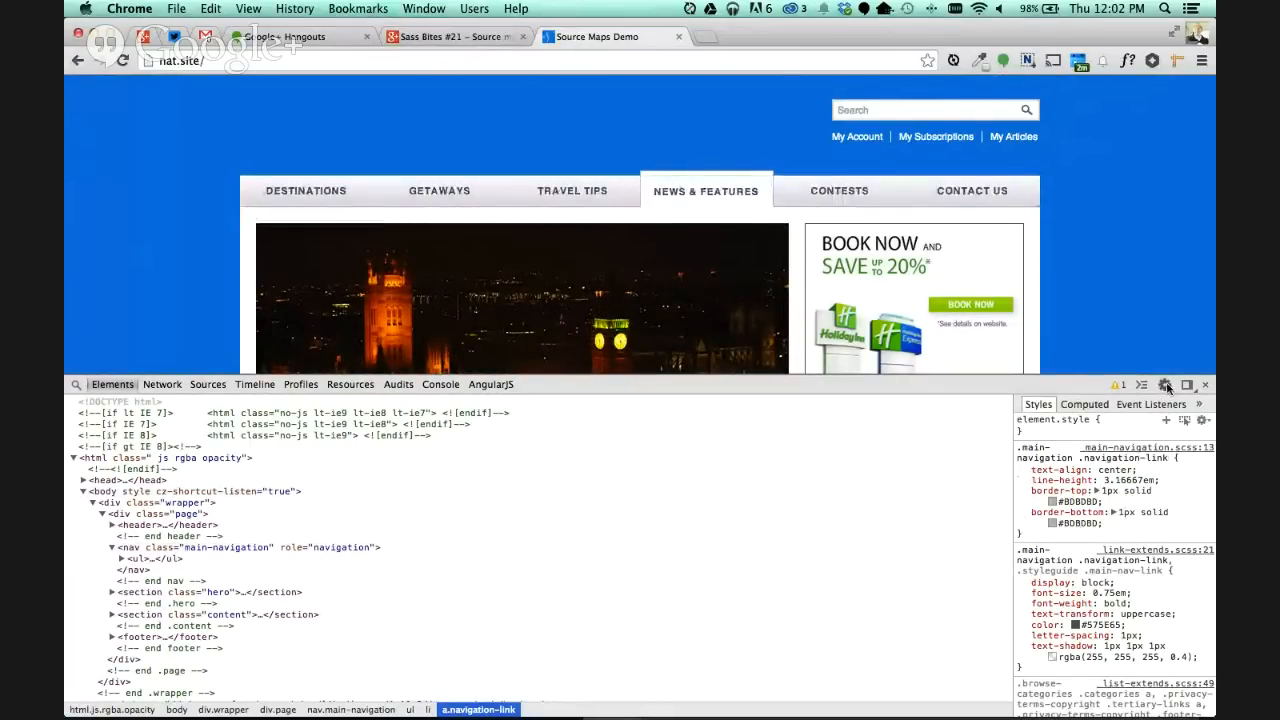
Add the local Sites/nat folder as a DevTools workspace folder and allow full access.
{"action": "left_click", "coordinate": [1164, 384]}
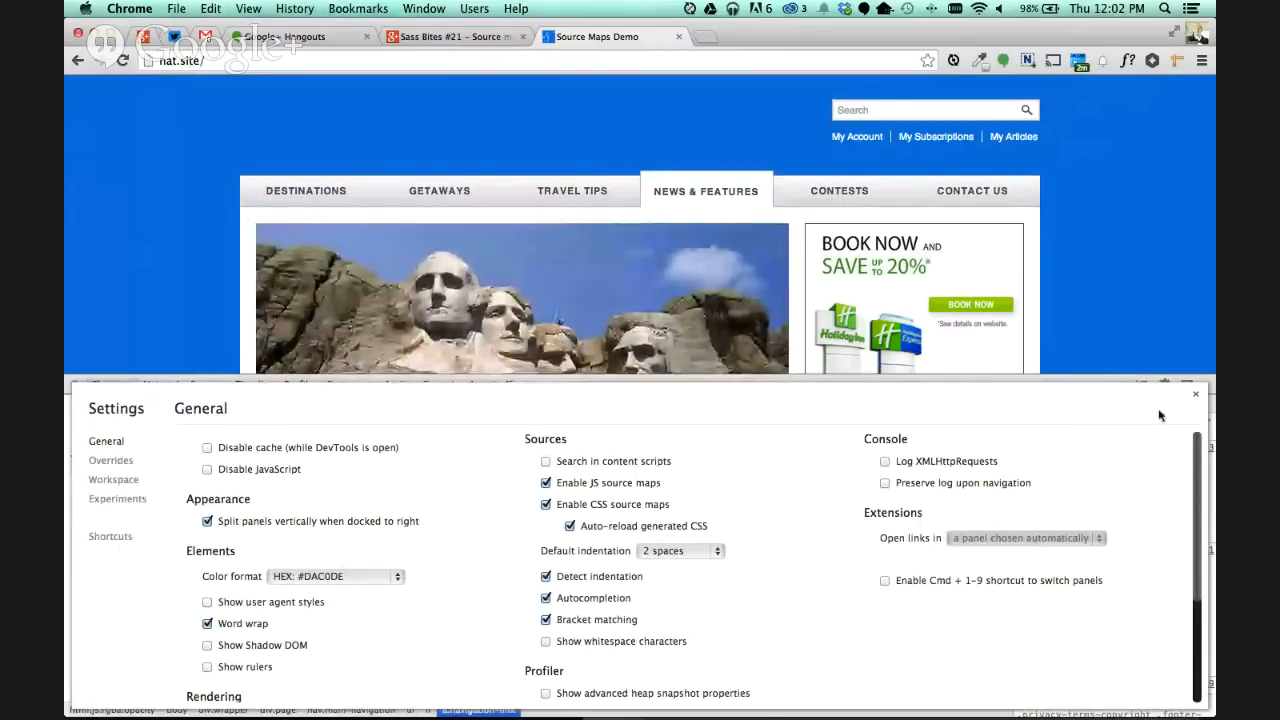
{"action": "left_click", "coordinate": [1196, 392]}
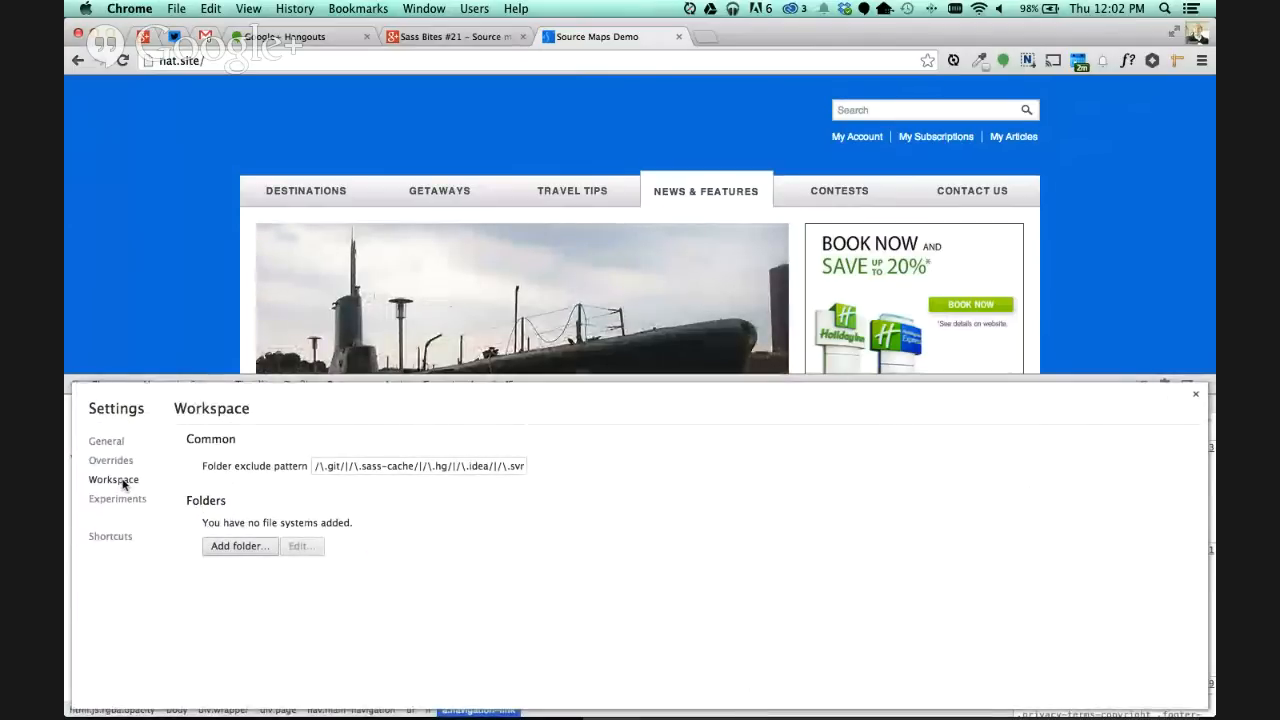
{"action": "mouse_move", "coordinate": [266, 580]}
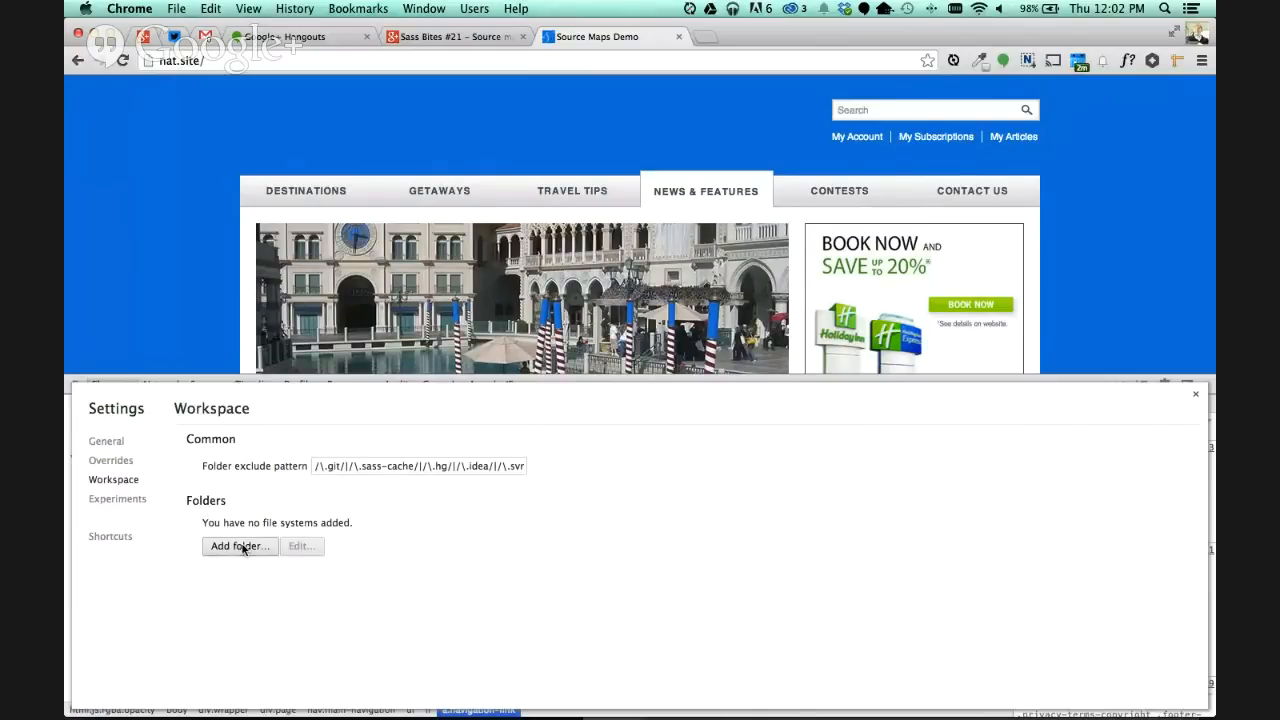
{"action": "left_click", "coordinate": [240, 546]}
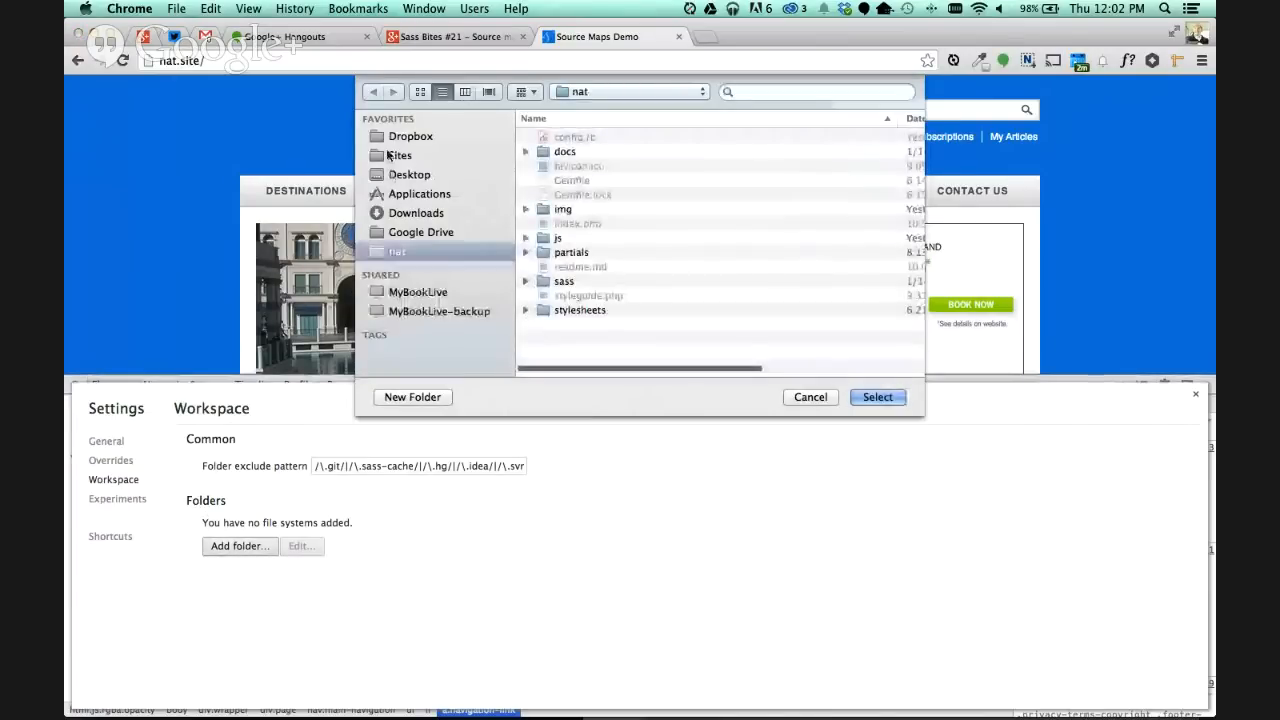
{"action": "left_click", "coordinate": [400, 156]}
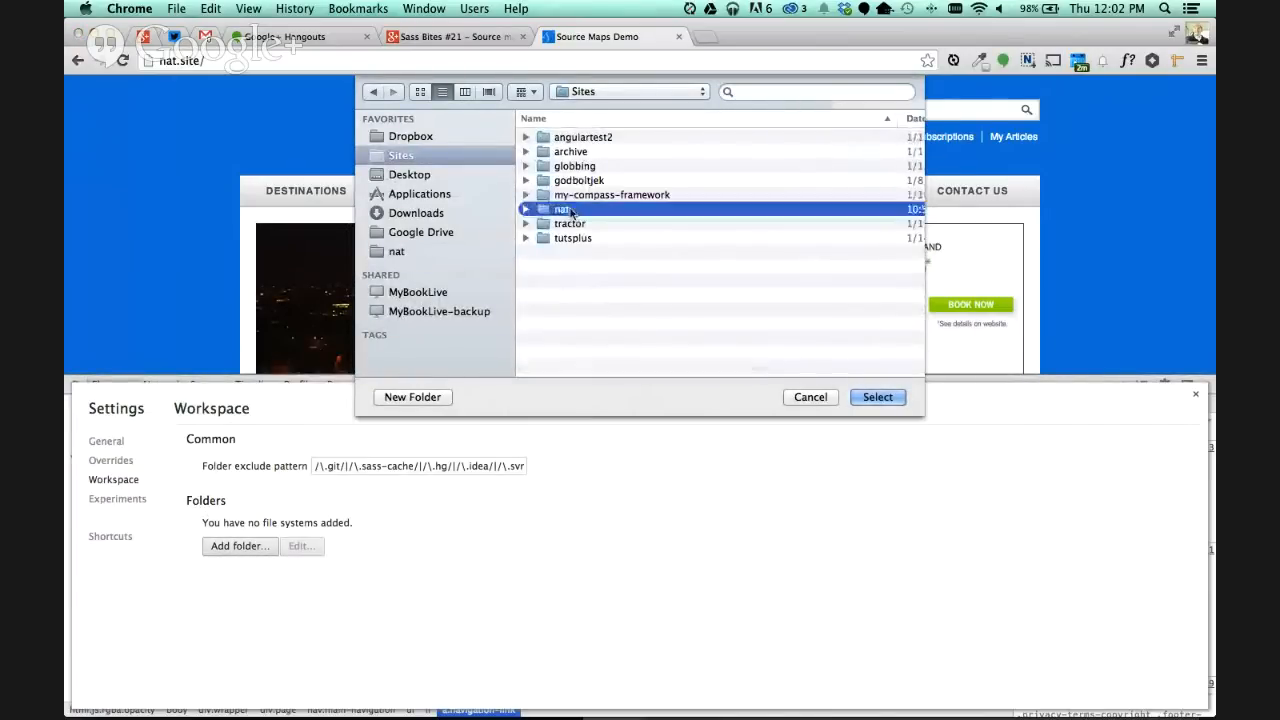
{"action": "double_click", "coordinate": [564, 208]}
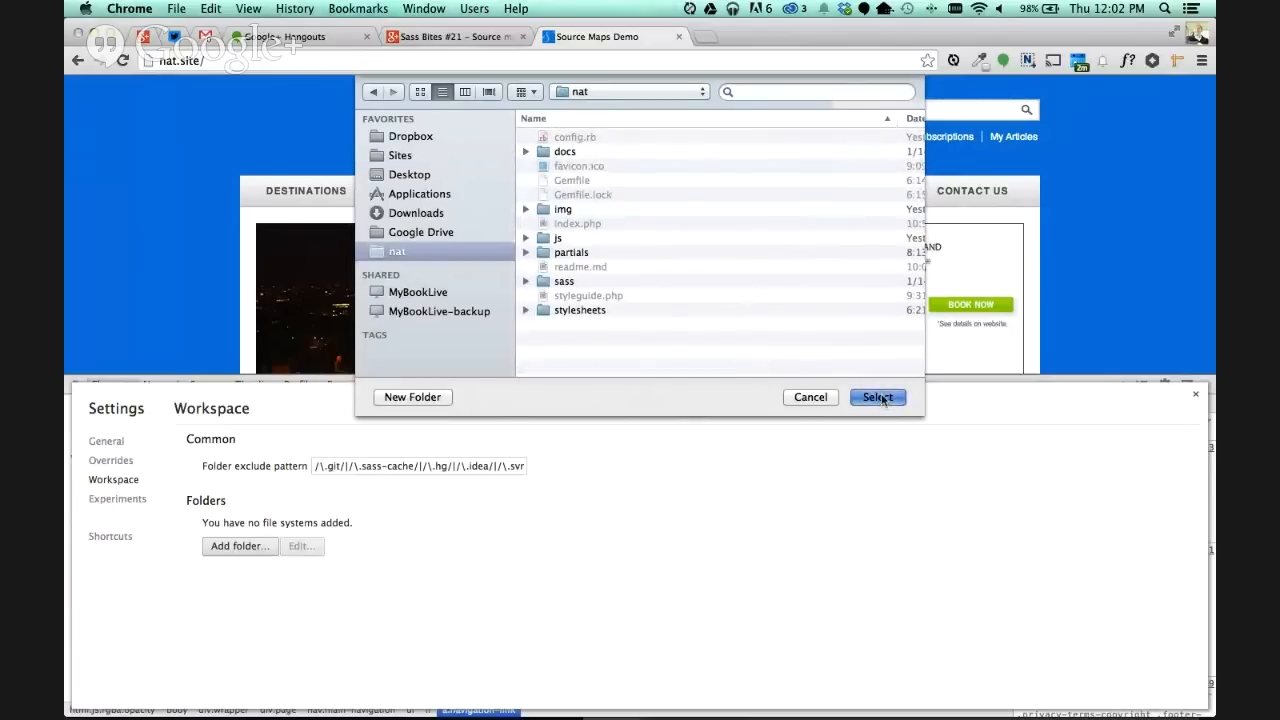
{"action": "left_click", "coordinate": [876, 396]}
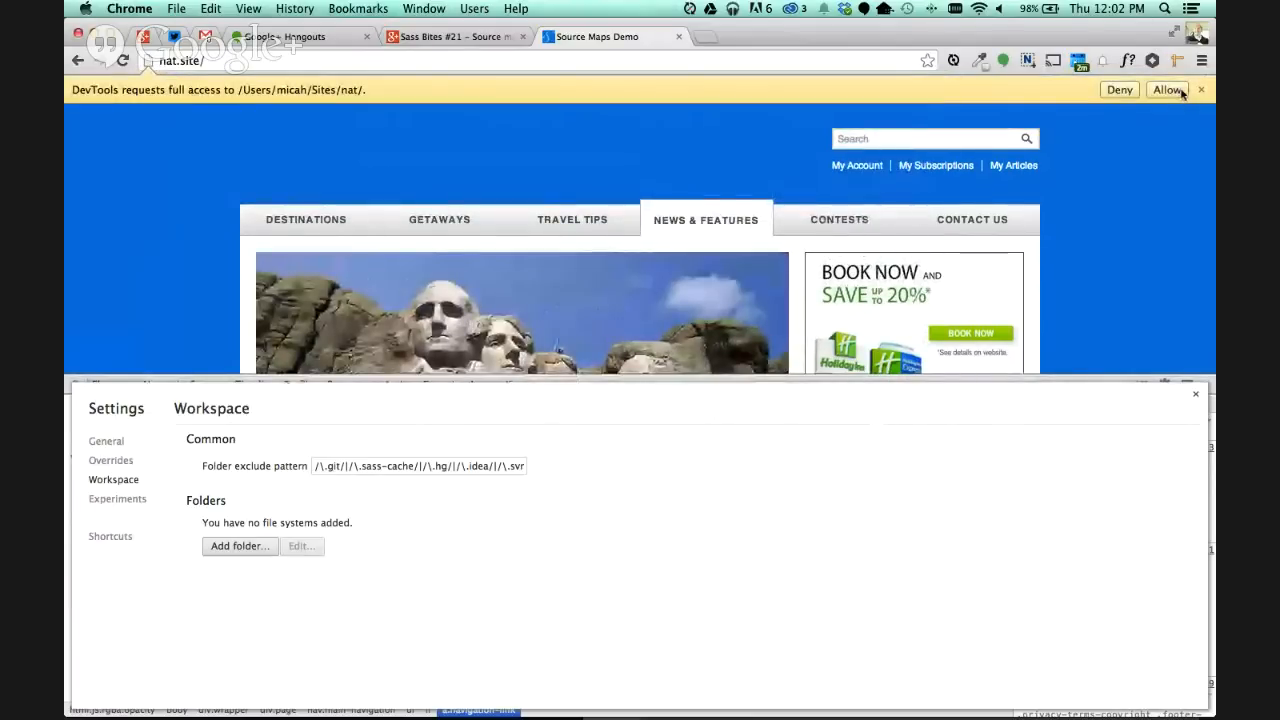
{"action": "left_click", "coordinate": [1168, 90]}
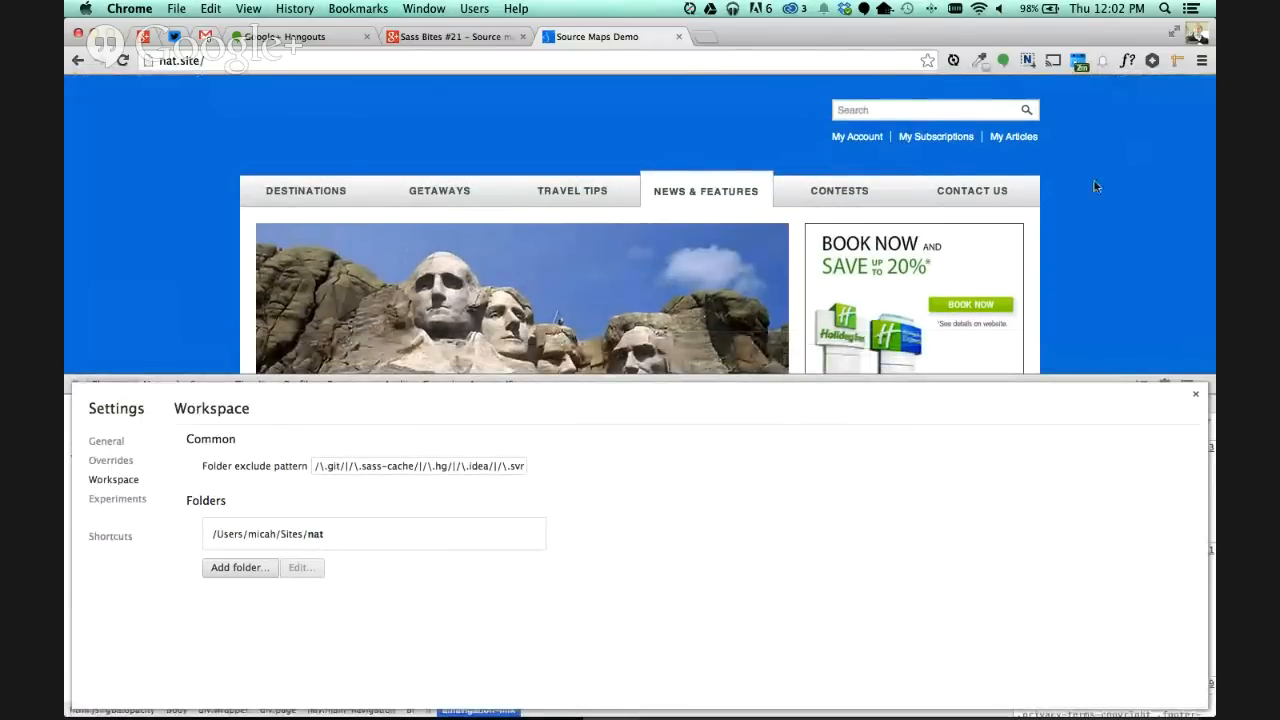
In Sources, reveal stylesheets/screen.css and bring up its file options for mapping to the local resource.
{"action": "left_click", "coordinate": [1196, 392]}
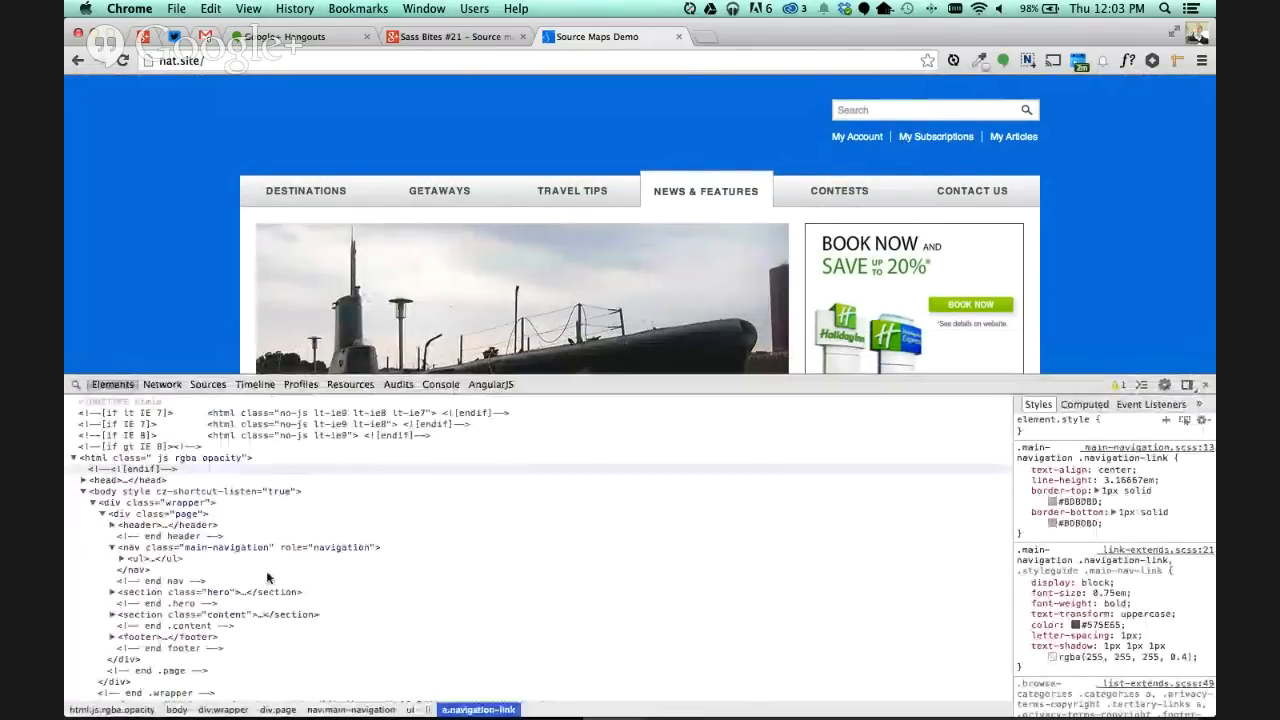
{"action": "left_click", "coordinate": [162, 384]}
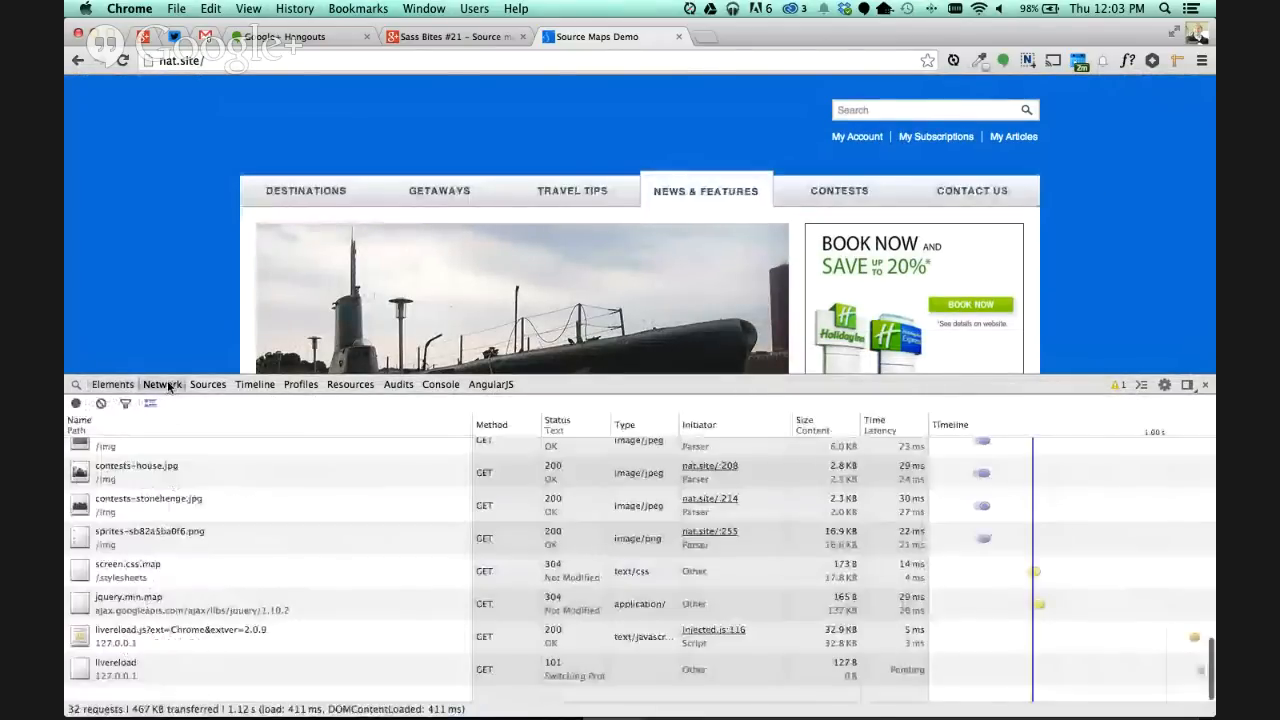
{"action": "left_click", "coordinate": [208, 384]}
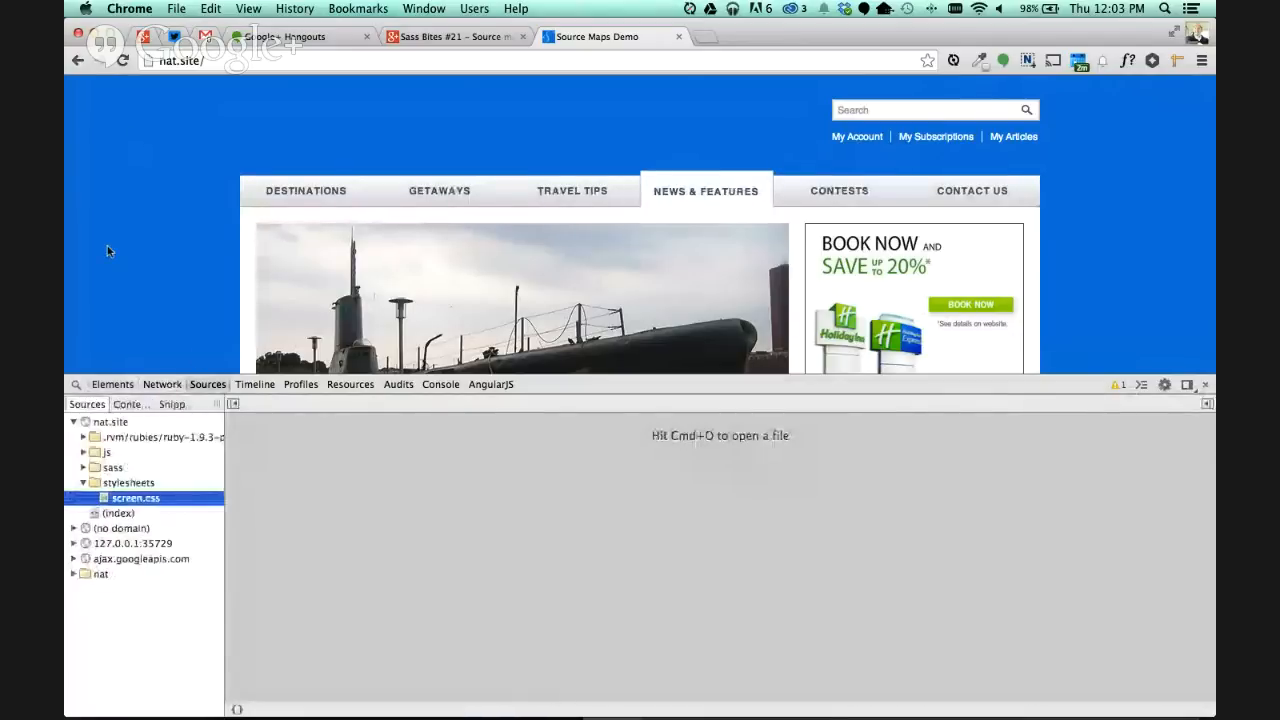
{"action": "left_click", "coordinate": [84, 482]}
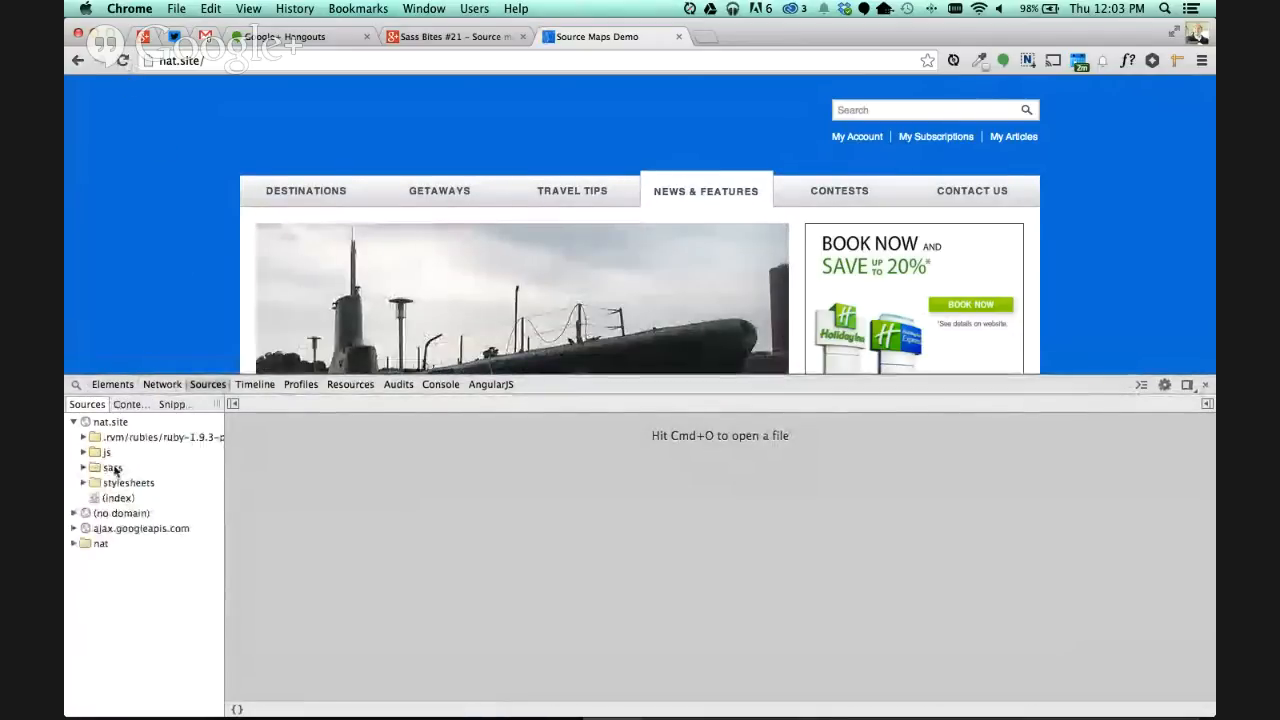
{"action": "left_click", "coordinate": [128, 482]}
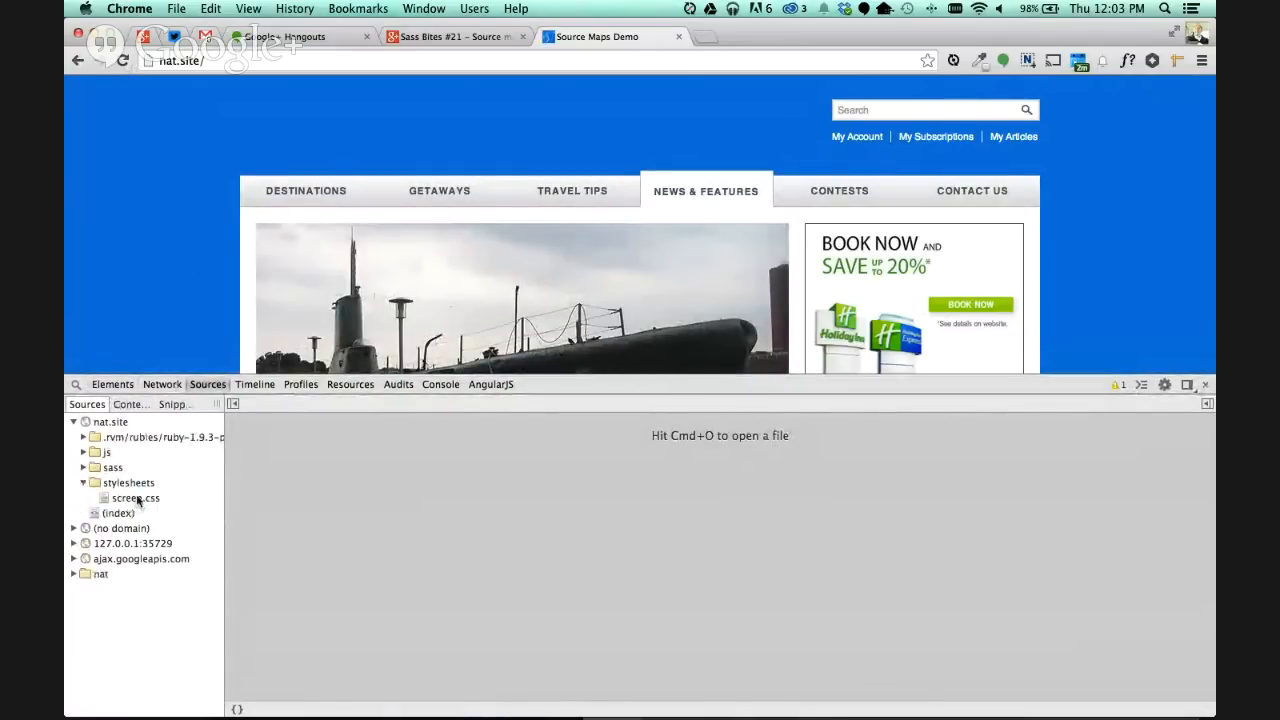
{"action": "right_click", "coordinate": [136, 496]}
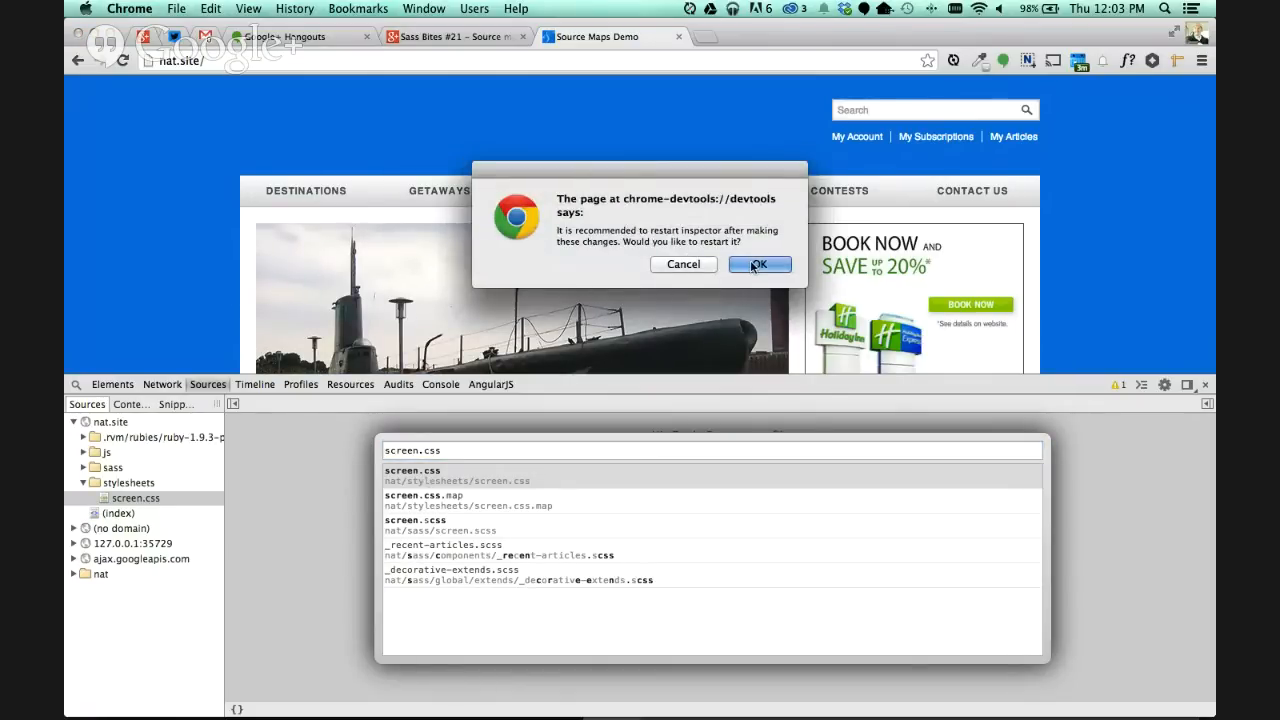
Restart DevTools after the mapping and close the leftover _link-extends.scss tab.
{"action": "left_click", "coordinate": [760, 264]}
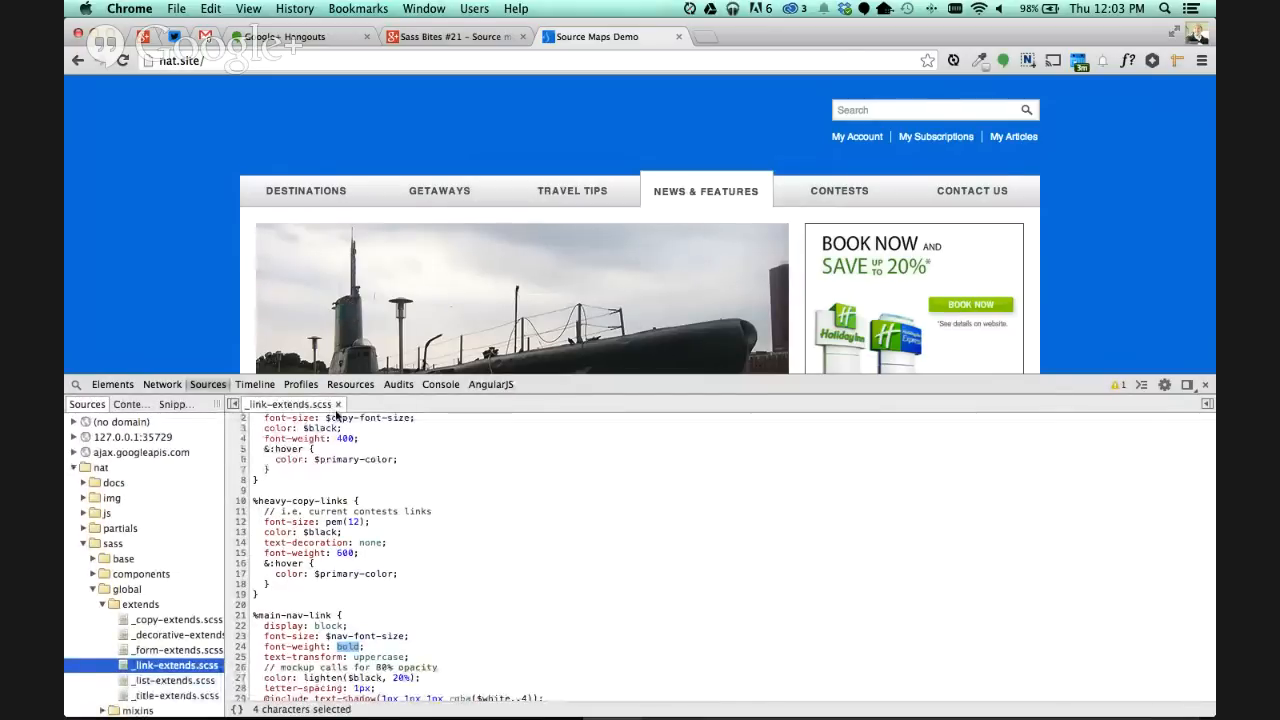
{"action": "left_click", "coordinate": [340, 404]}
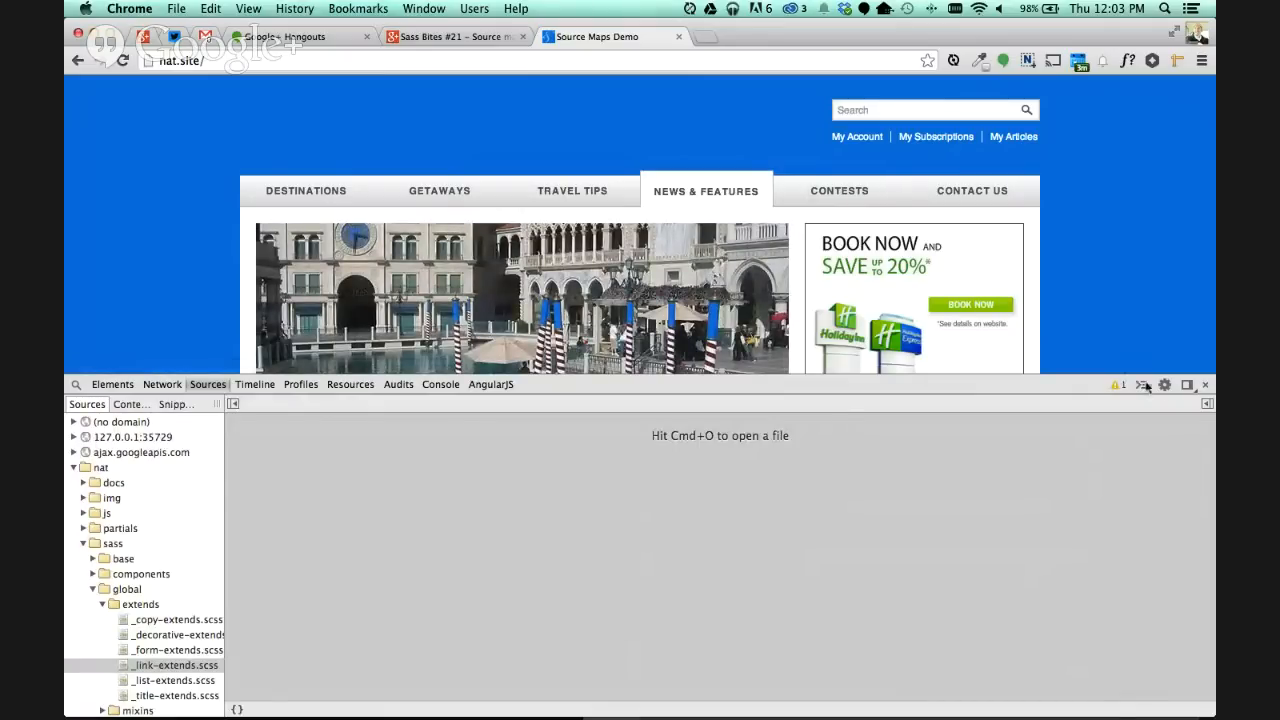
{"action": "left_click", "coordinate": [1164, 384]}
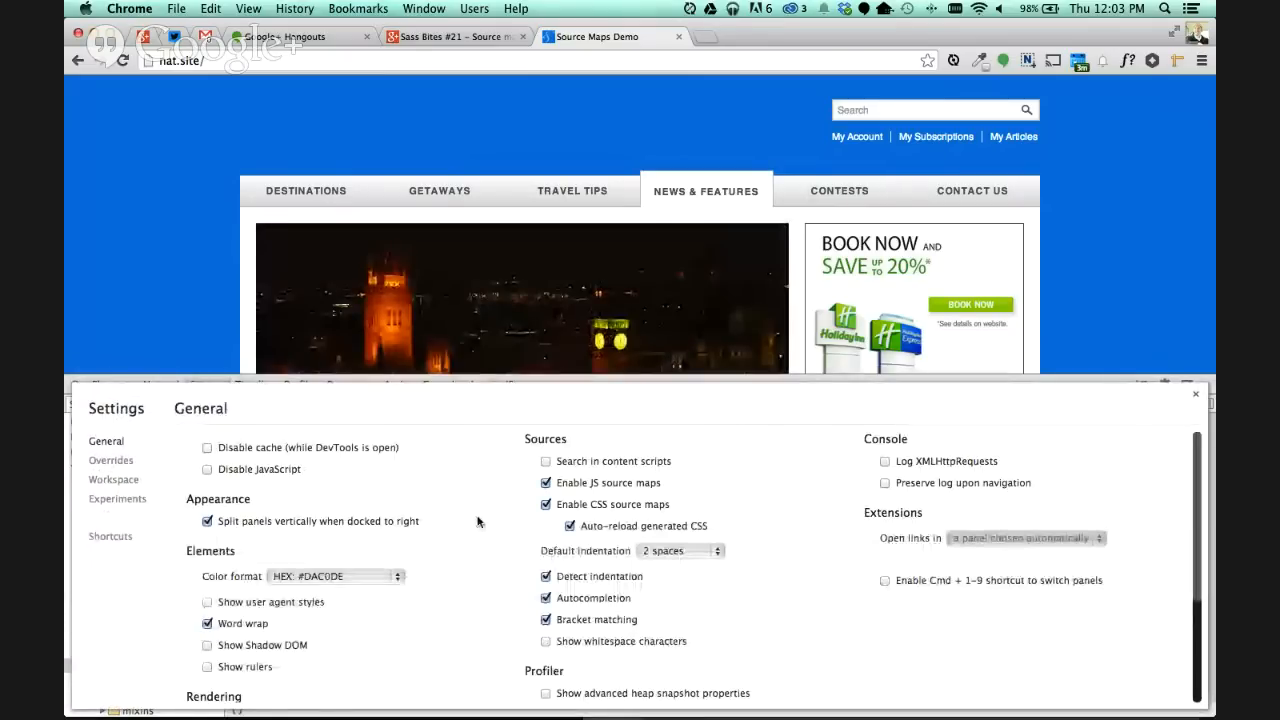
{"action": "mouse_move", "coordinate": [564, 512]}
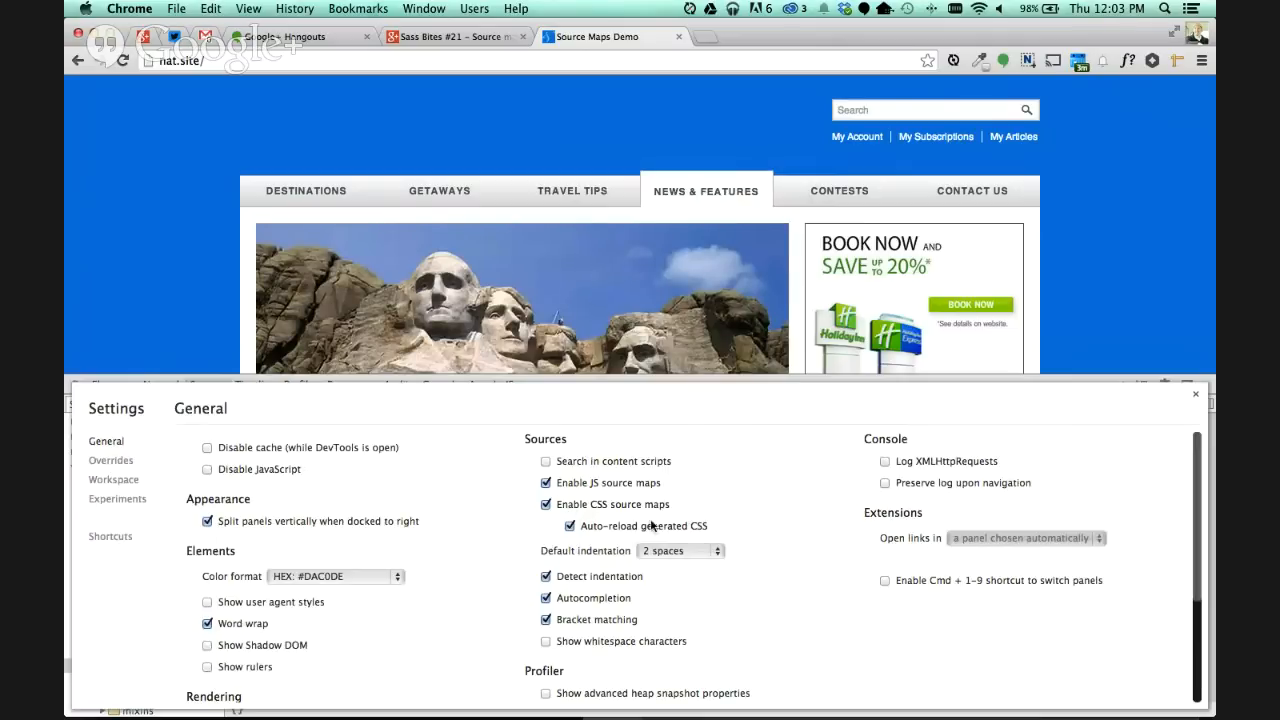
{"action": "mouse_move", "coordinate": [620, 532]}
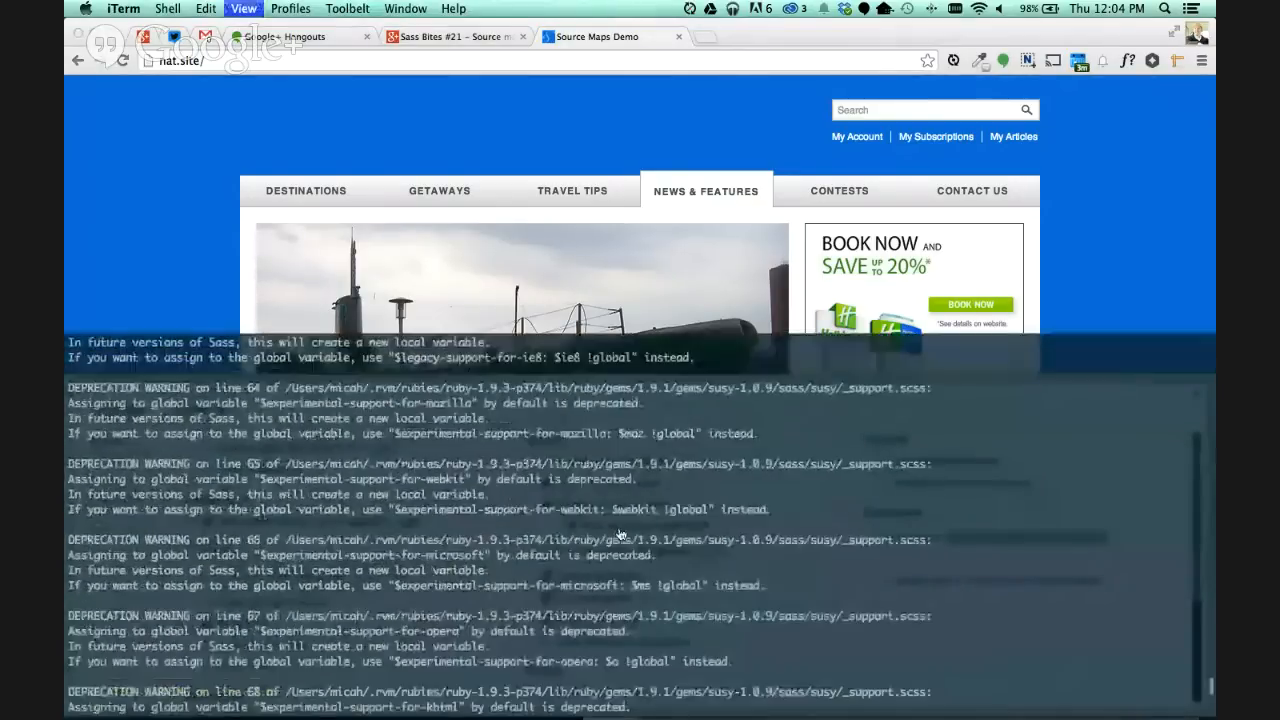
Enable CSS source maps with auto-reload of generated CSS in DevTools settings.
{"action": "scroll", "scroll_direction": "down", "scroll_amount": 3}
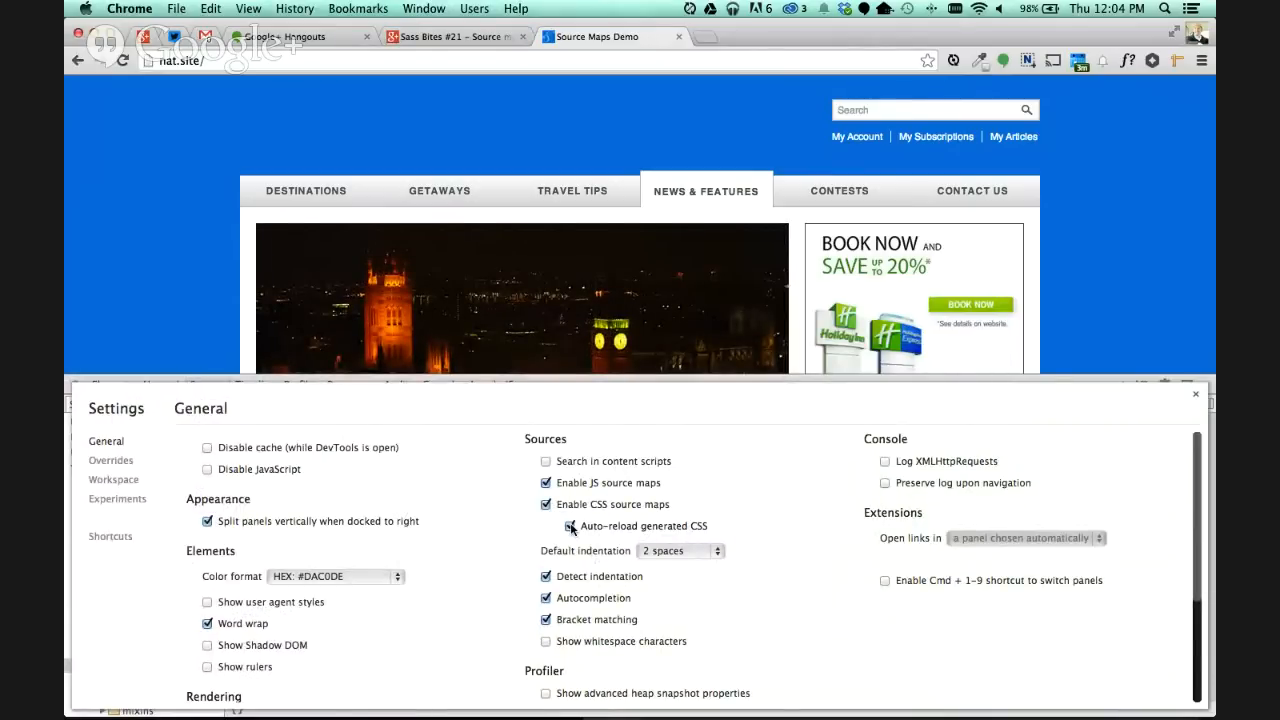
{"action": "left_click", "coordinate": [570, 524]}
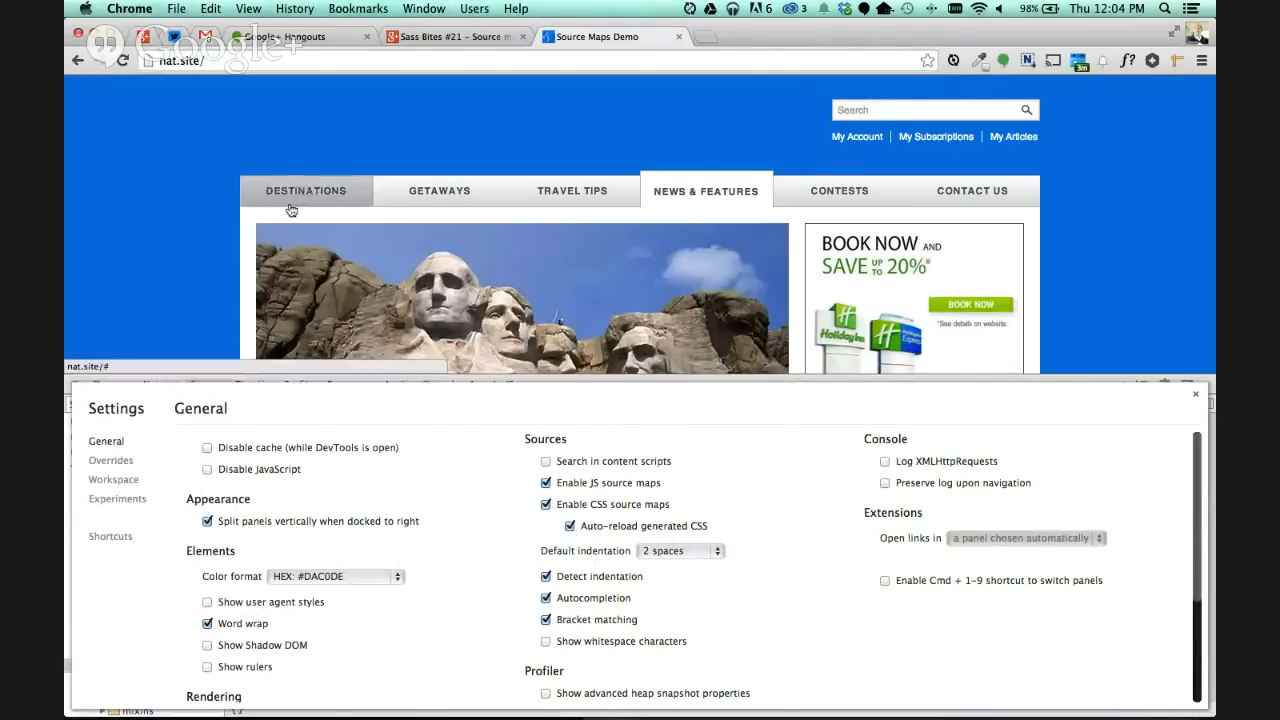
{"action": "mouse_move", "coordinate": [670, 524]}
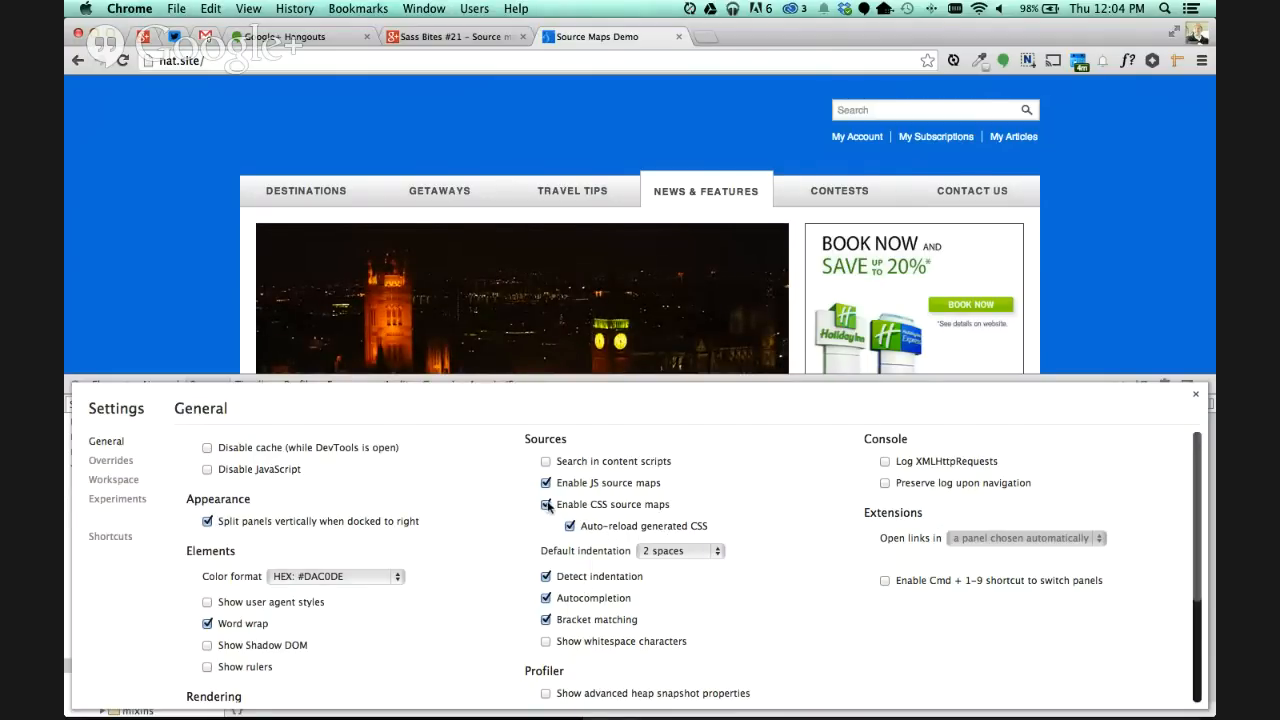
{"action": "left_click", "coordinate": [1196, 392]}
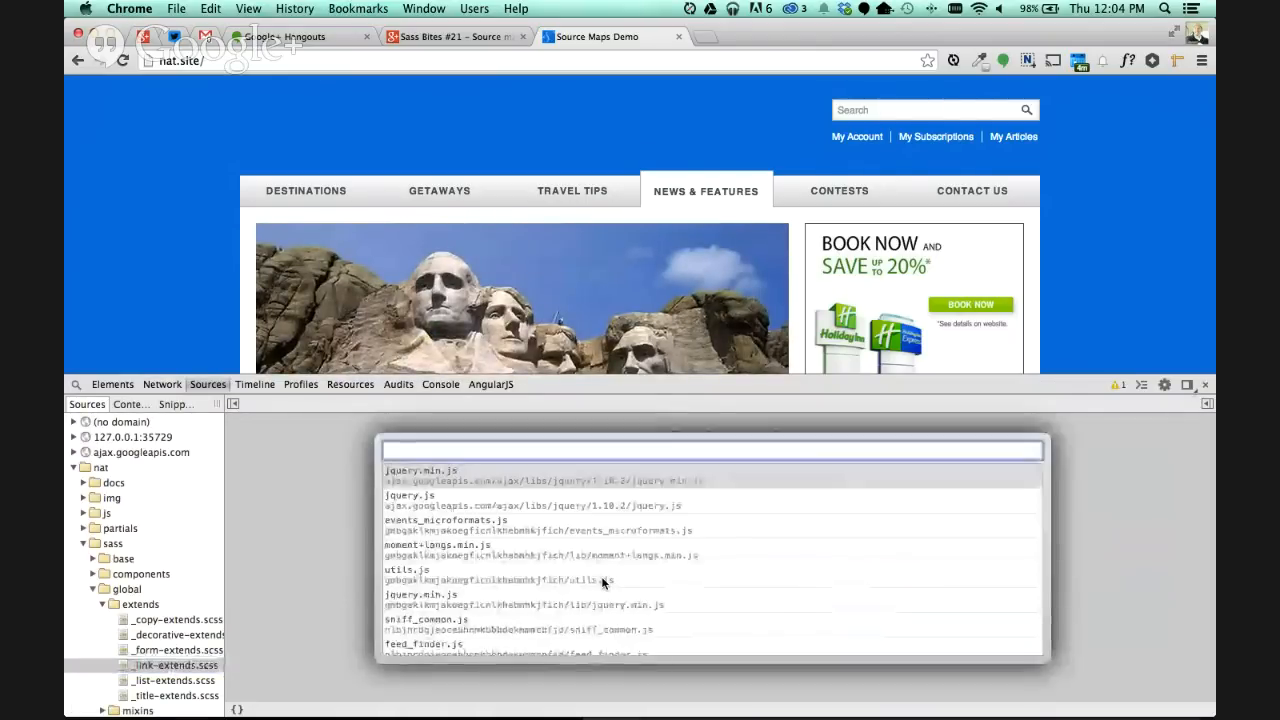
Open the _variables.scss partial from the quick file search.
{"action": "type", "text": "ar"}
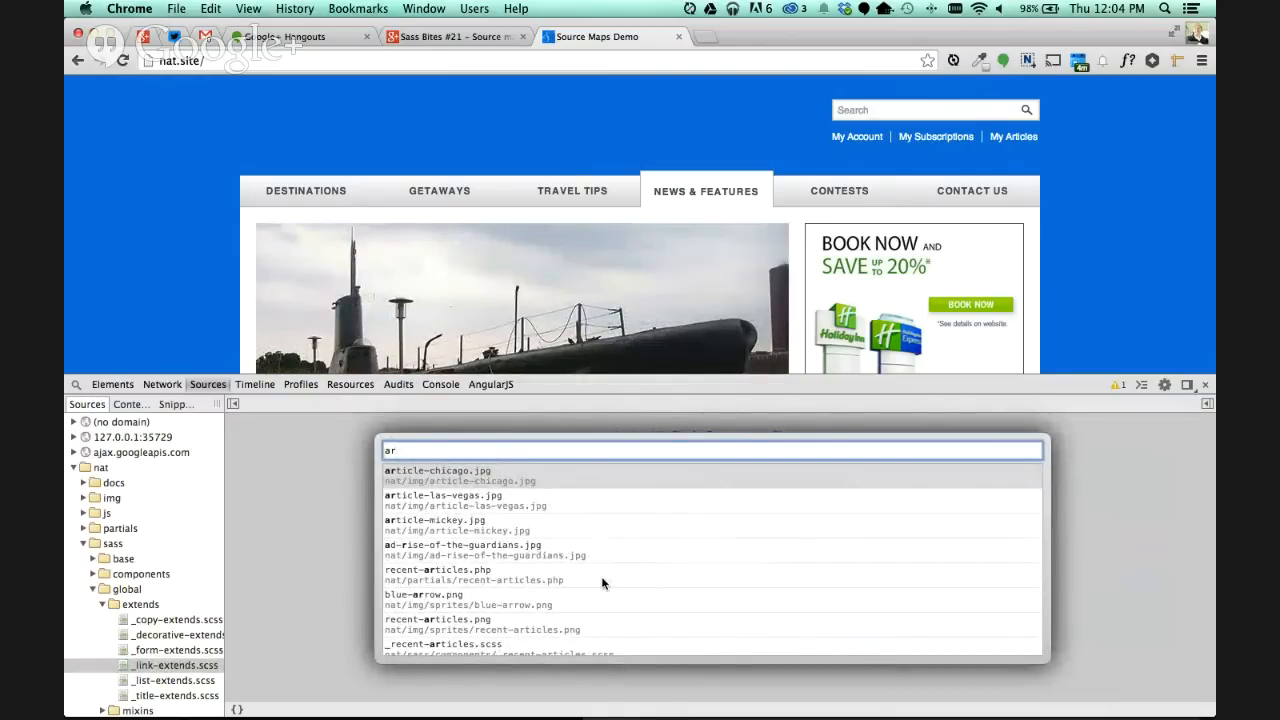
{"action": "type", "text": "ia"}
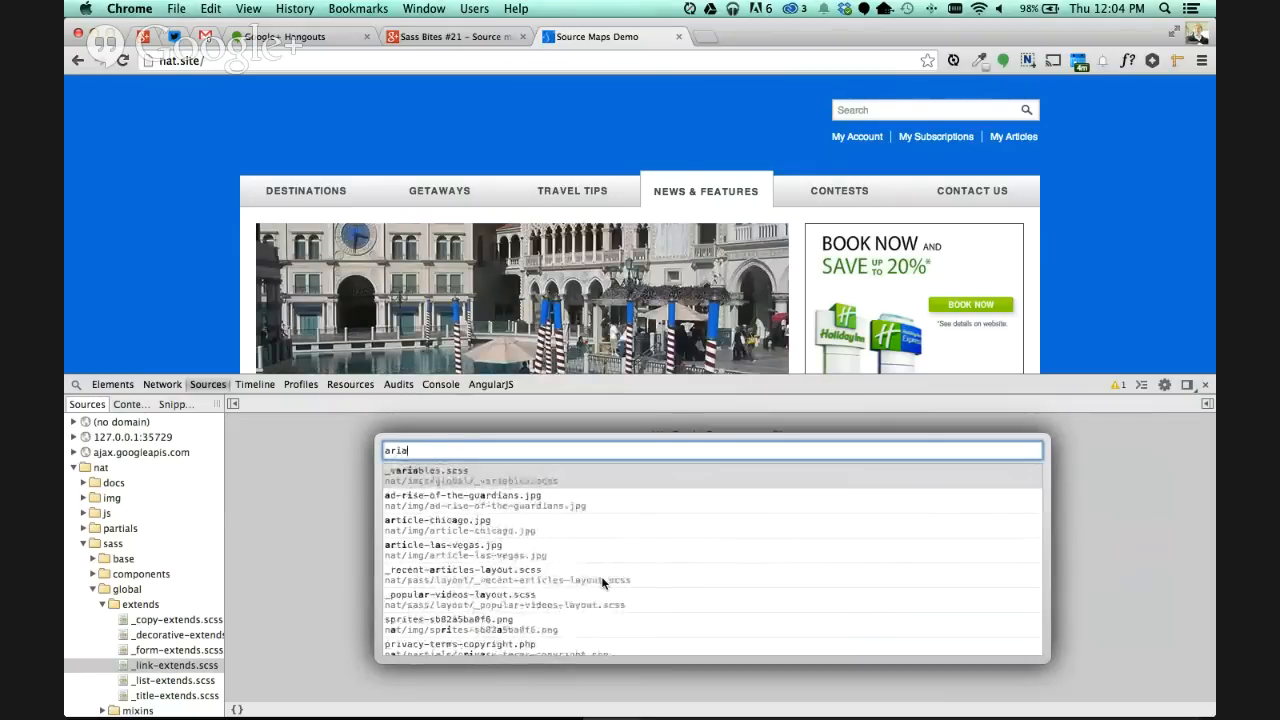
{"action": "left_click", "coordinate": [424, 470]}
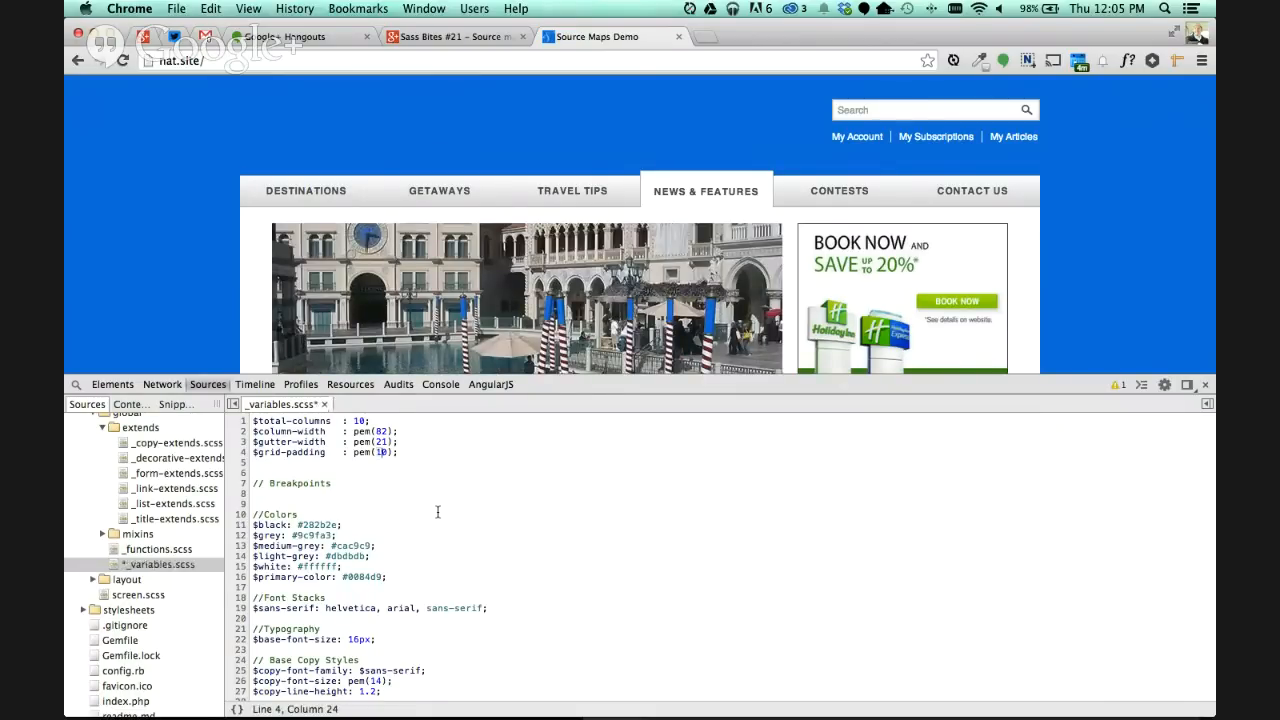
Change $grid-padding to pem(20), save, then start replacing the #ffffff value of $white.
{"action": "type", "text": "0"}
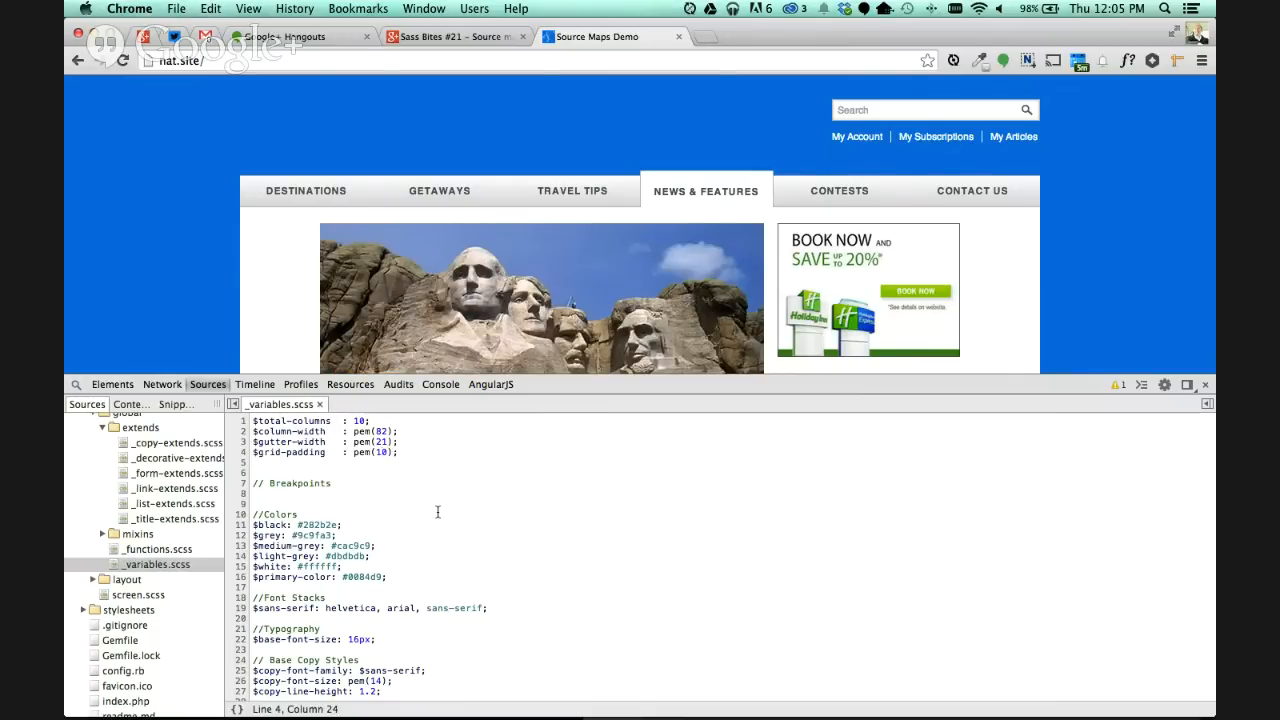
{"action": "key", "text": "Backspace"}
{"action": "type", "text": "2"}
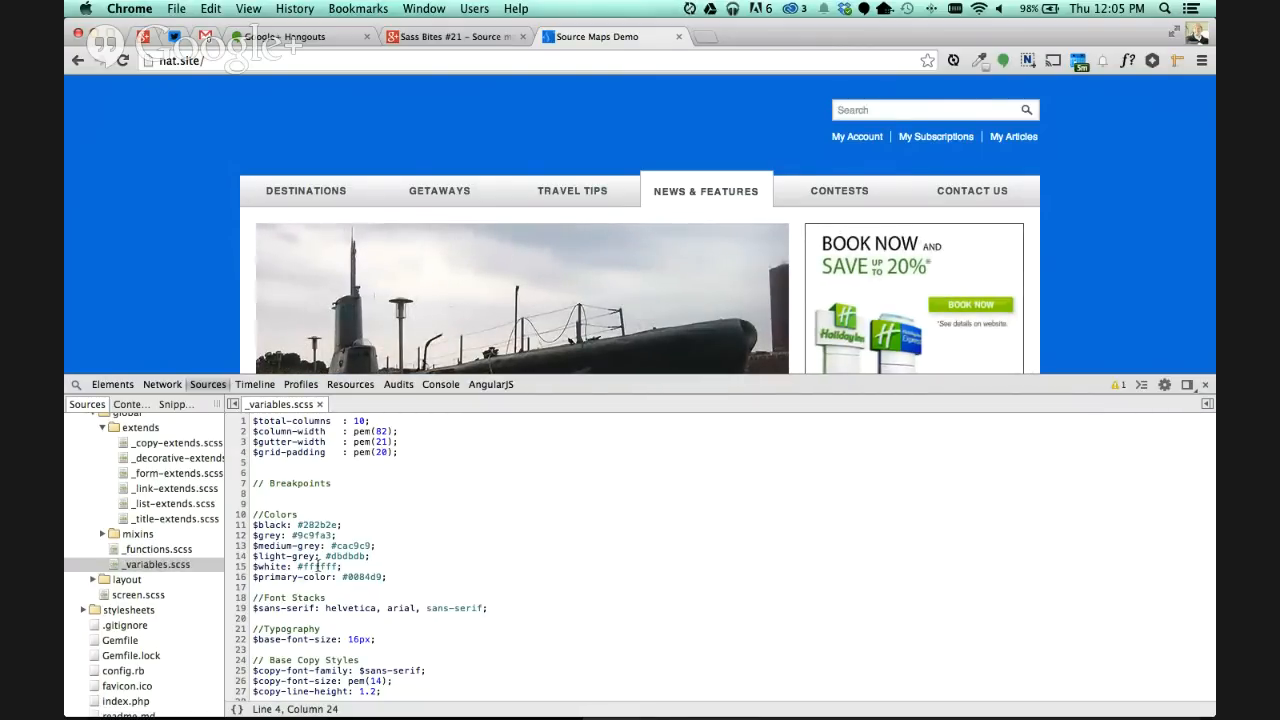
{"action": "double_click", "coordinate": [324, 566]}
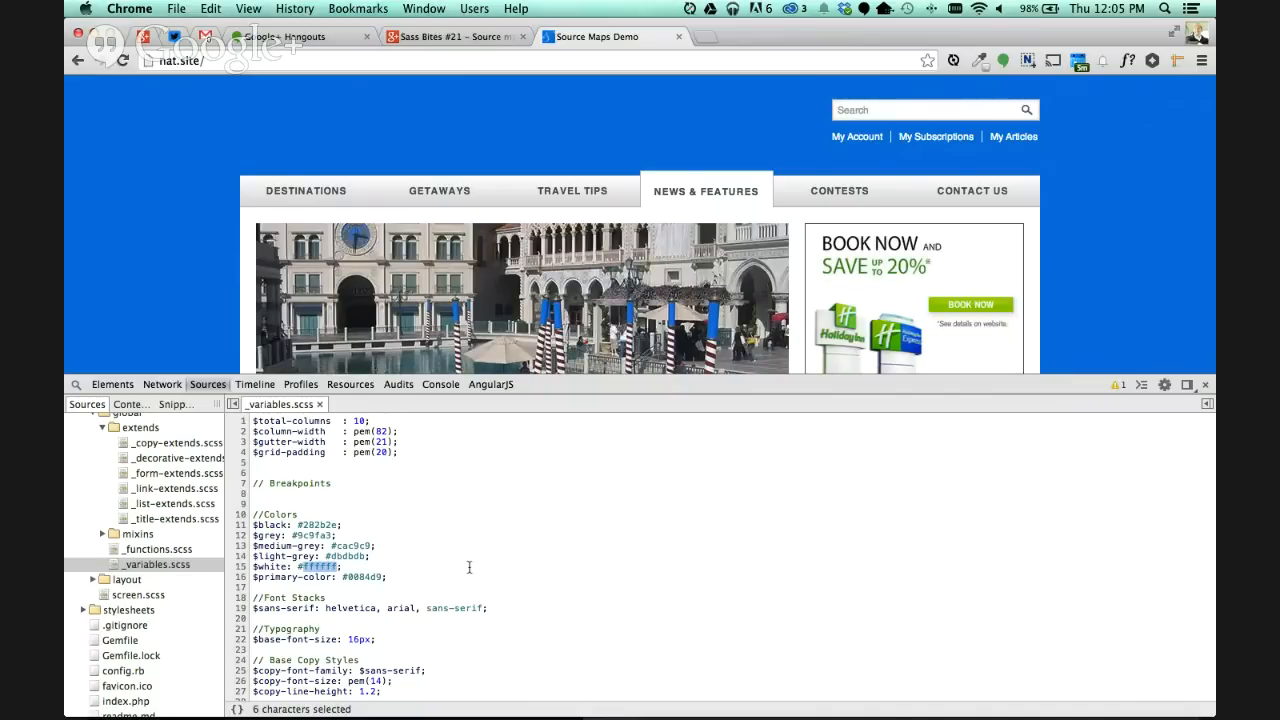
{"action": "type", "text": "p"}
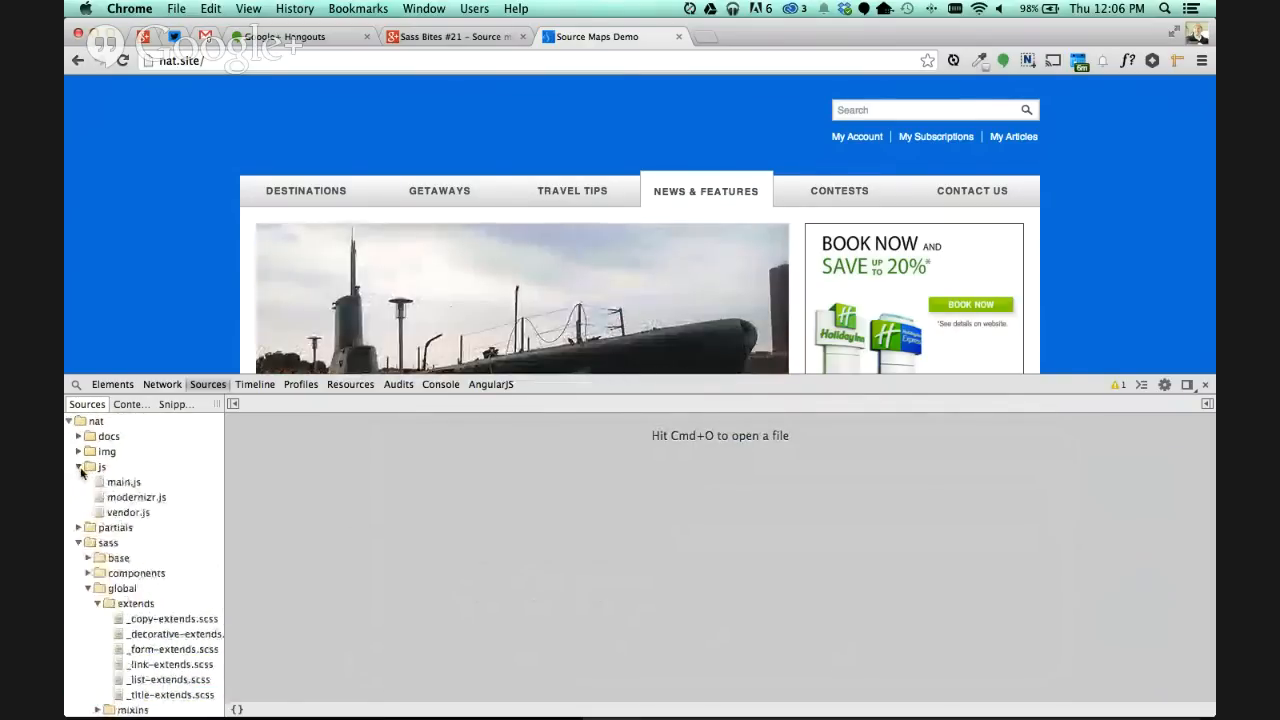
Open main.js and set the slider interval to 1000.
{"action": "left_click", "coordinate": [124, 482]}
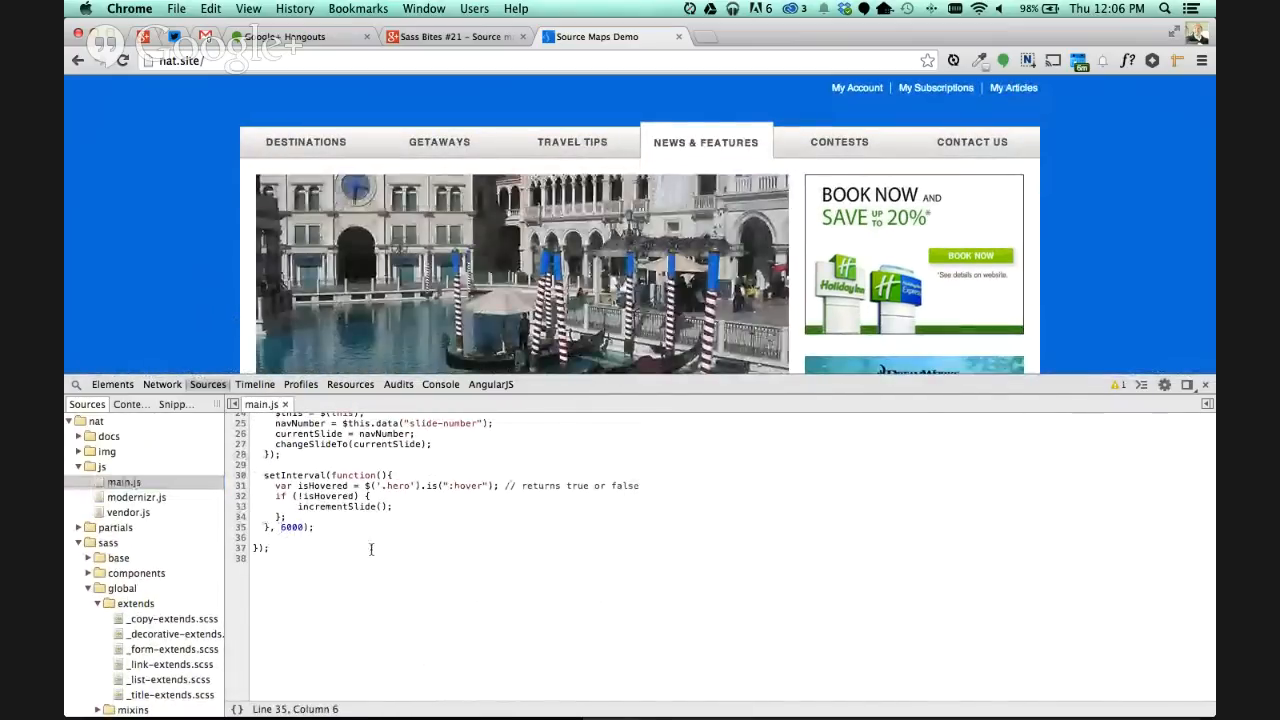
{"action": "type", "text": "1000"}
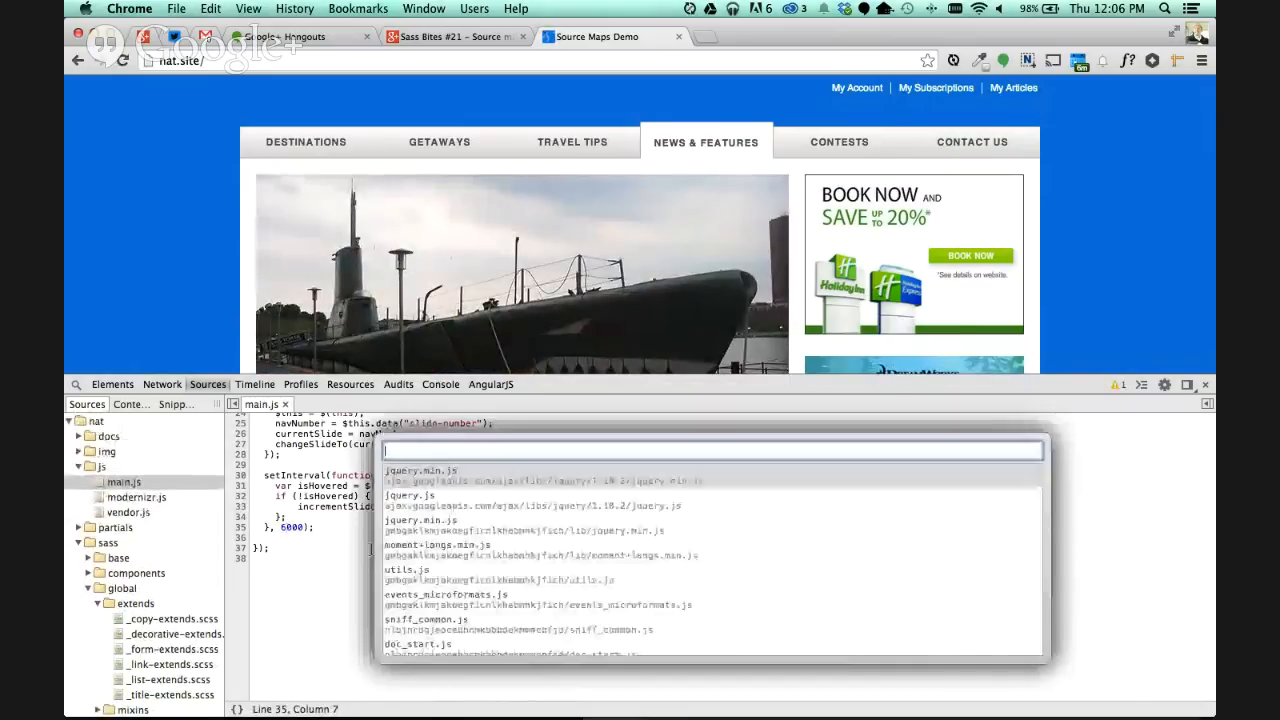
In main-navigation.php, try 'Destinations Away!' on the link and undo it back to Destinations.
{"action": "left_click", "coordinate": [144, 618]}
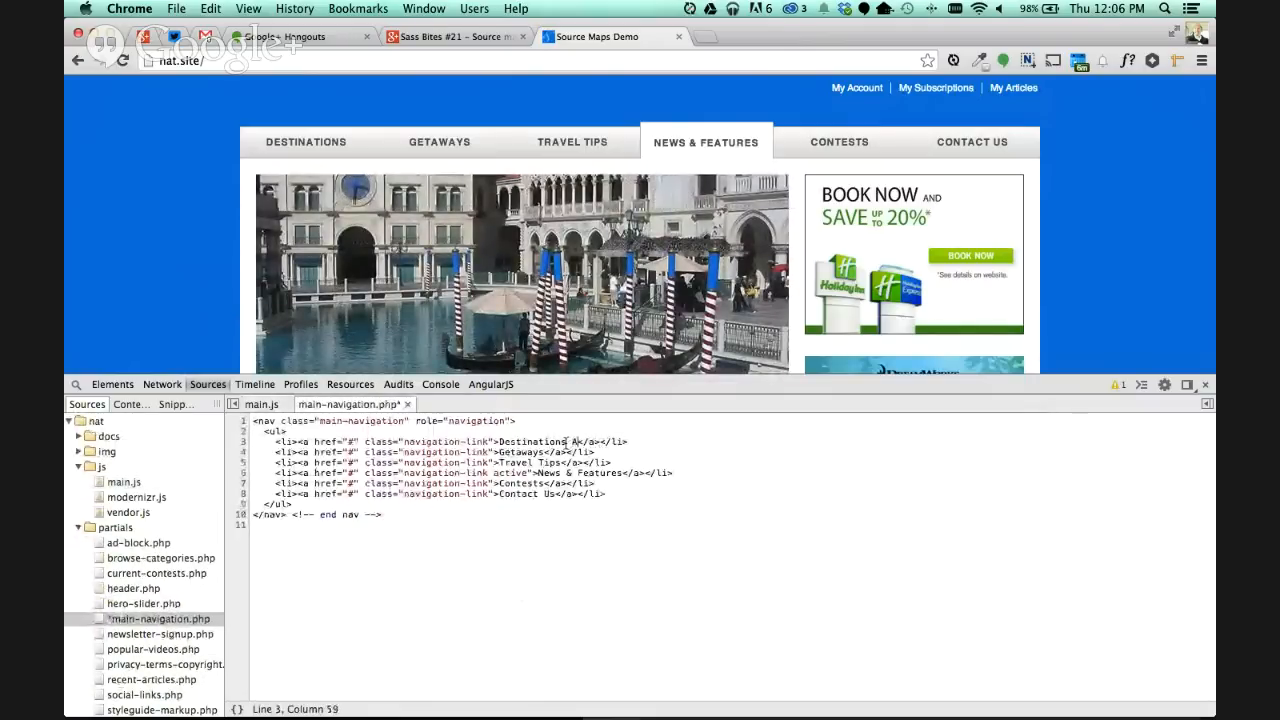
{"action": "type", "text": "Away!"}
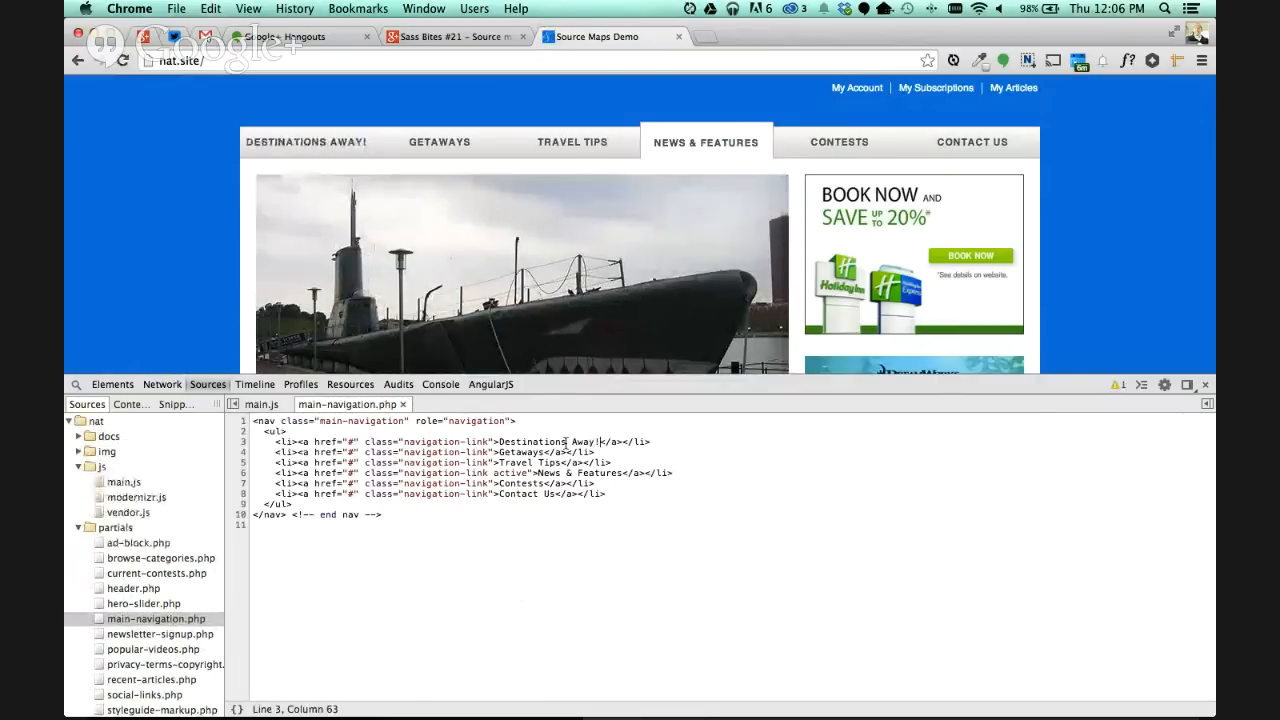
{"action": "key", "text": "Backspace"}
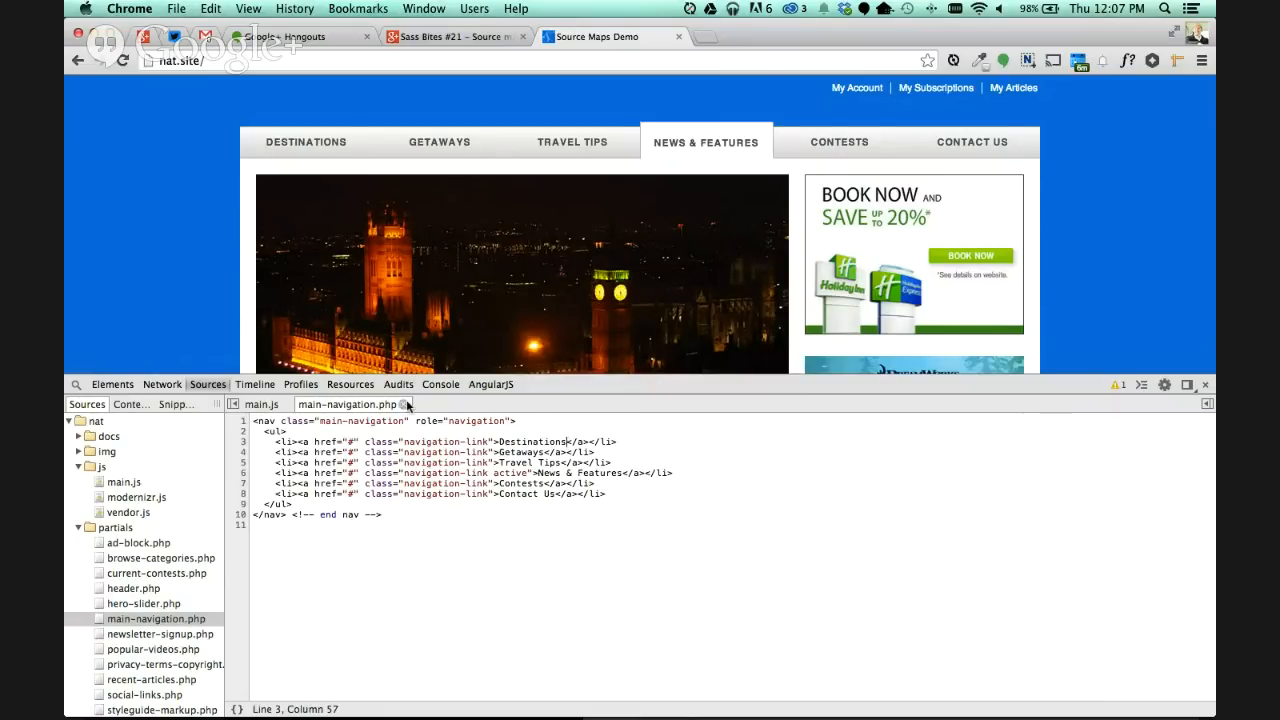
Close the open source files and scroll through the project file tree.
{"action": "left_click", "coordinate": [408, 404]}
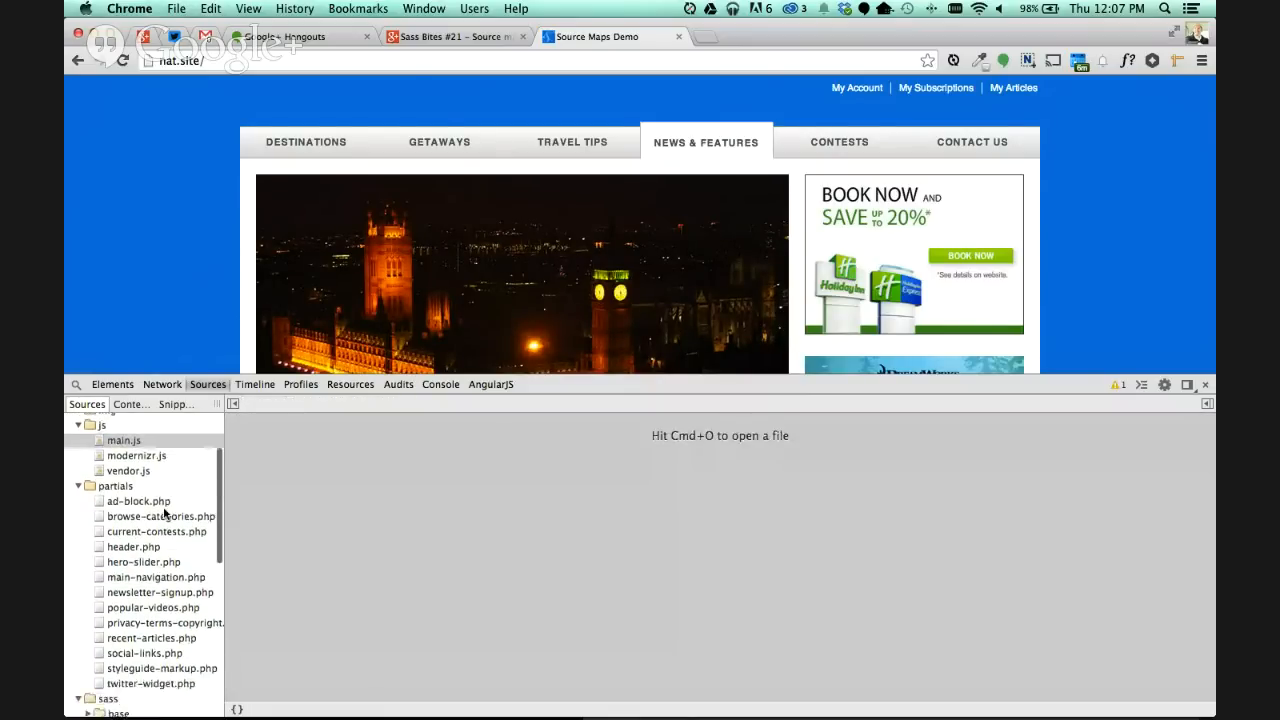
{"action": "scroll", "scroll_direction": "down", "scroll_amount": 3}
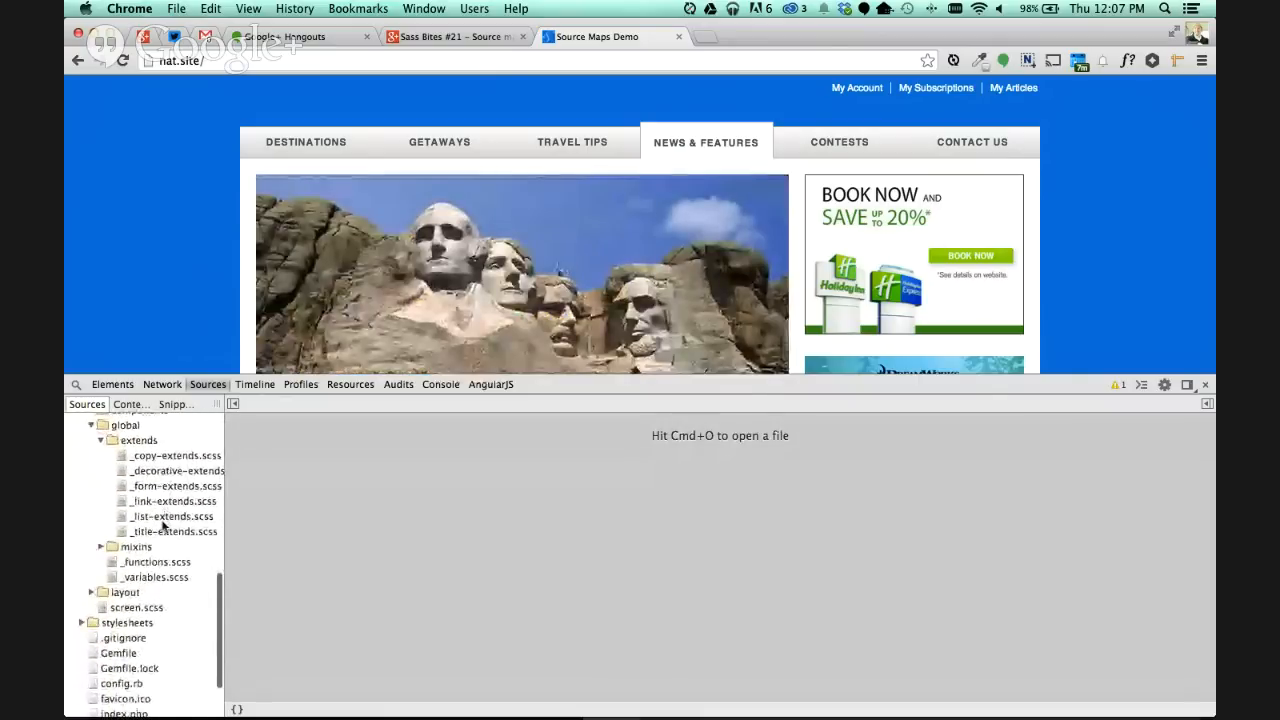
{"action": "scroll", "scroll_direction": "up", "scroll_amount": 3}
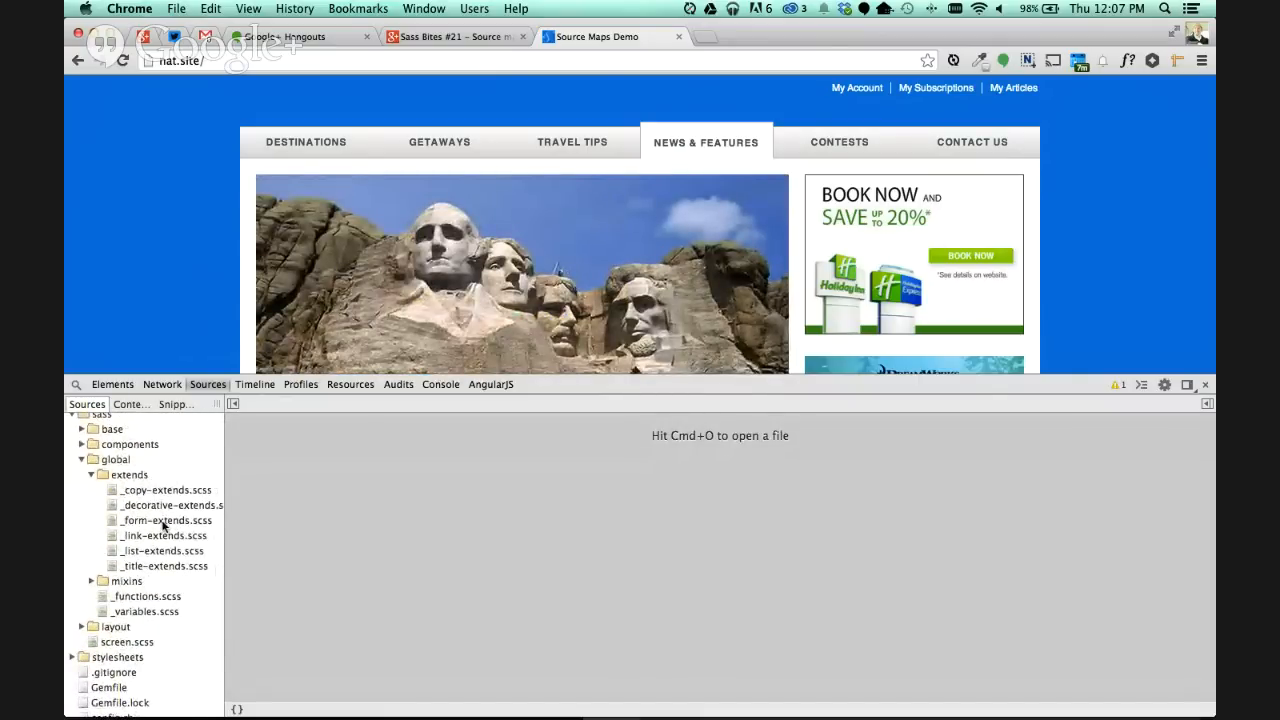
{"action": "mouse_move", "coordinate": [164, 520]}
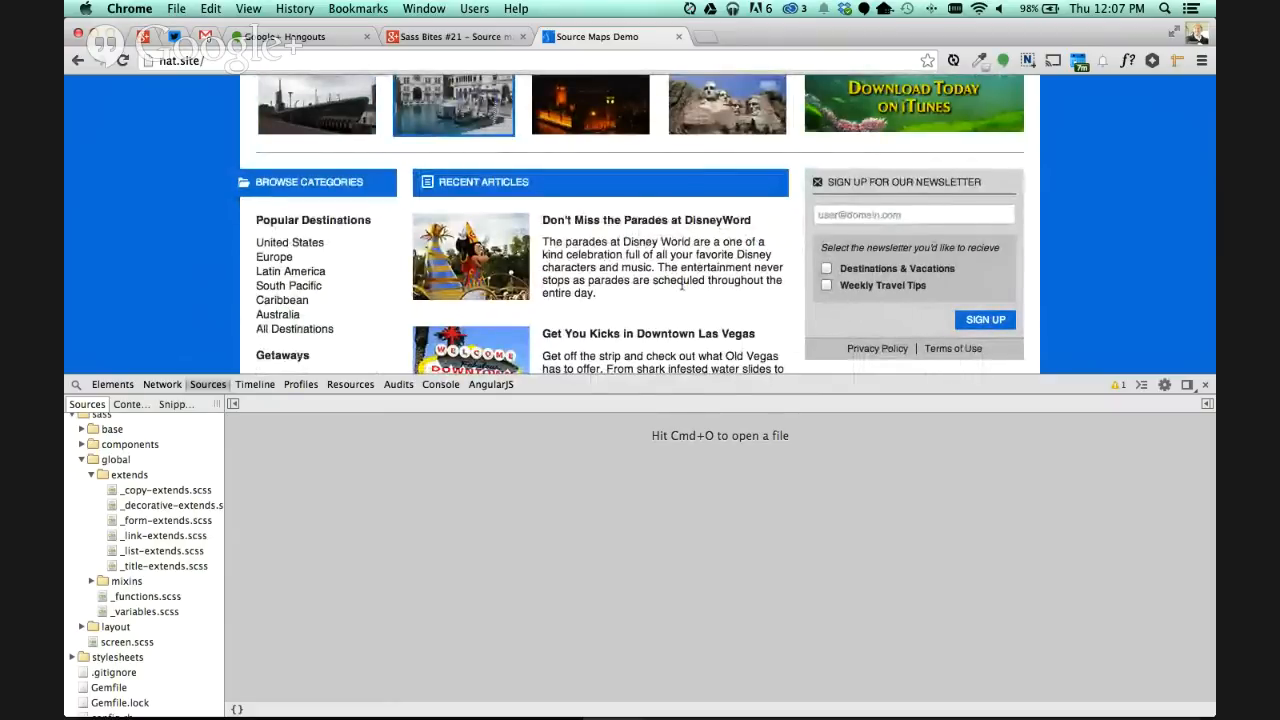
{"action": "scroll", "scroll_direction": "up", "scroll_amount": 3}
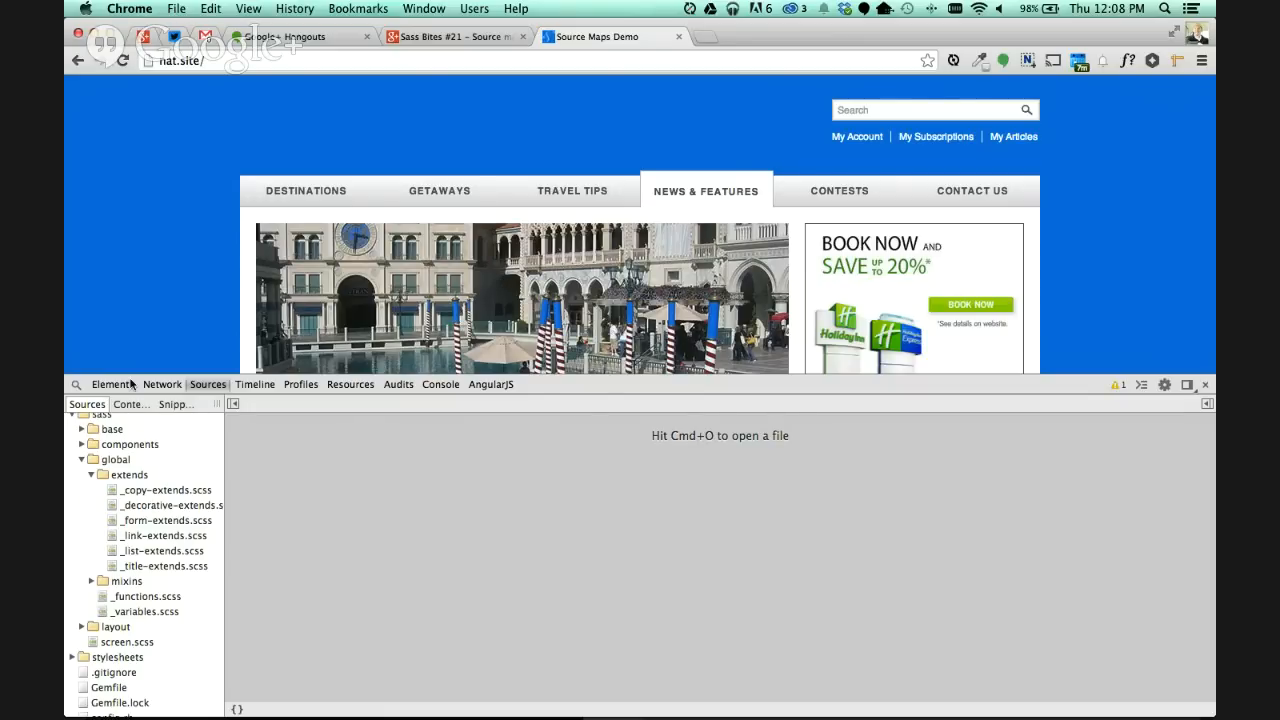
In iTerm, step through shell history past the sass --compass --sourcemap --watch and compass create commands.
{"action": "left_click", "coordinate": [112, 384]}
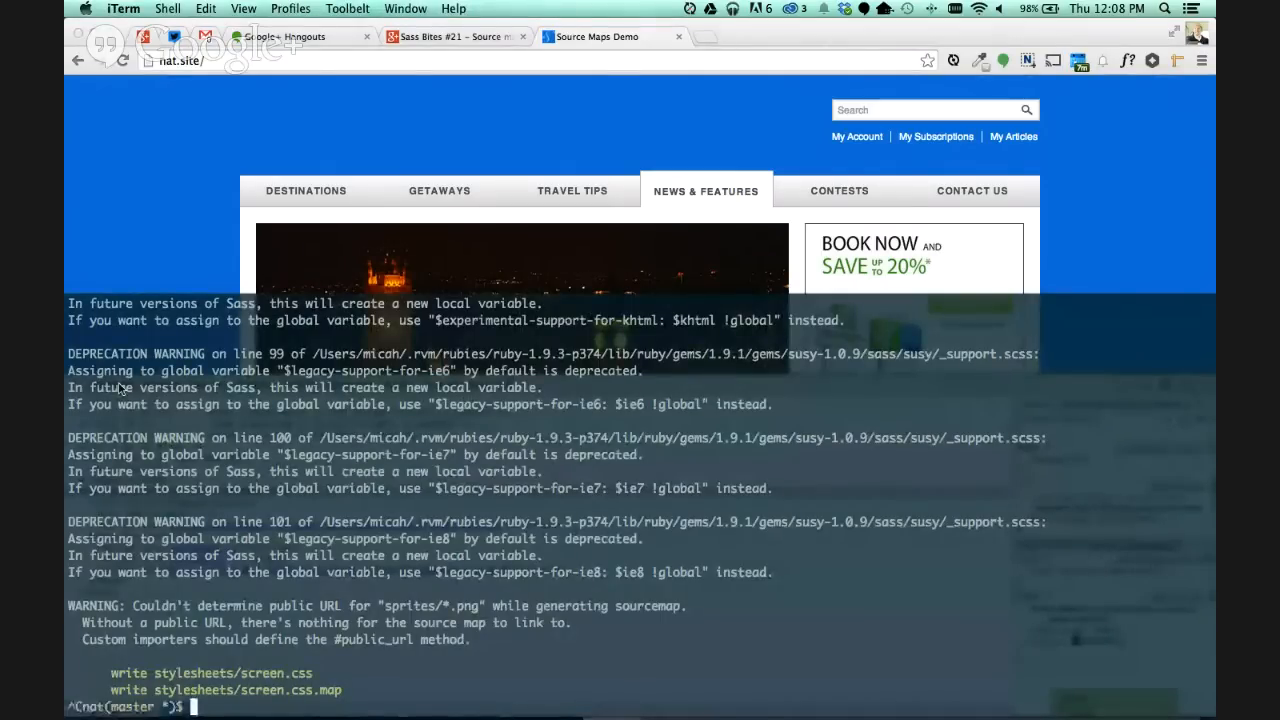
{"action": "type", "text": "sudo sass --compass --sourcemap --watch sass/screen.scss:stylesheets/screen.css"}
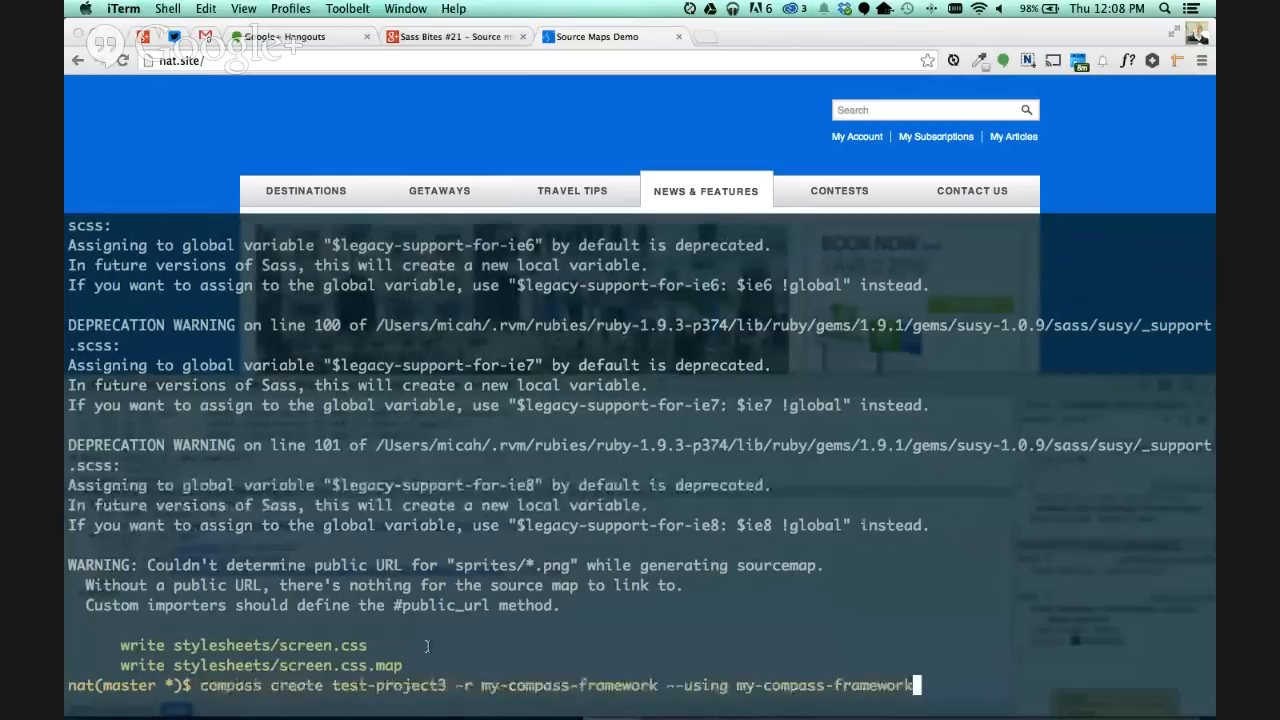
{"action": "type", "text": "cd my-compass-framework/"}
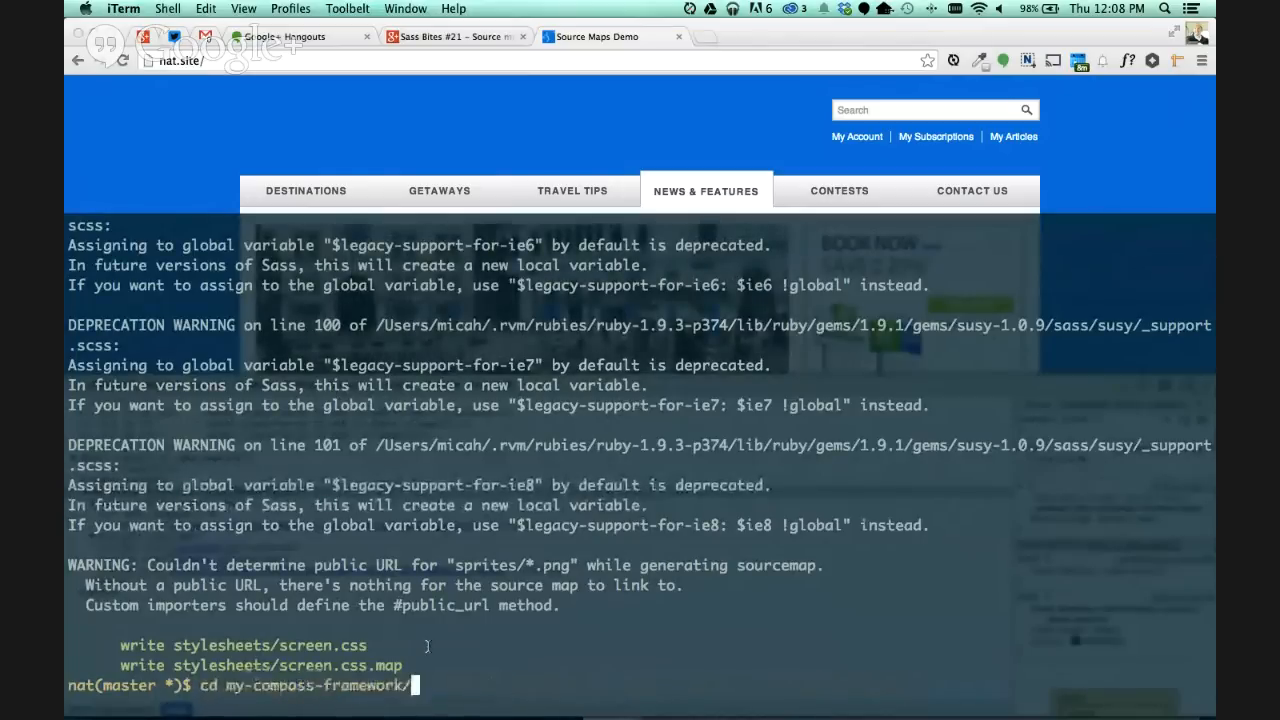
{"action": "type", "text": "git status"}
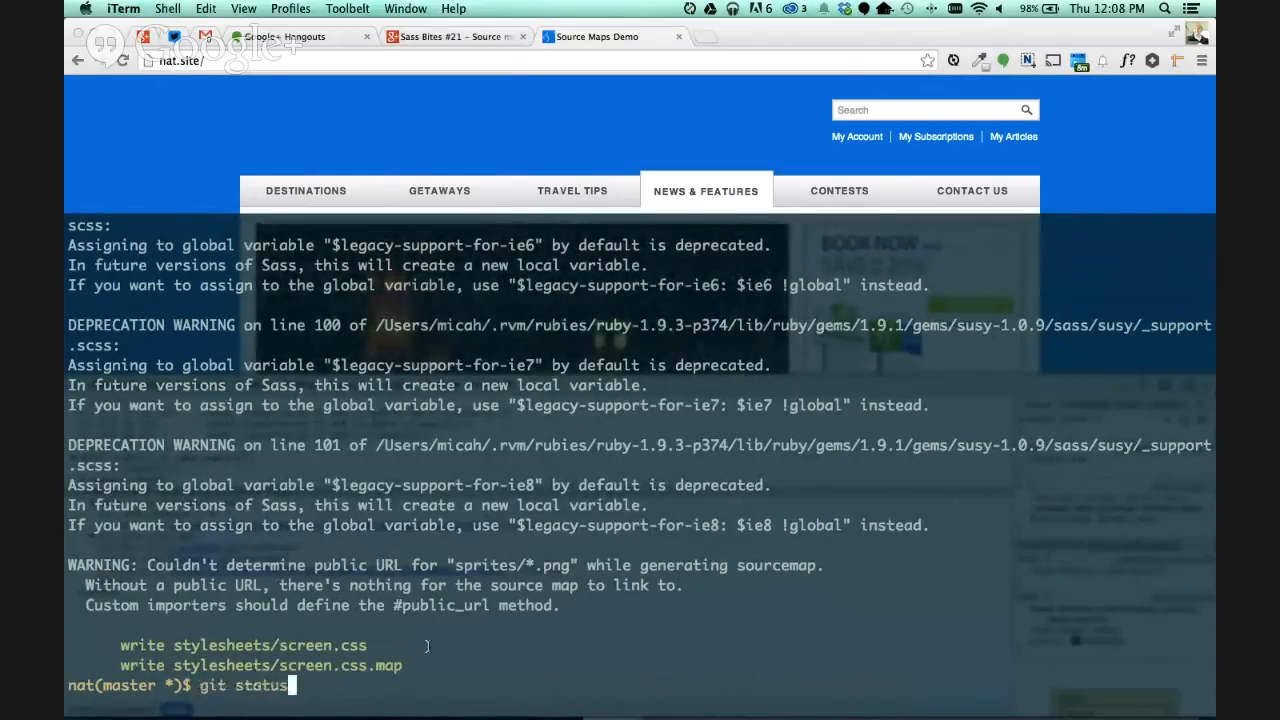
{"action": "type", "text": "compass create project-from-framework -r my-compass-framework --using my-compass-framework"}
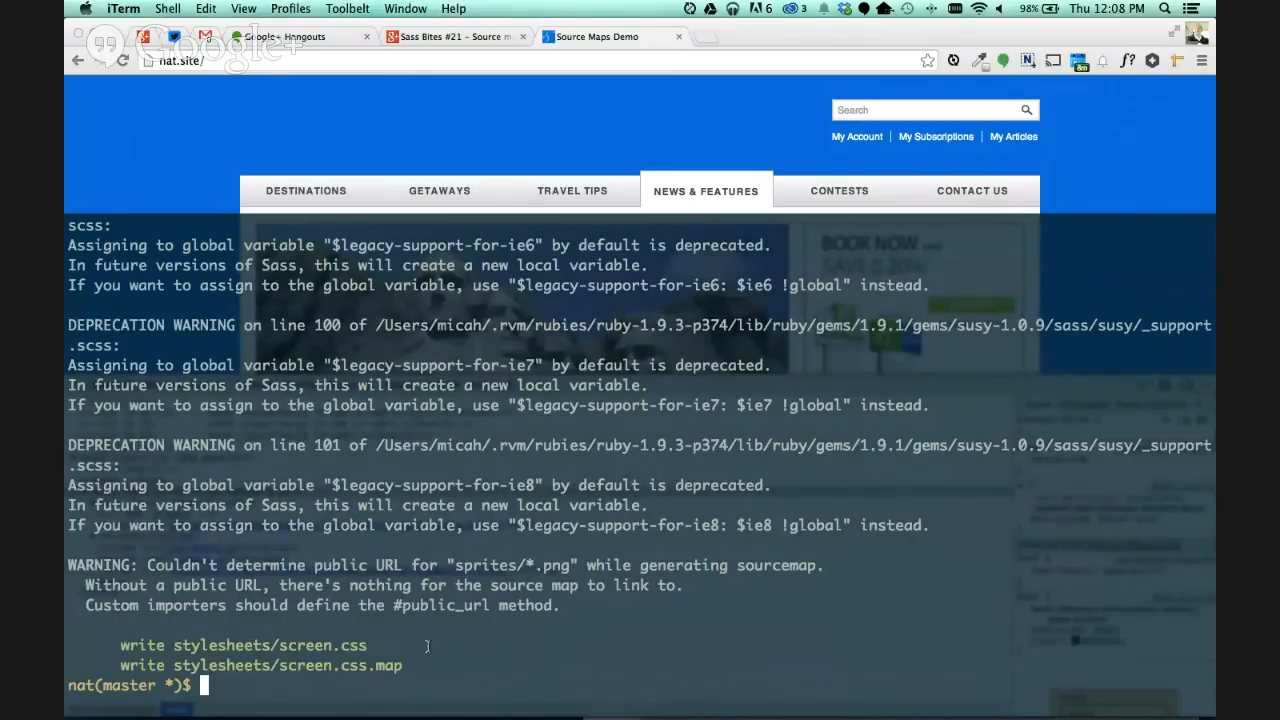
{"action": "type", "text": "sas"}
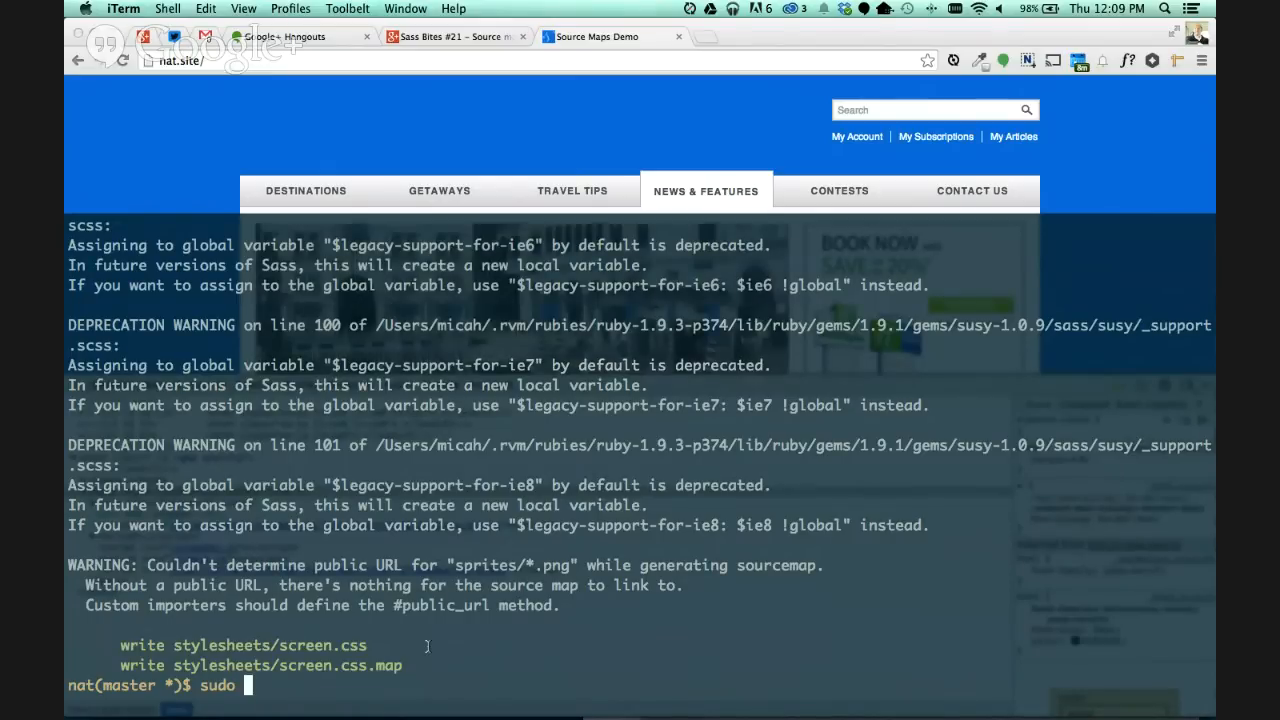
Clear the mistyped ssh line and recall the sass --watch command with Compass and source maps.
{"action": "type", "text": "ssh mslo"}
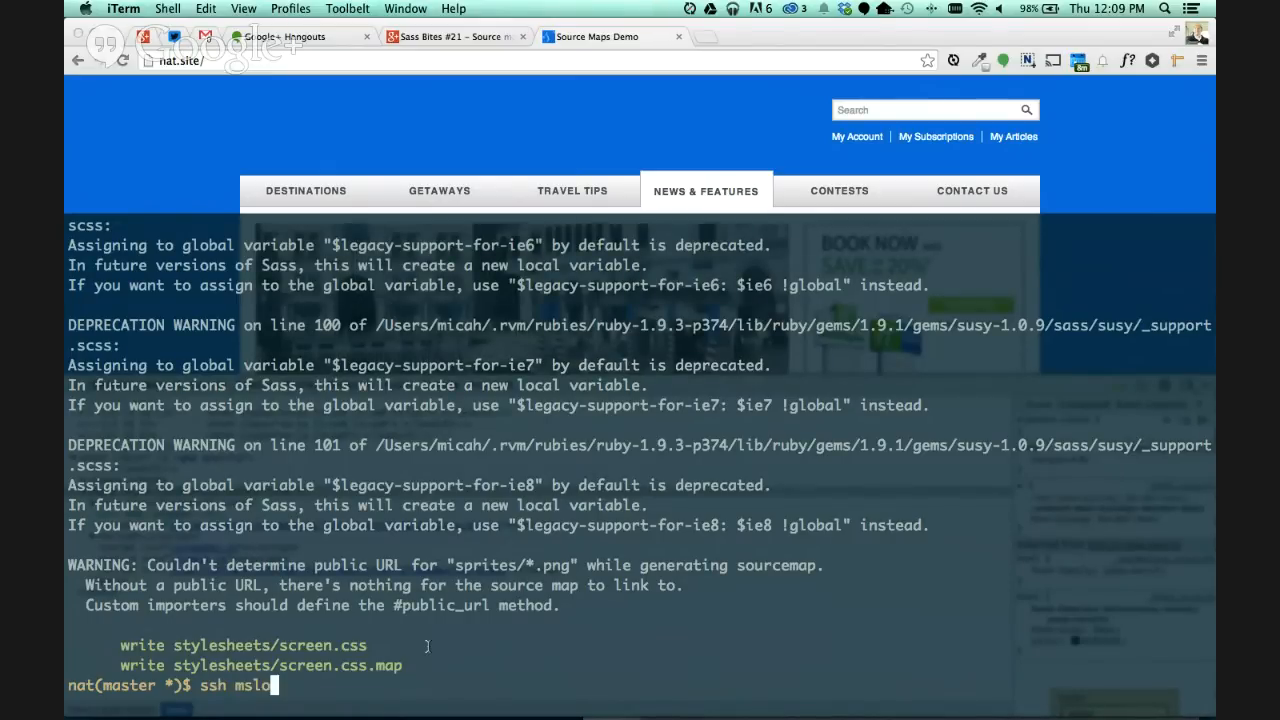
{"action": "key", "text": "ctrl+u"}
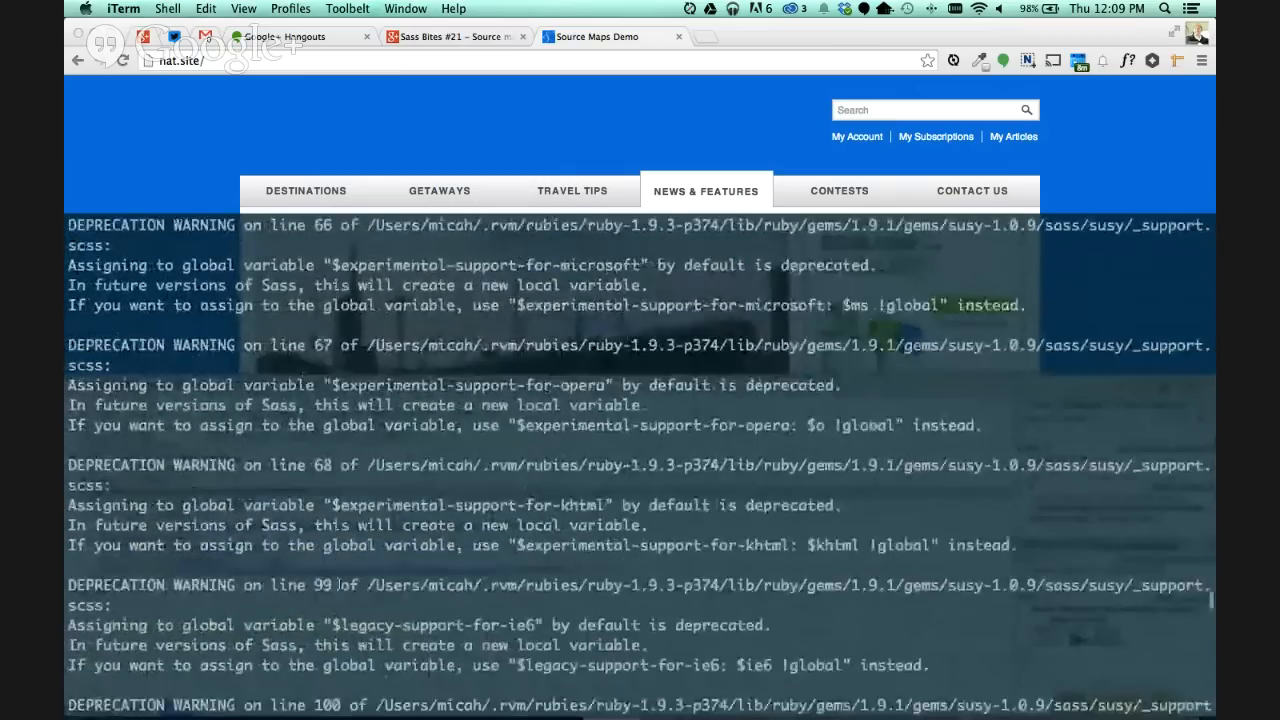
{"action": "scroll", "scroll_direction": "down", "scroll_amount": 3}
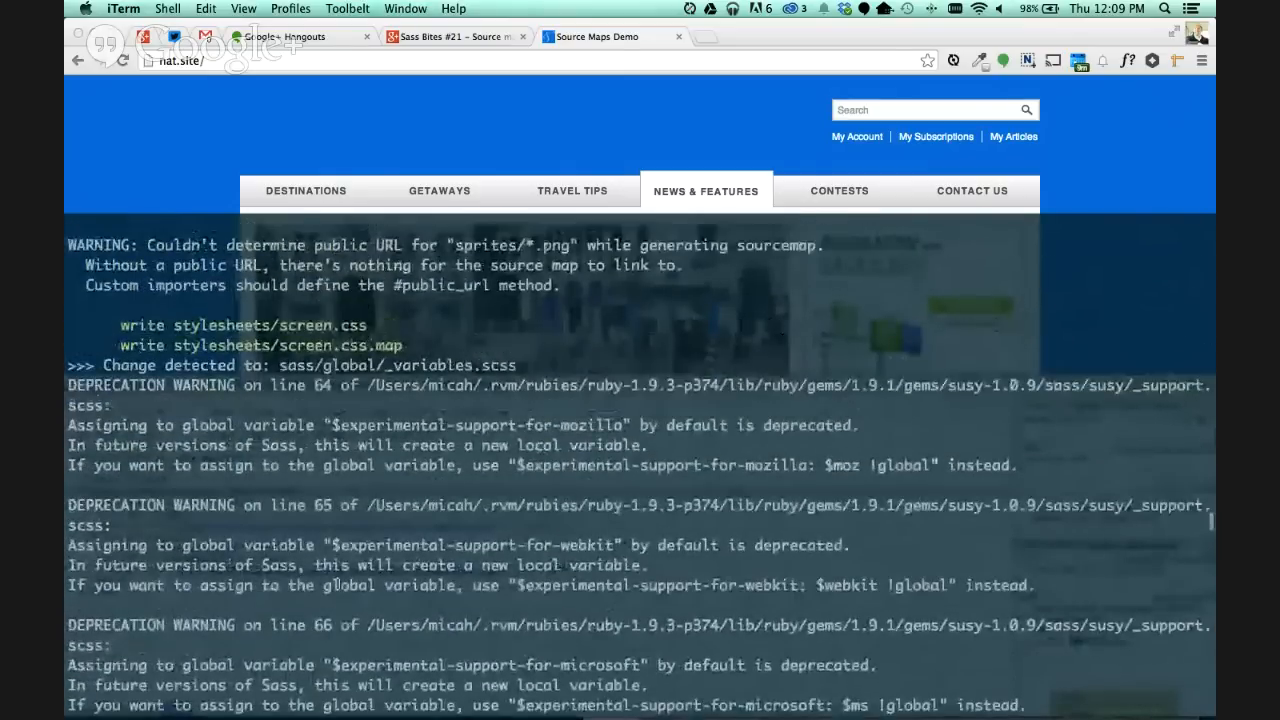
{"action": "scroll", "scroll_direction": "down", "scroll_amount": 3}
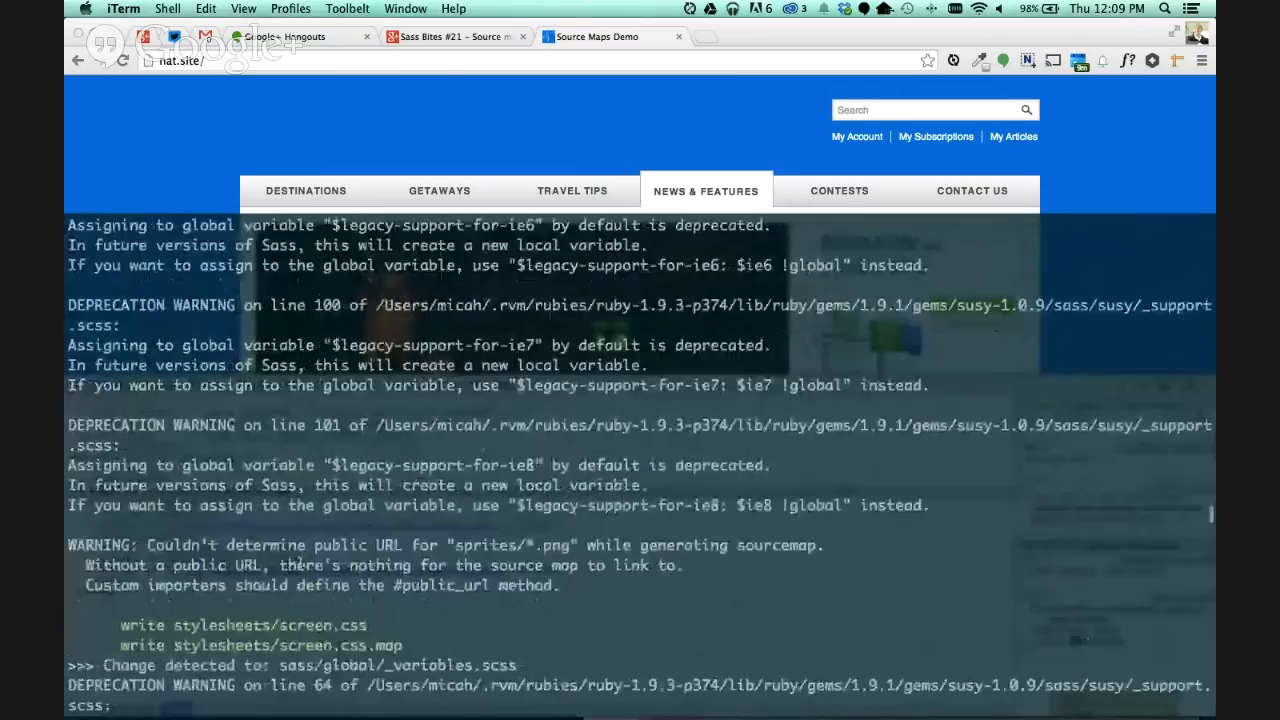
{"action": "scroll", "scroll_direction": "down", "scroll_amount": 3}
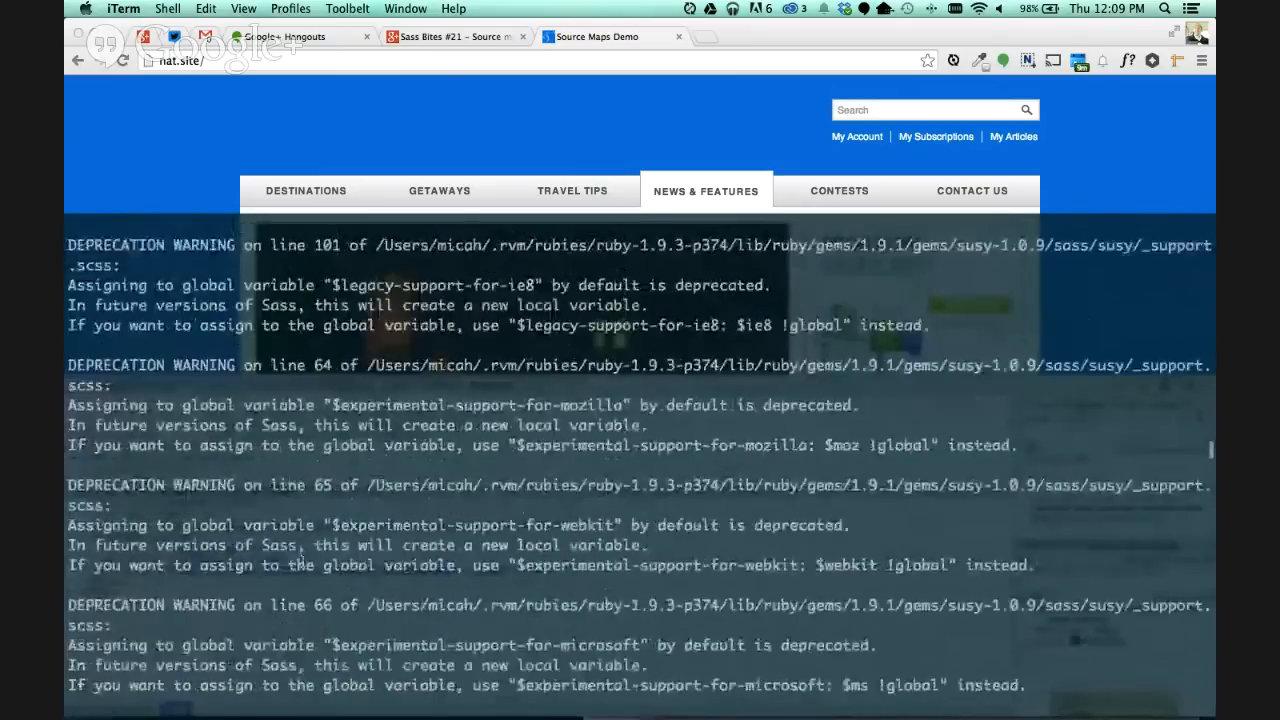
{"action": "scroll", "scroll_direction": "down", "scroll_amount": 3}
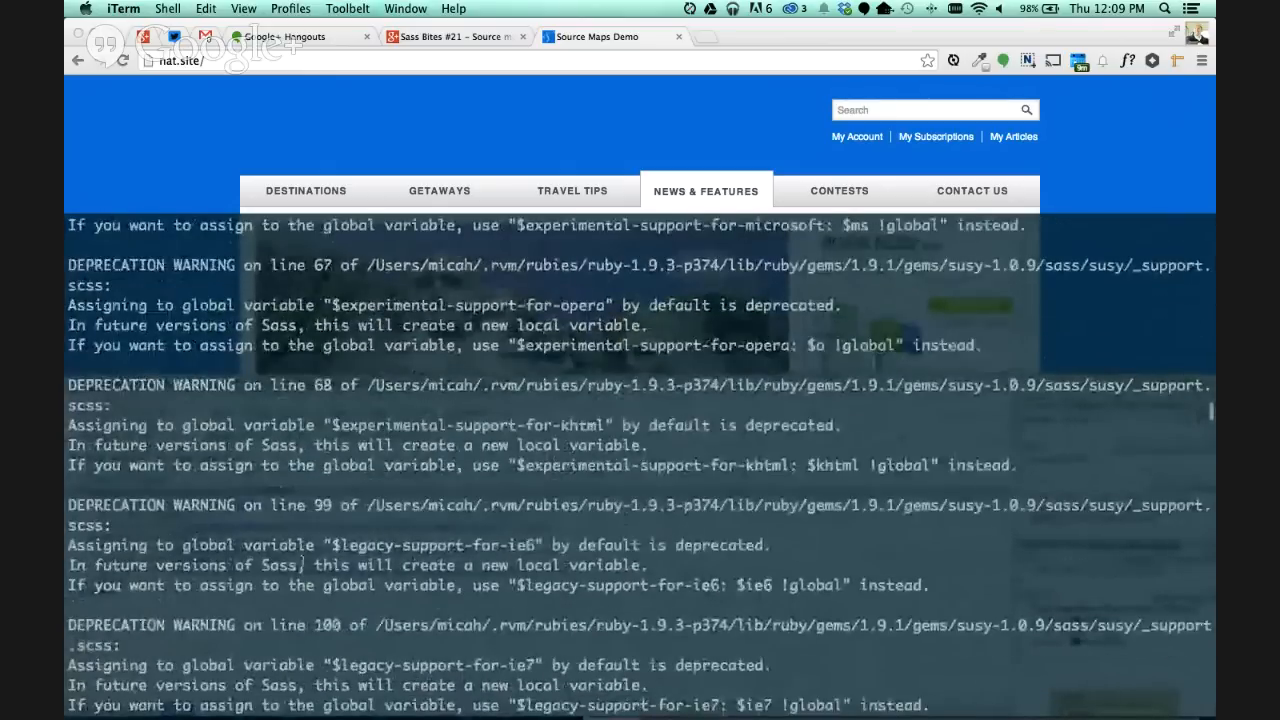
{"action": "scroll", "scroll_direction": "down", "scroll_amount": 3}
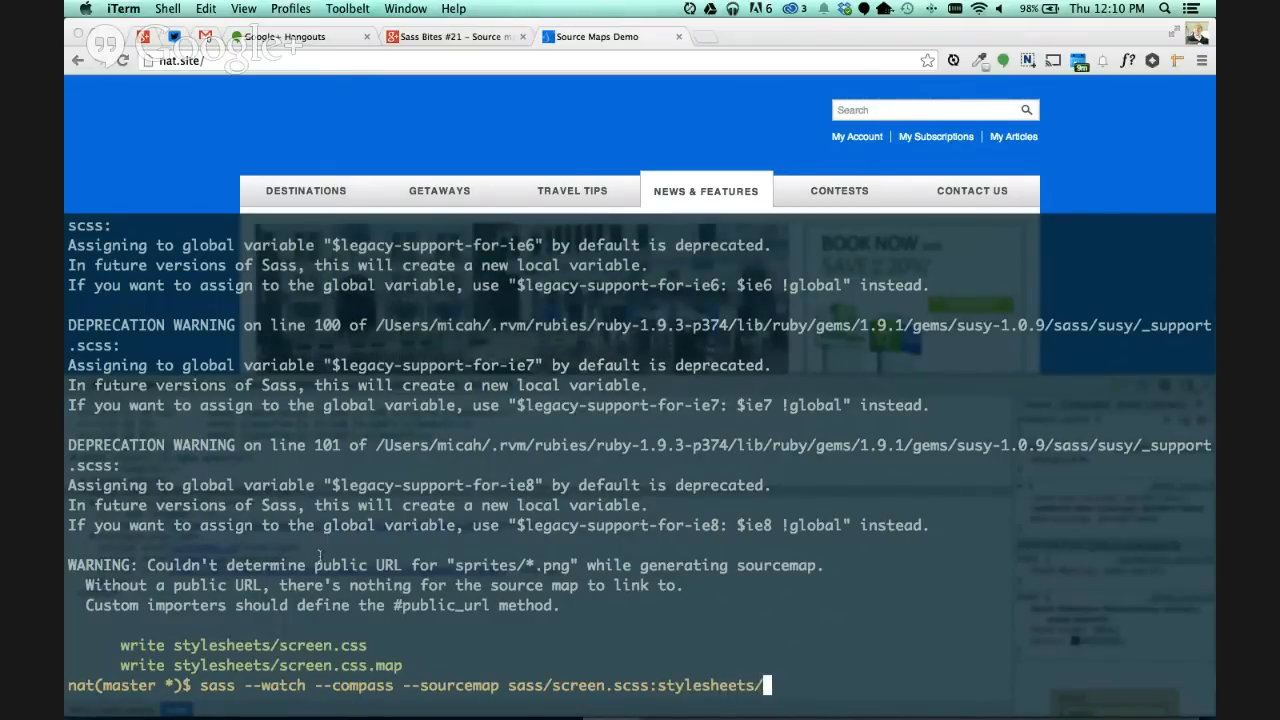
Complete the command's output target as stylesheets/screen.css and run the compile.
{"action": "type", "text": "screen"}
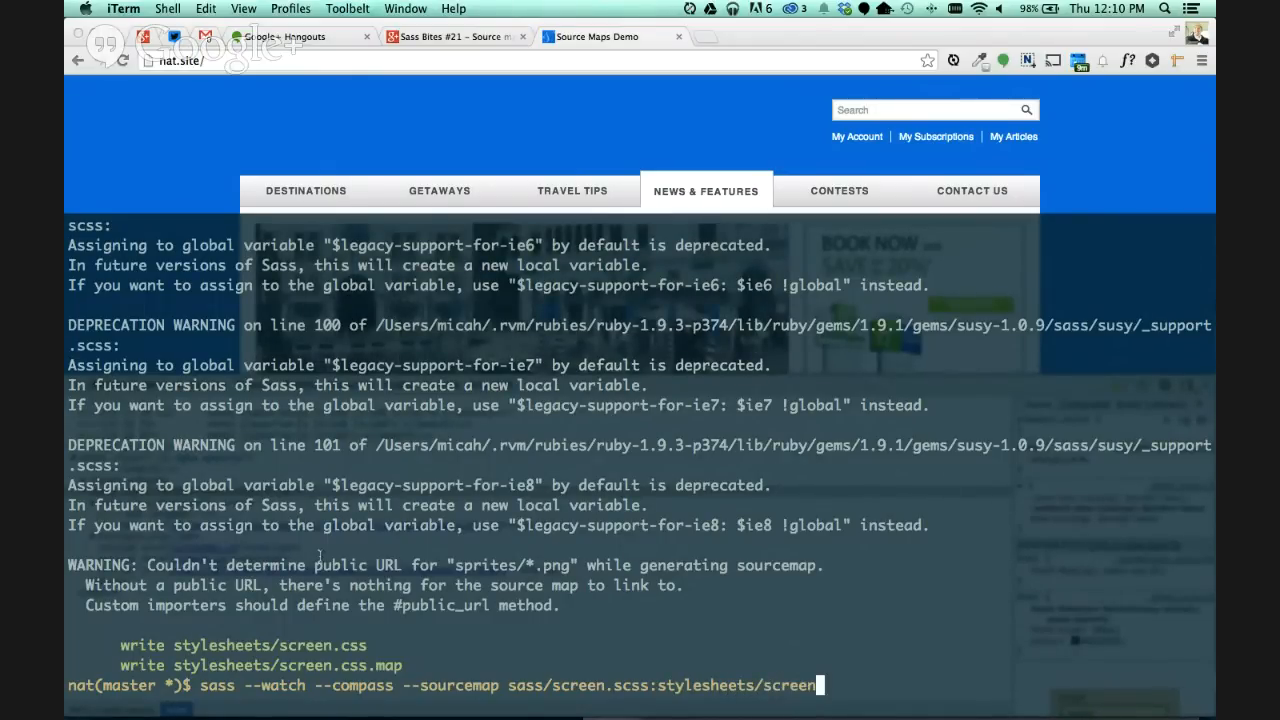
{"action": "type", "text": "css"}
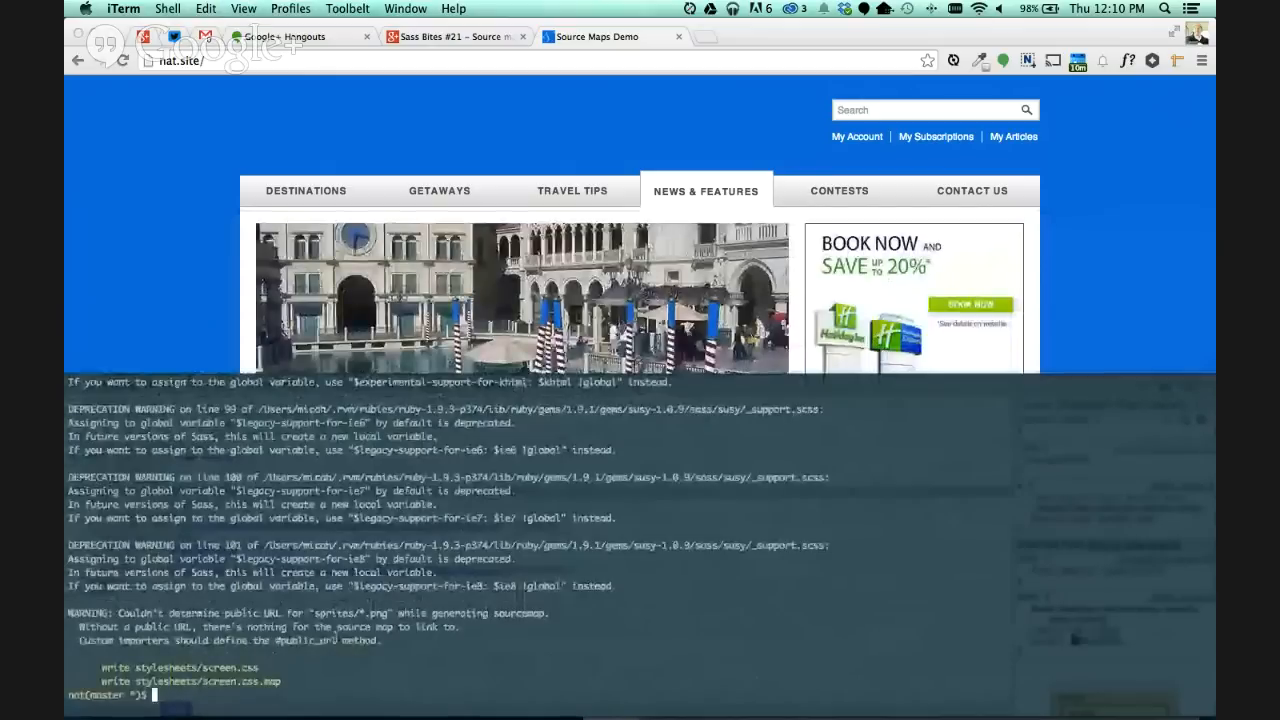
Check the repository state with git status.
{"action": "type", "text": "git status"}
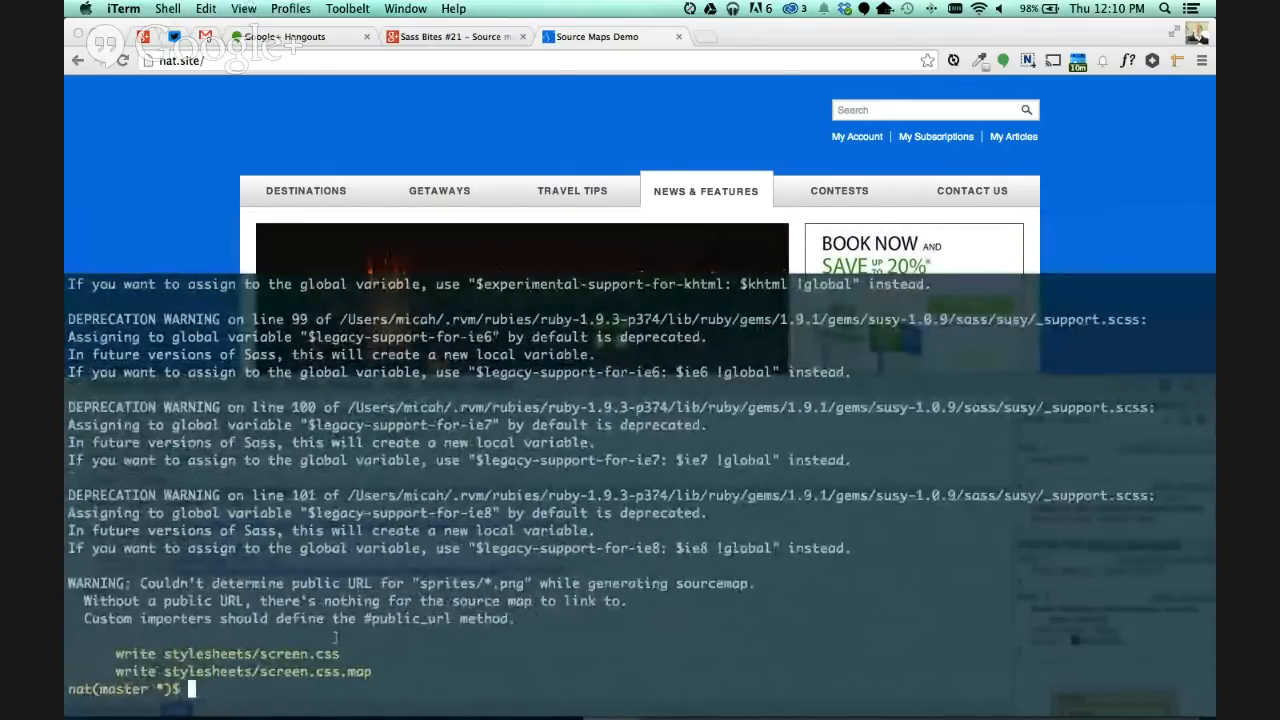
Enter sudo sass --compass --watch --sourcemap sass/screen.scss:stylesheets/screen.css at the prompt.
{"action": "type", "text": "sudo"}
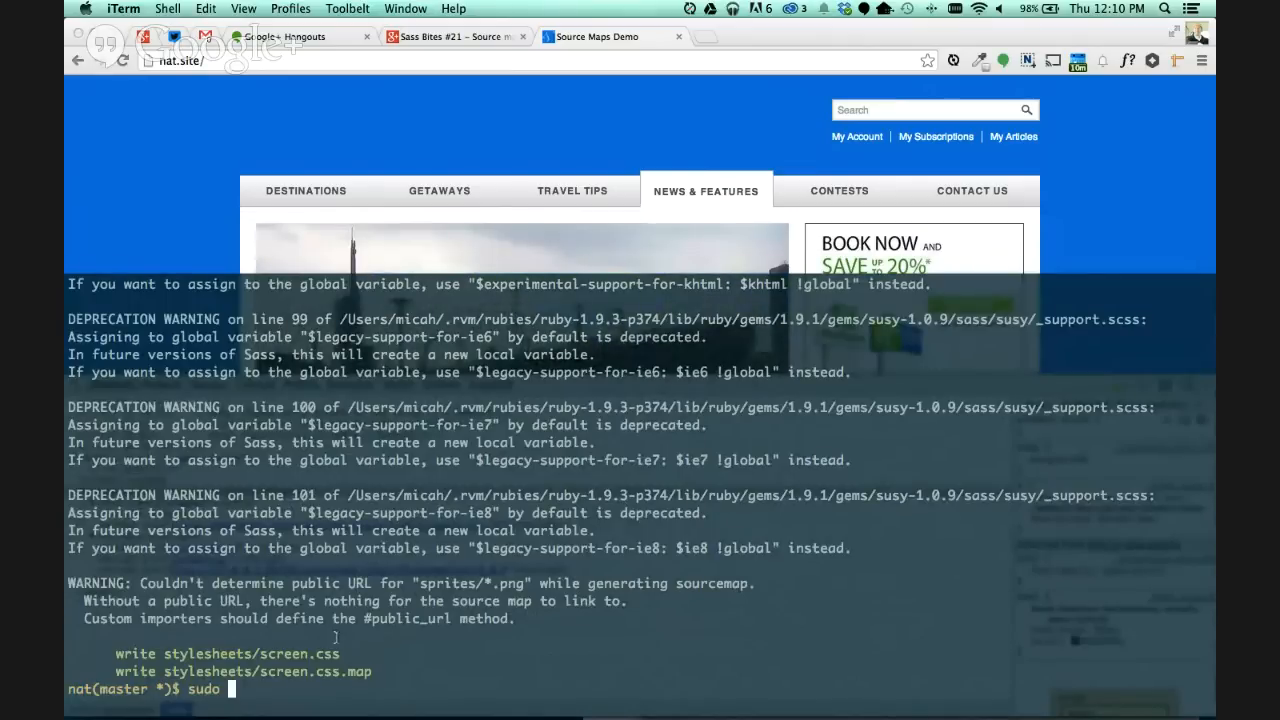
{"action": "type", "text": "sass"}
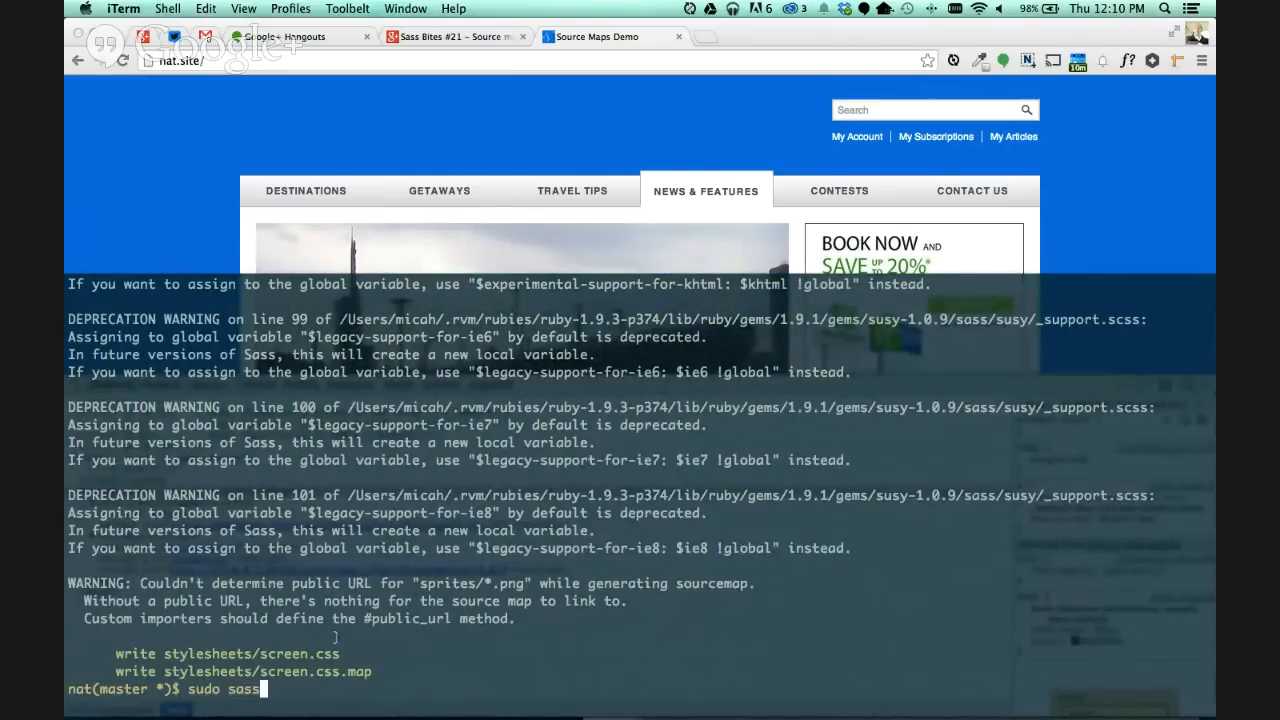
{"action": "type", "text": "--watch"}
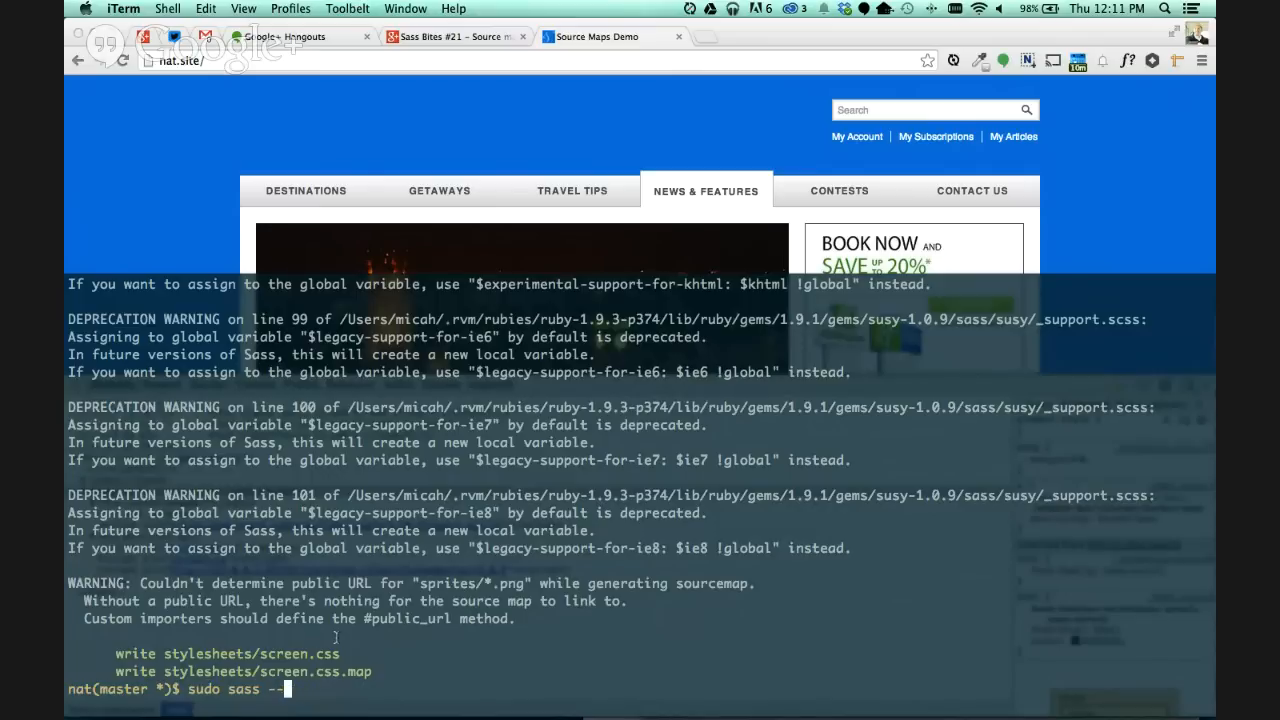
{"action": "type", "text": "--compass --watch --"}
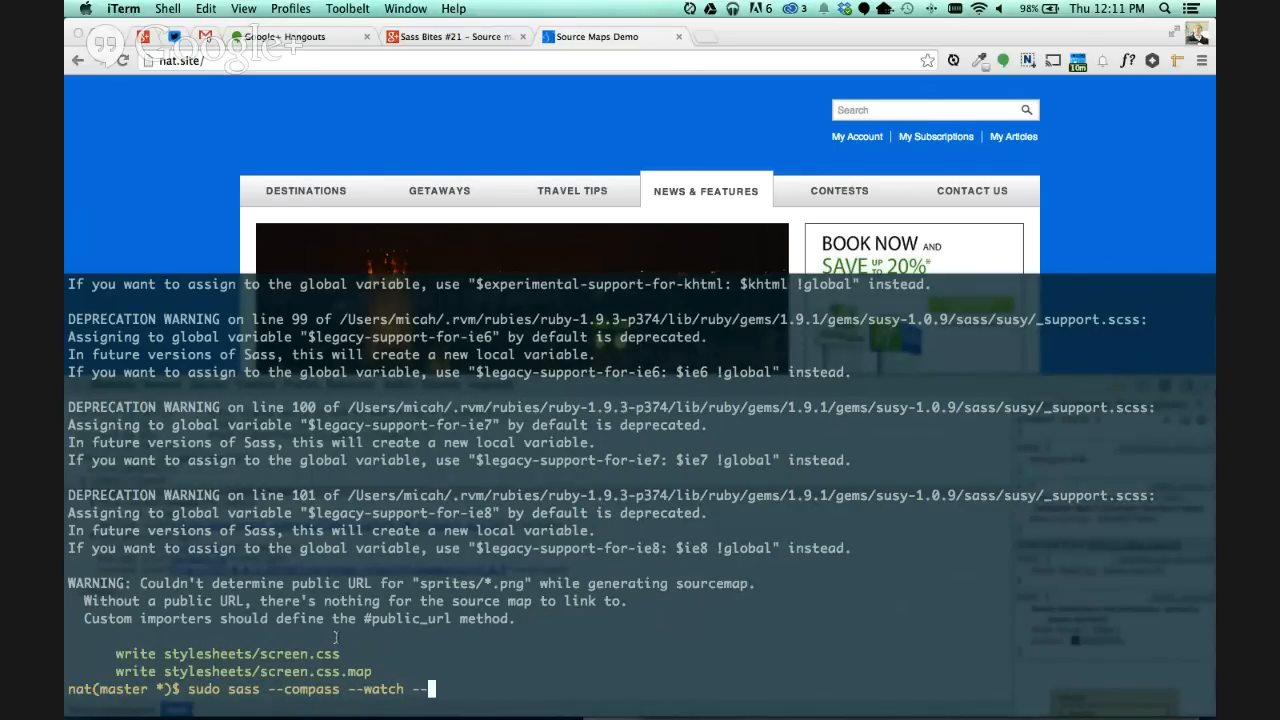
{"action": "type", "text": "sour"}
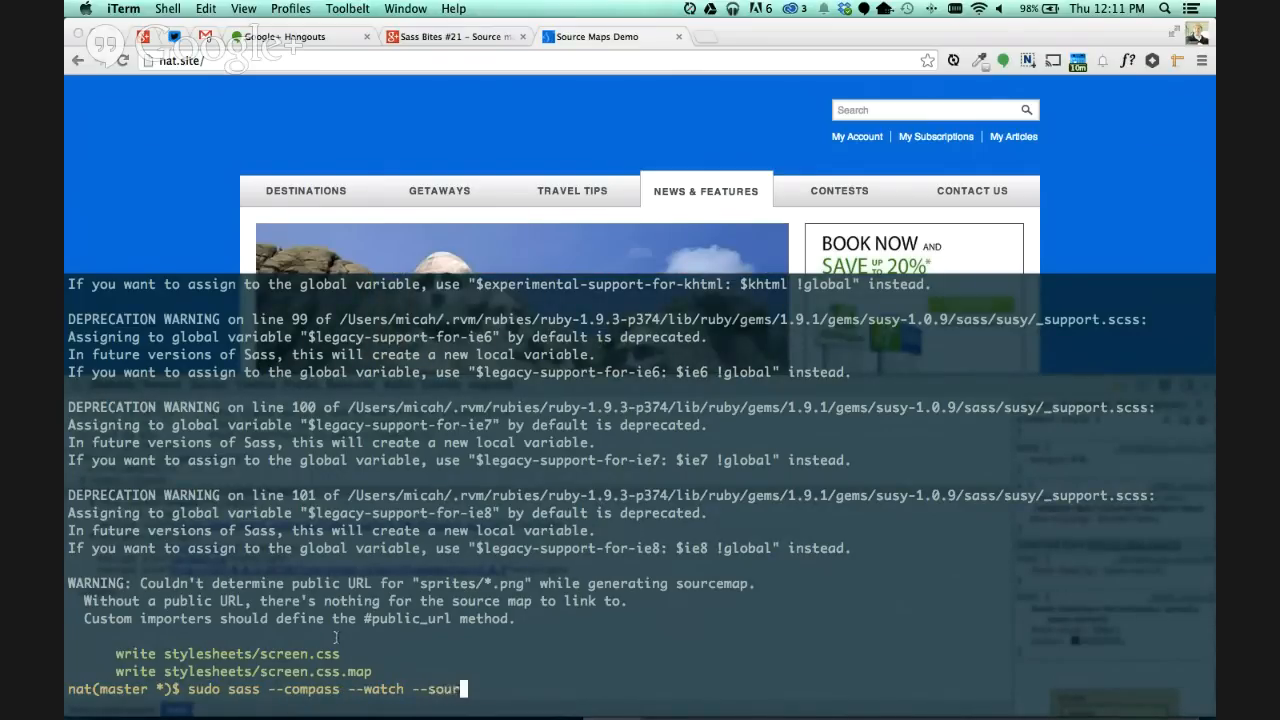
{"action": "type", "text": "cemap"}
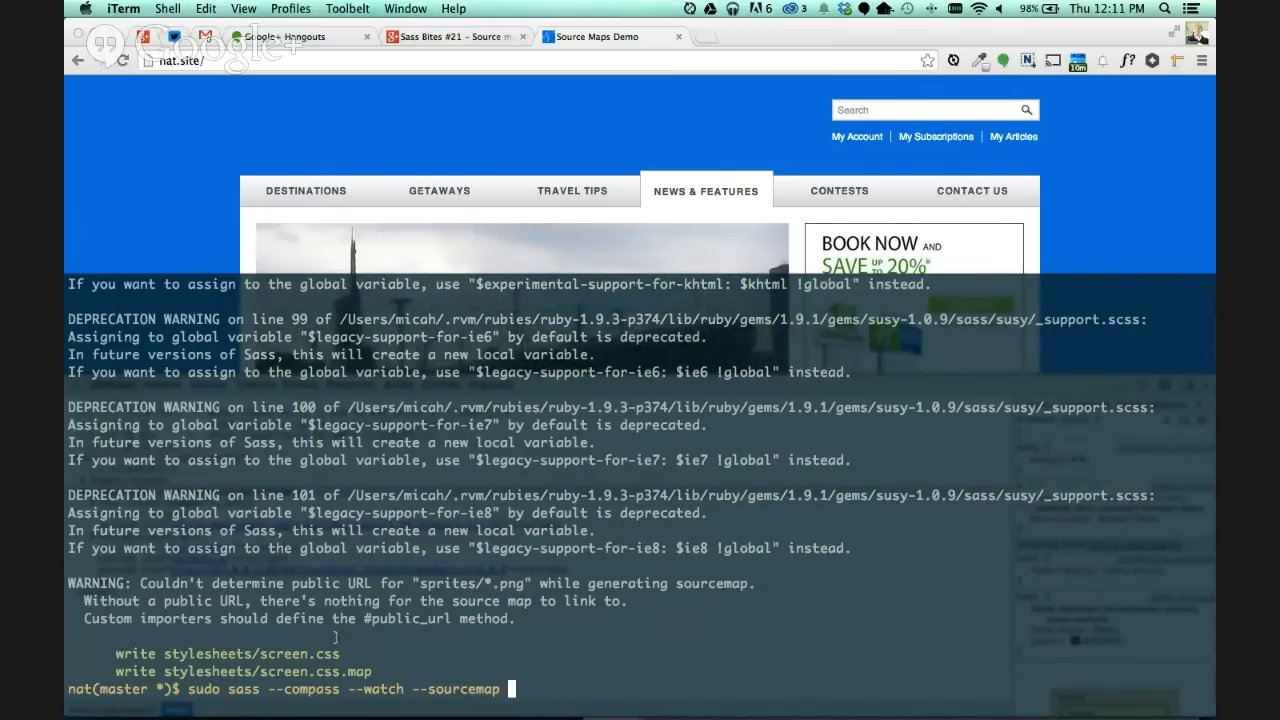
{"action": "type", "text": "sass/"}
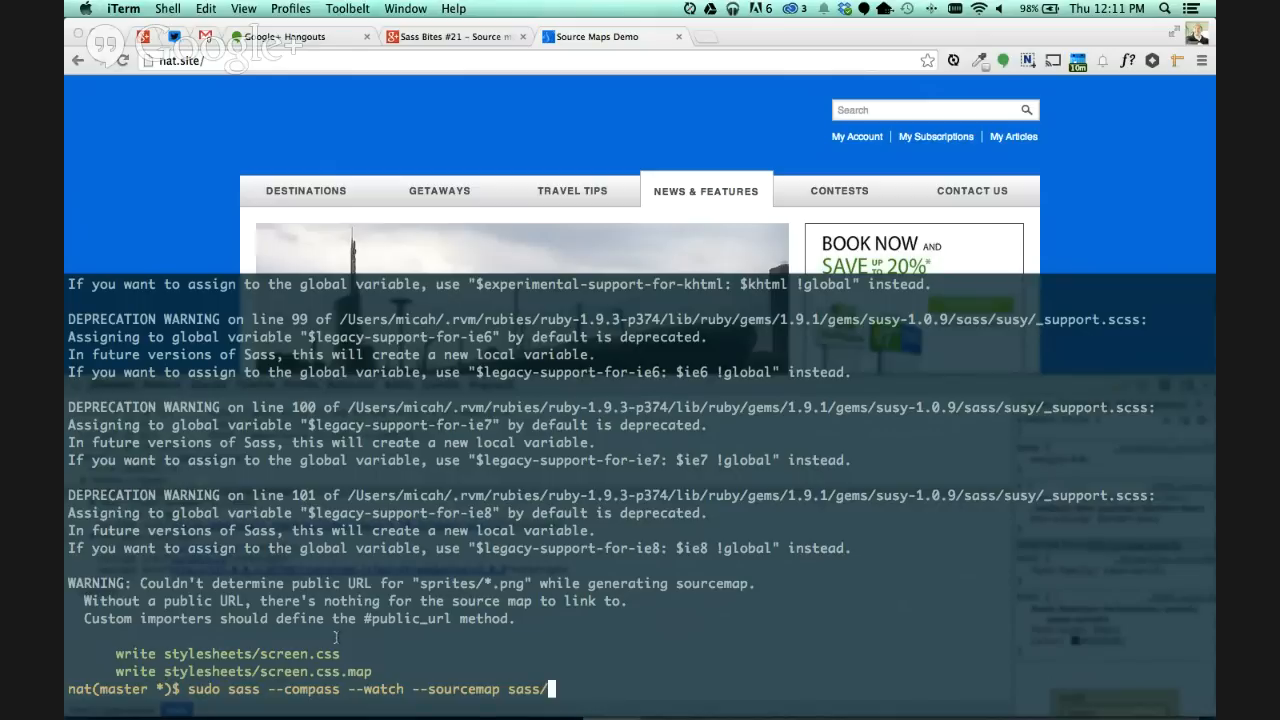
{"action": "type", "text": "screen.scss:stylesheets/s"}
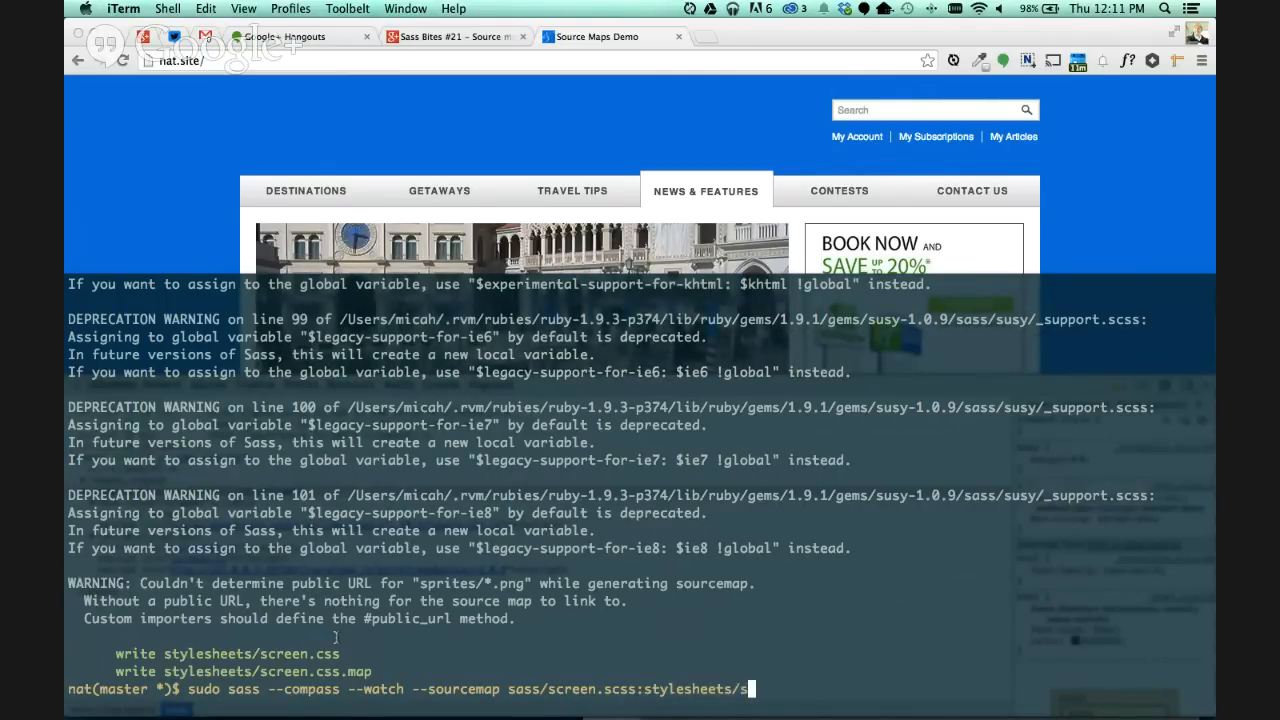
{"action": "type", "text": "creen.css"}
{"action": "type", "text": "cd n"}
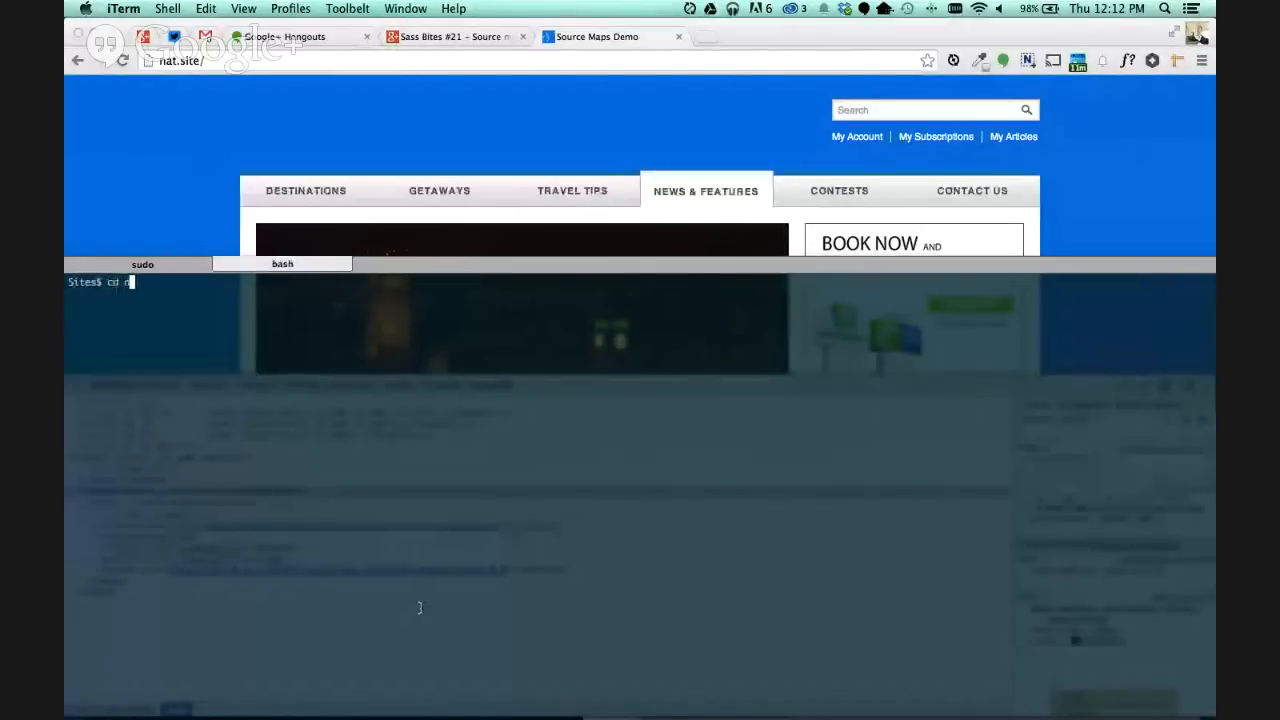
Move into nat/stylesheets, list screen.css and screen.css.map, and load the map in nano.
{"action": "key", "text": "Return"}
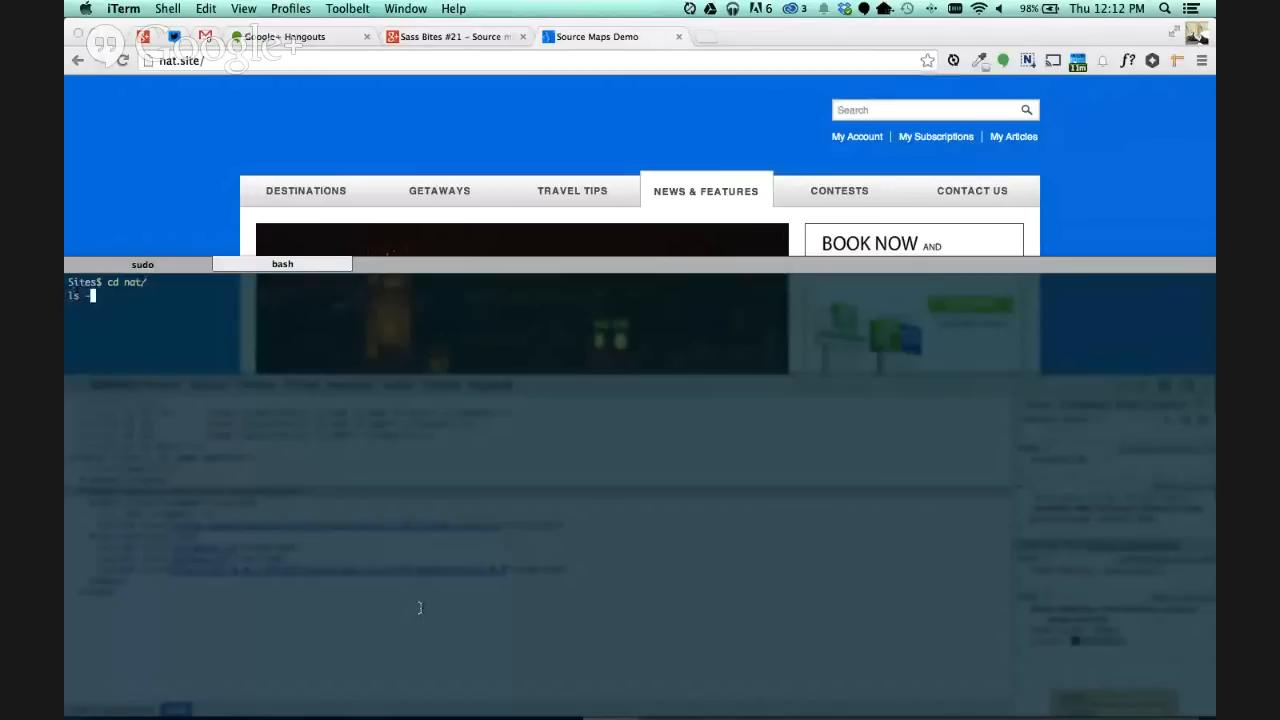
{"action": "key", "text": "Return"}
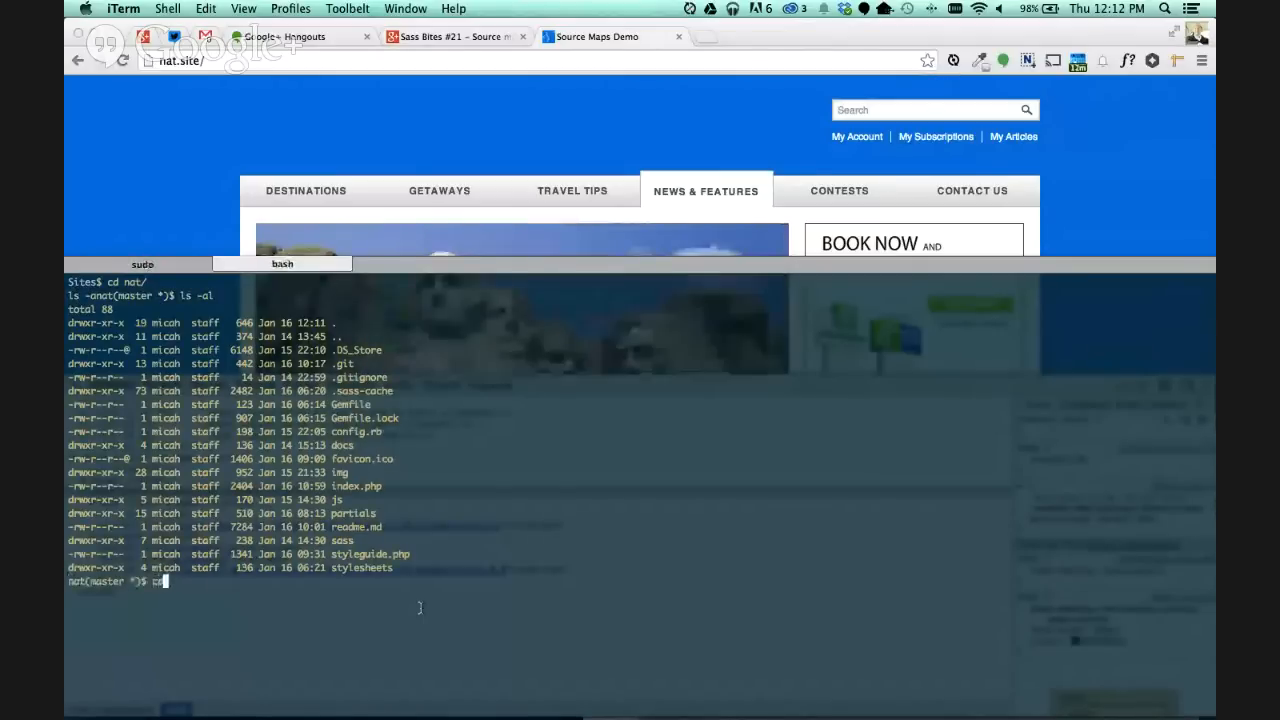
{"action": "type", "text": "cd stylesheets/"}
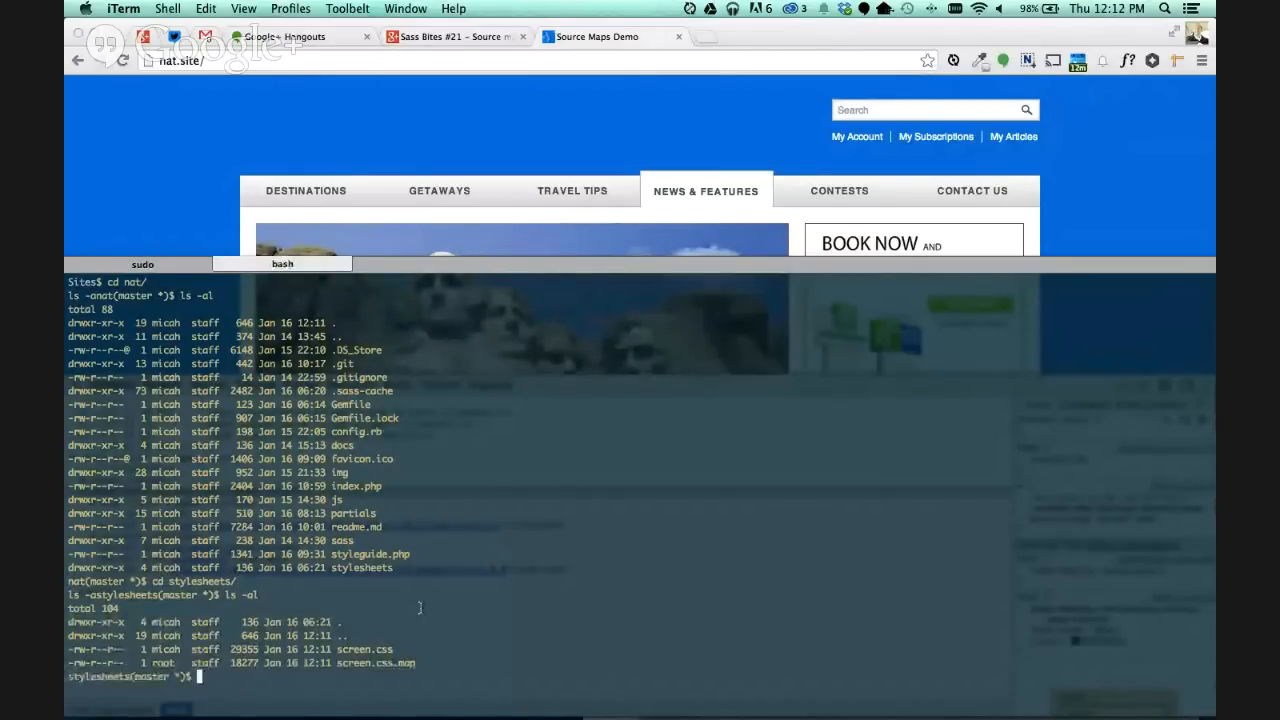
{"action": "type", "text": "nano sc"}
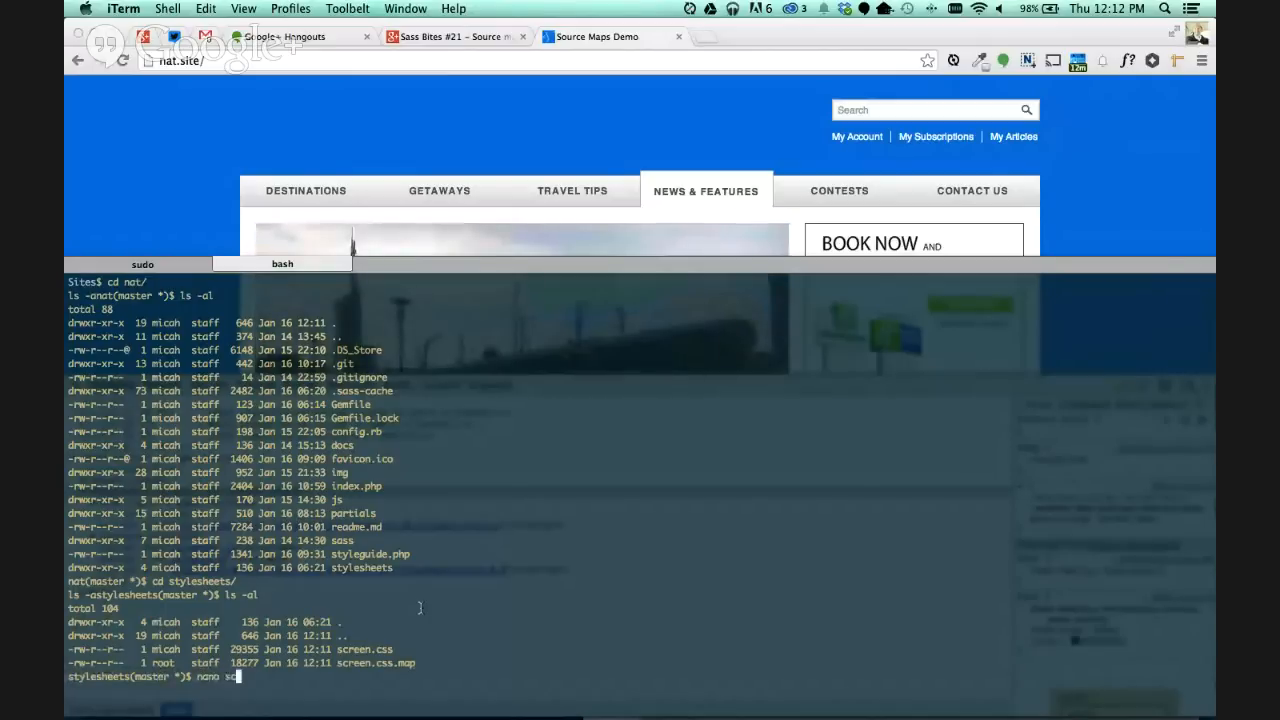
{"action": "type", "text": "reen.css.map"}
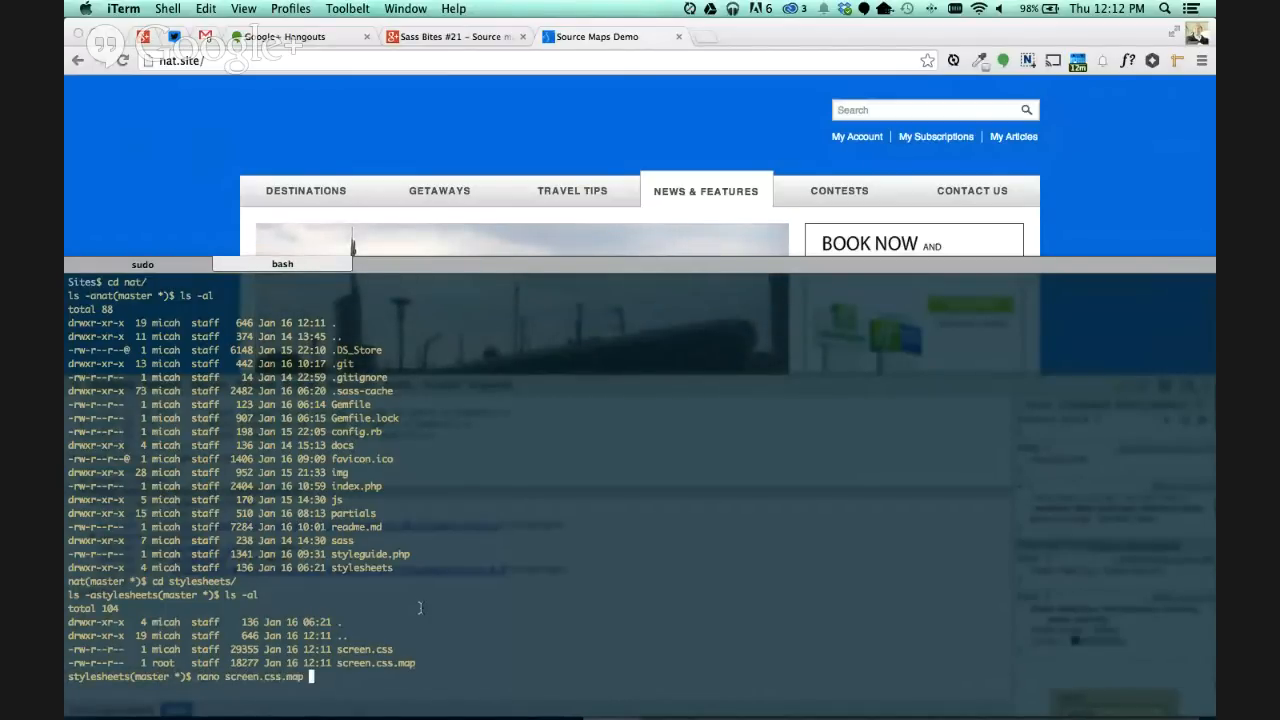
{"action": "key", "text": "Return"}
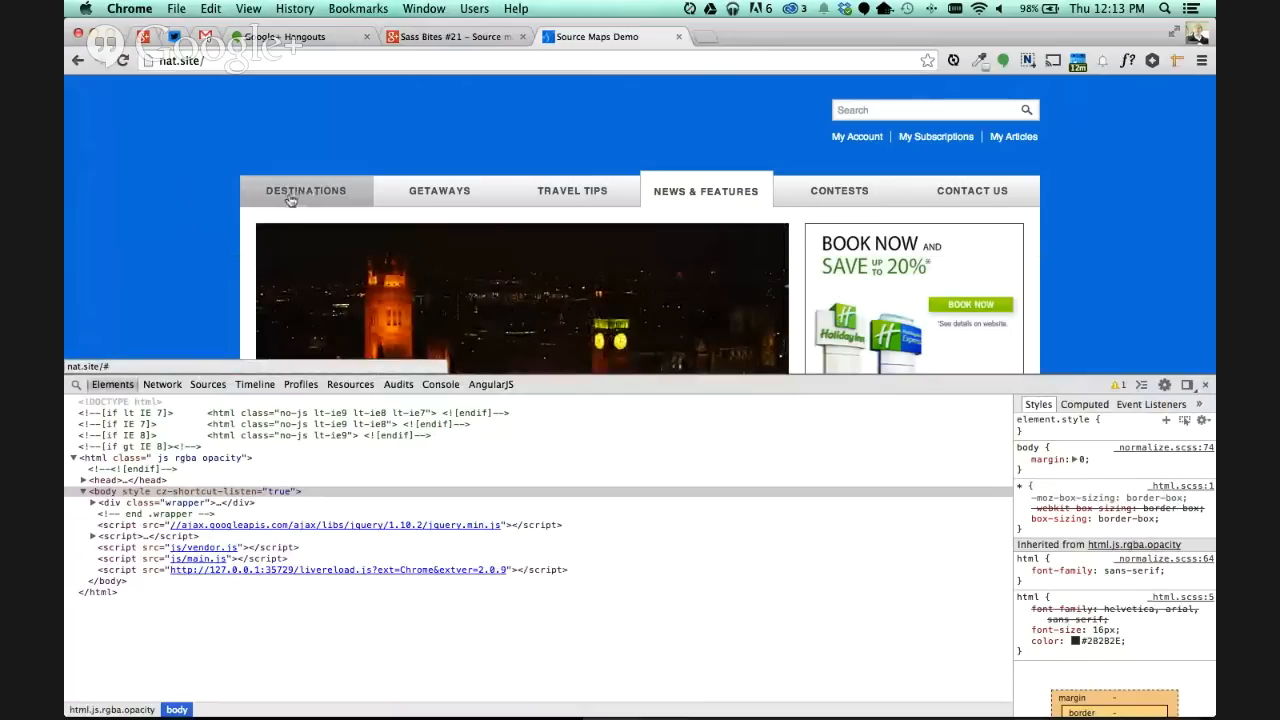
Inspect the Destinations link so its .navigation-link rule maps to _main-navigation.scss.
{"action": "right_click", "coordinate": [306, 192]}
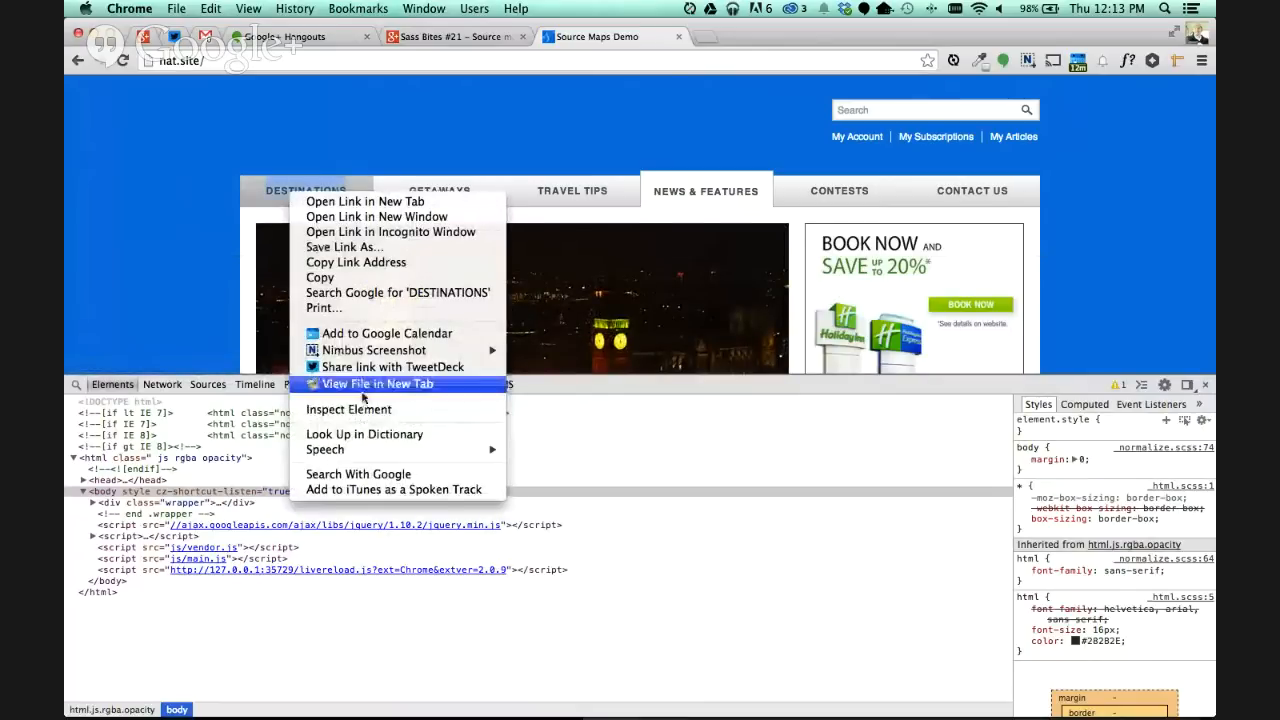
{"action": "left_click", "coordinate": [348, 408]}
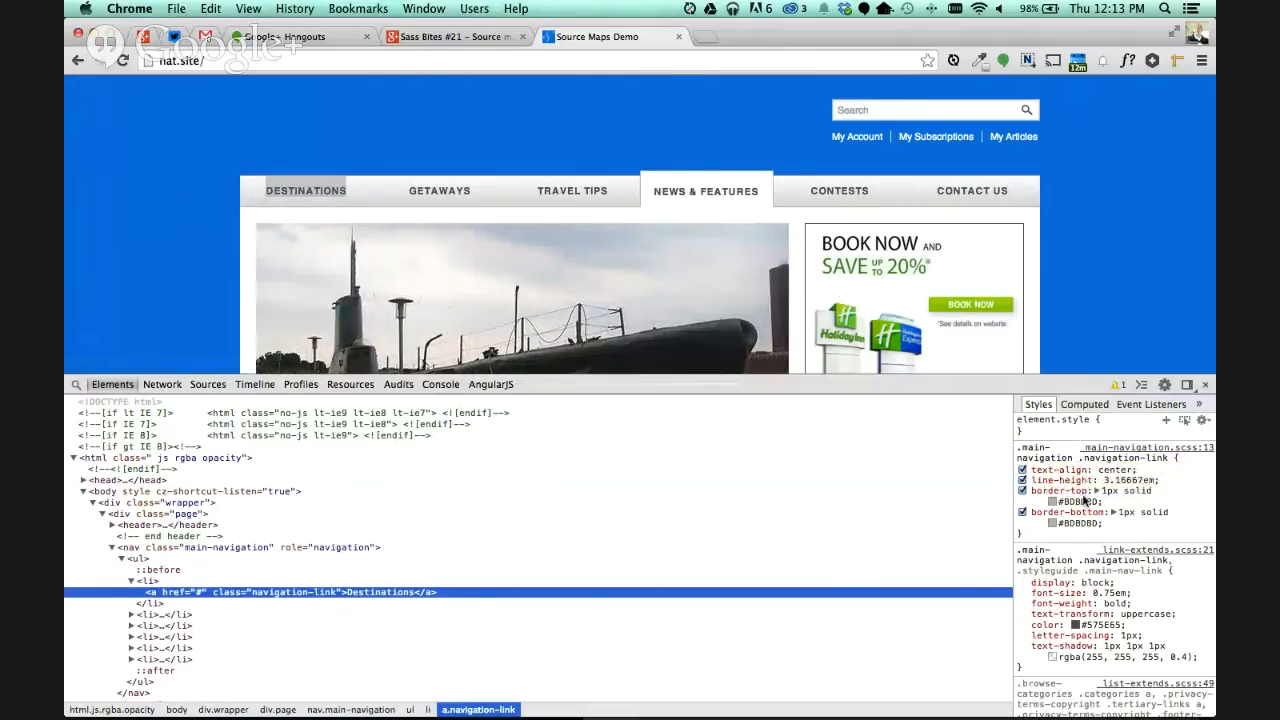
{"action": "scroll", "scroll_direction": "down", "scroll_amount": 3}
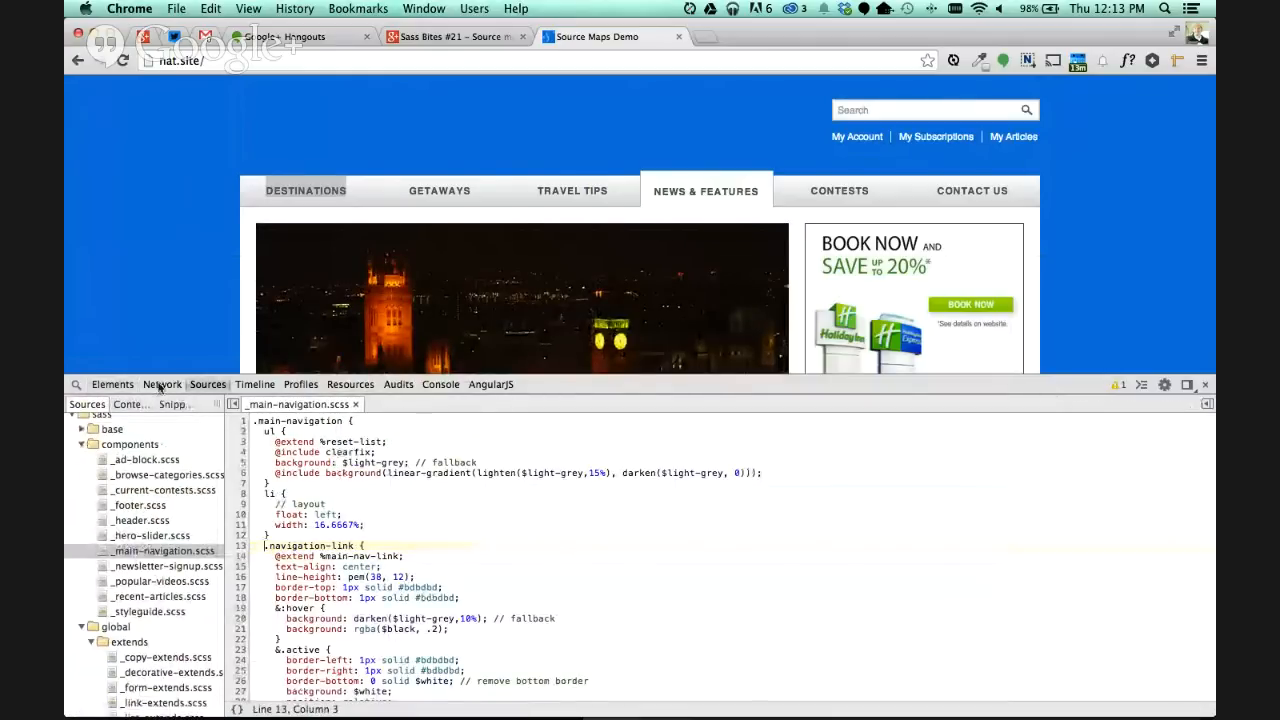
Jump from the link's line-height declaration to its Sass source, then close _main-navigation.scss.
{"action": "left_click", "coordinate": [112, 384]}
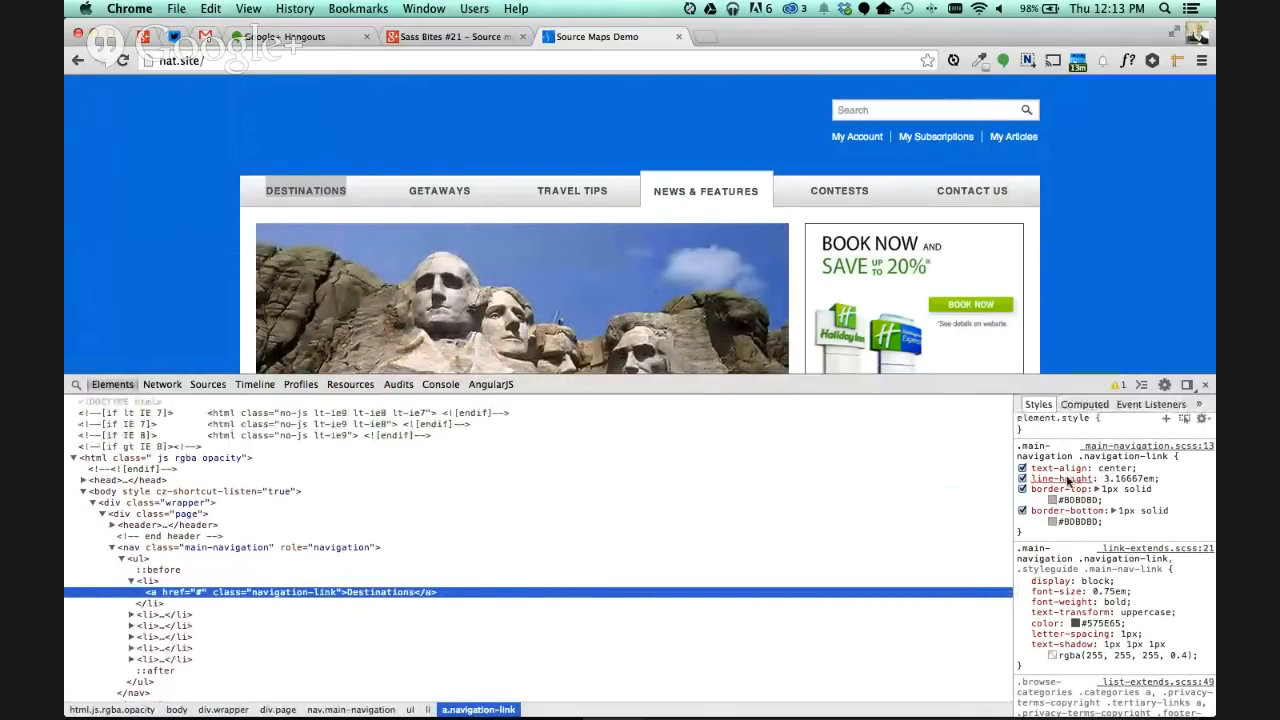
{"action": "left_click", "coordinate": [208, 384]}
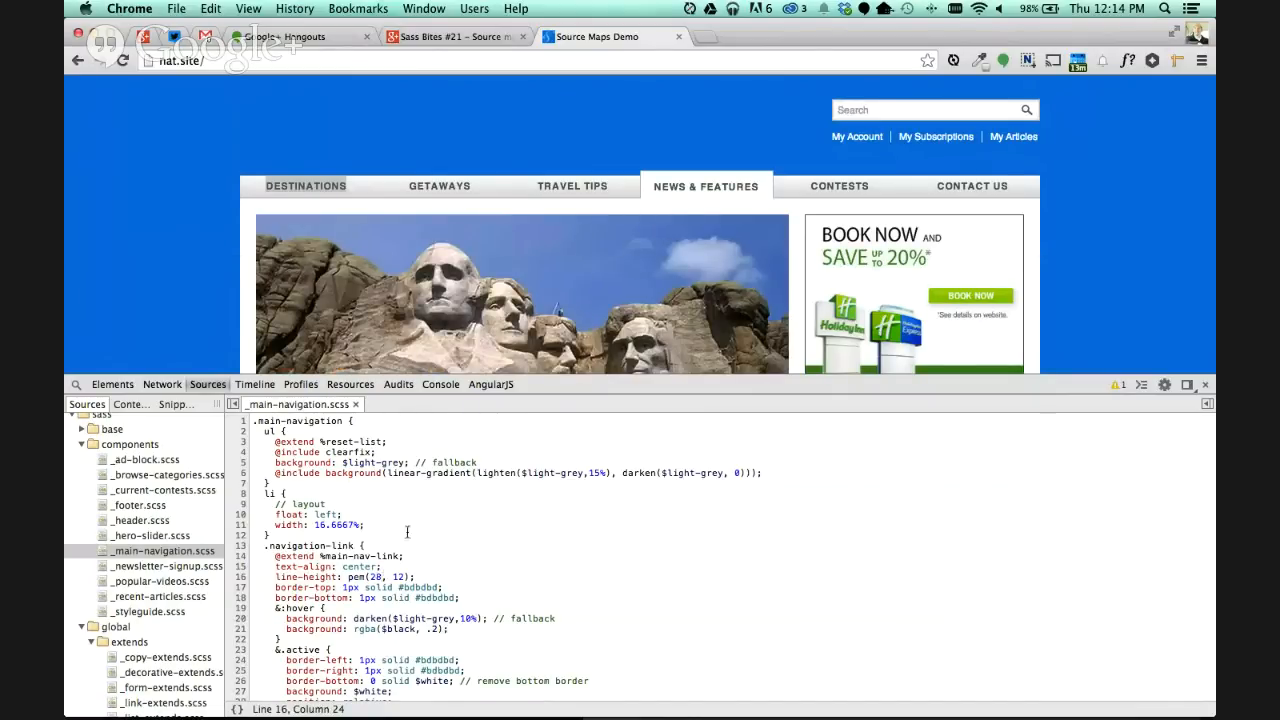
{"action": "left_click", "coordinate": [354, 404]}
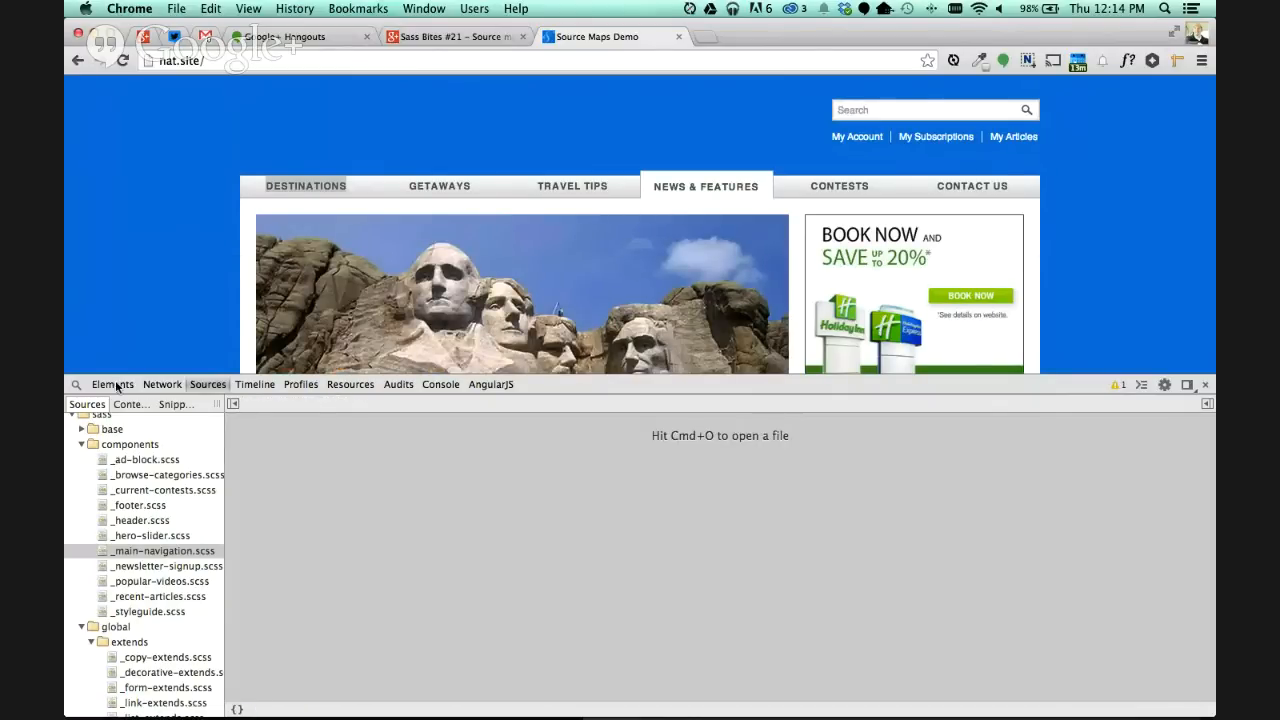
Follow the navigation-link rule into _link-extends.scss and review the %main-nav-link extend.
{"action": "left_click", "coordinate": [112, 384]}
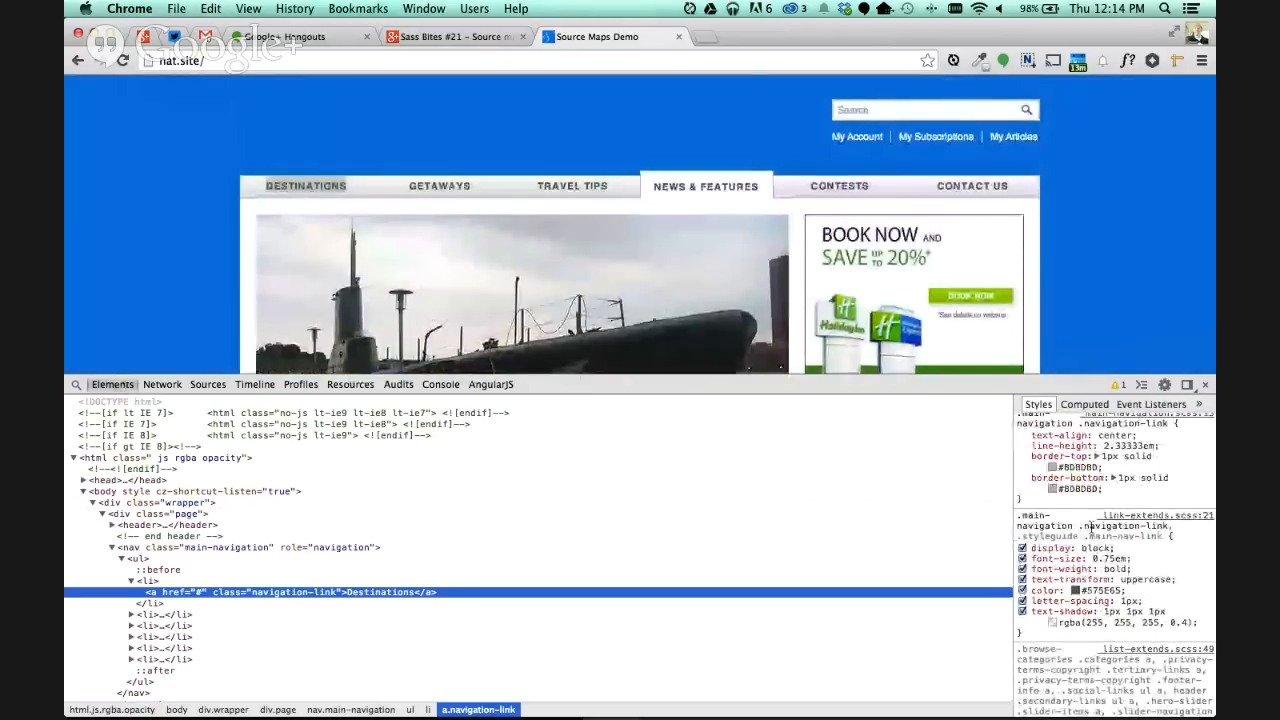
{"action": "left_click", "coordinate": [208, 384]}
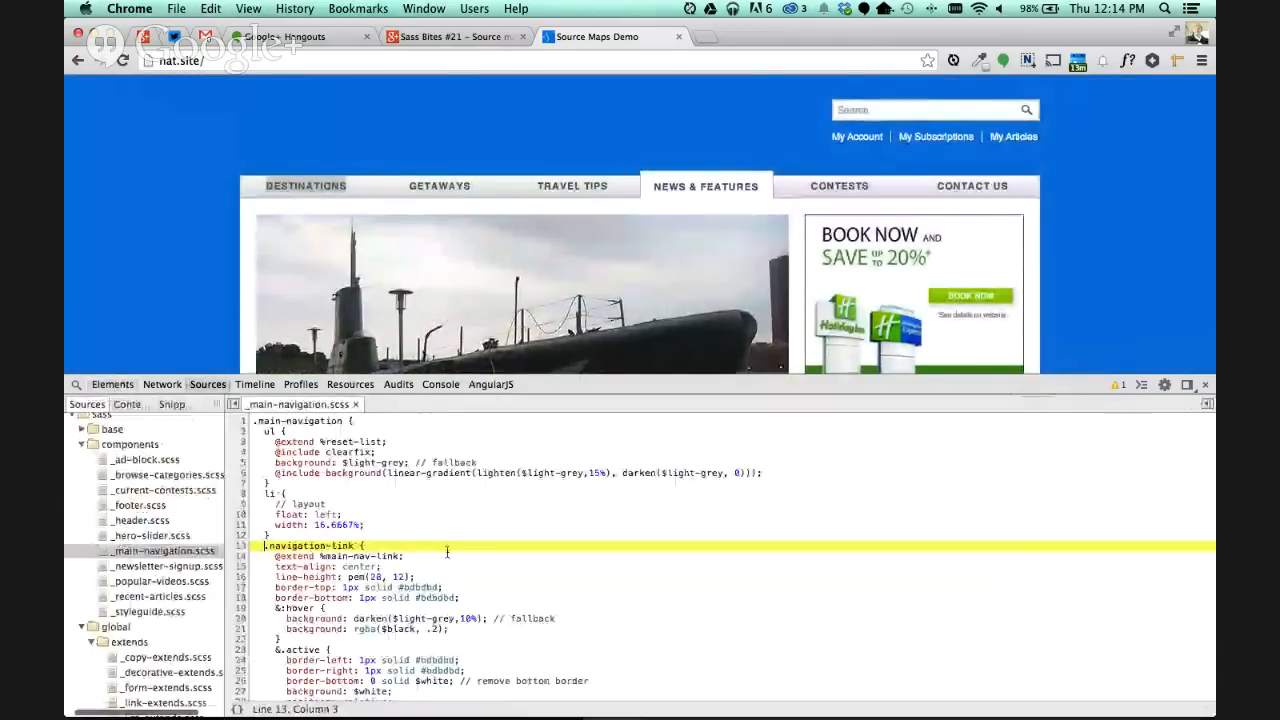
{"action": "scroll", "scroll_direction": "down", "scroll_amount": 3}
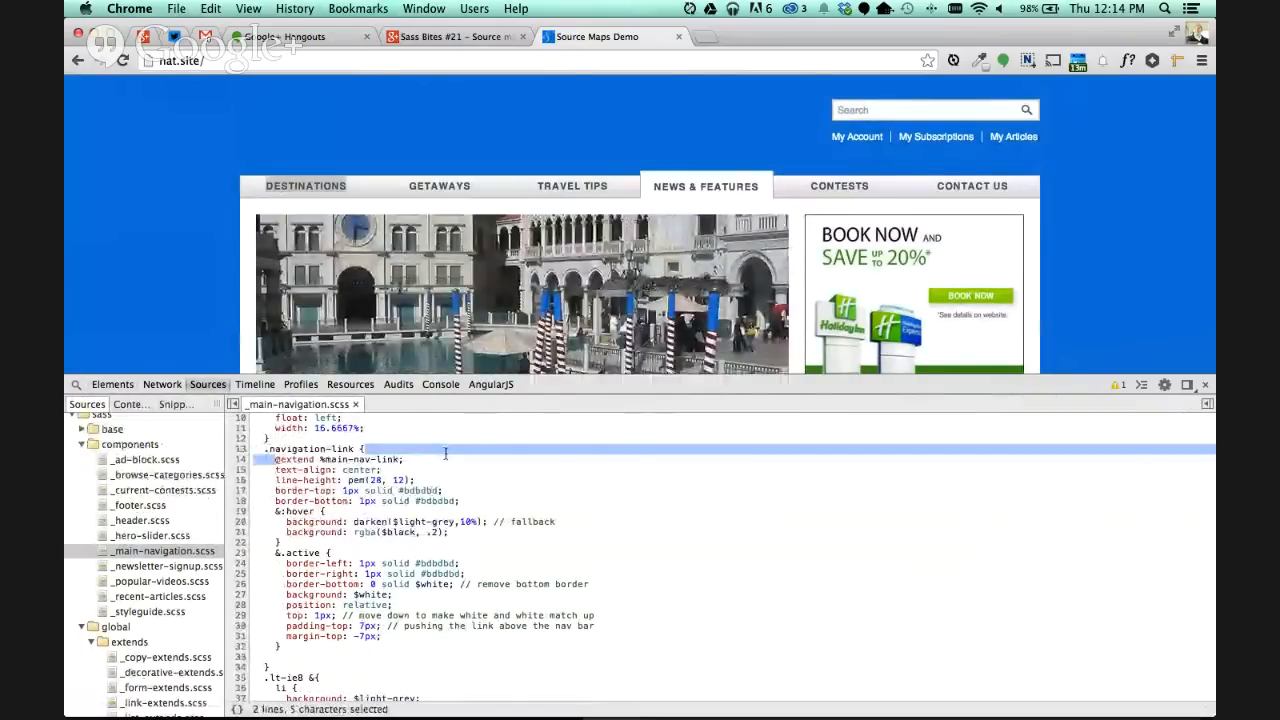
{"action": "left_click", "coordinate": [112, 384]}
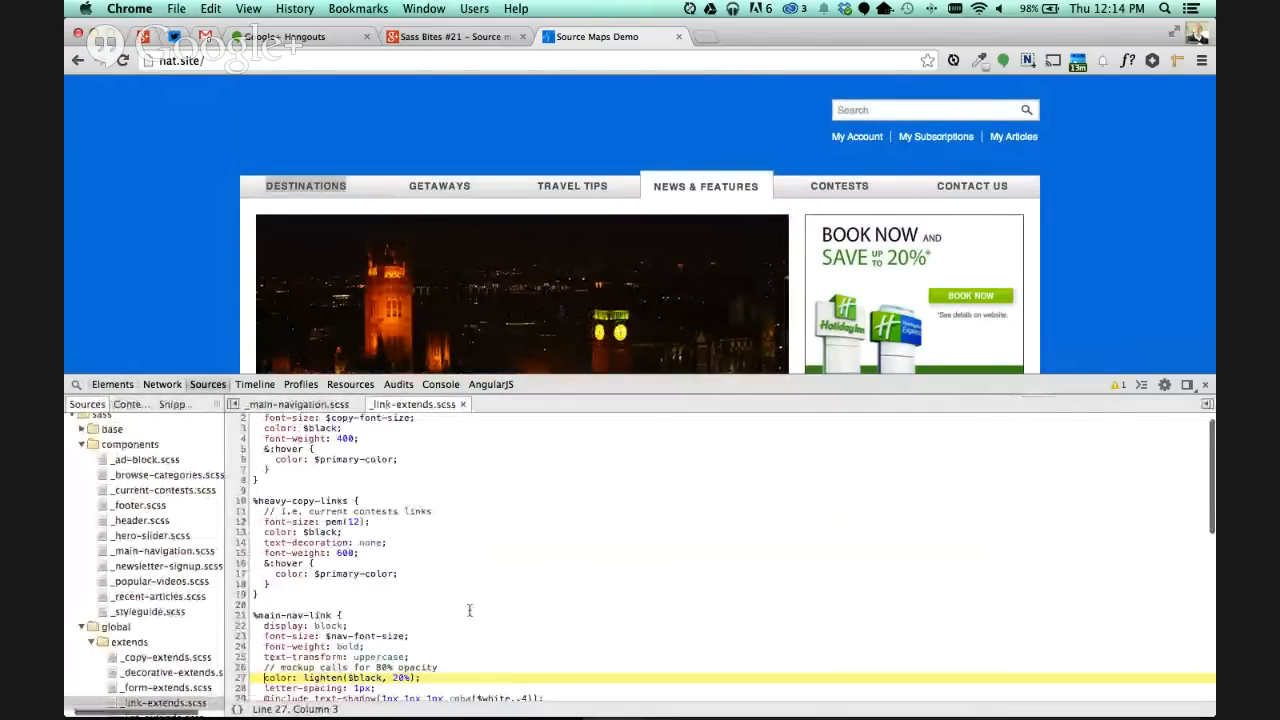
{"action": "scroll", "scroll_direction": "down", "scroll_amount": 3}
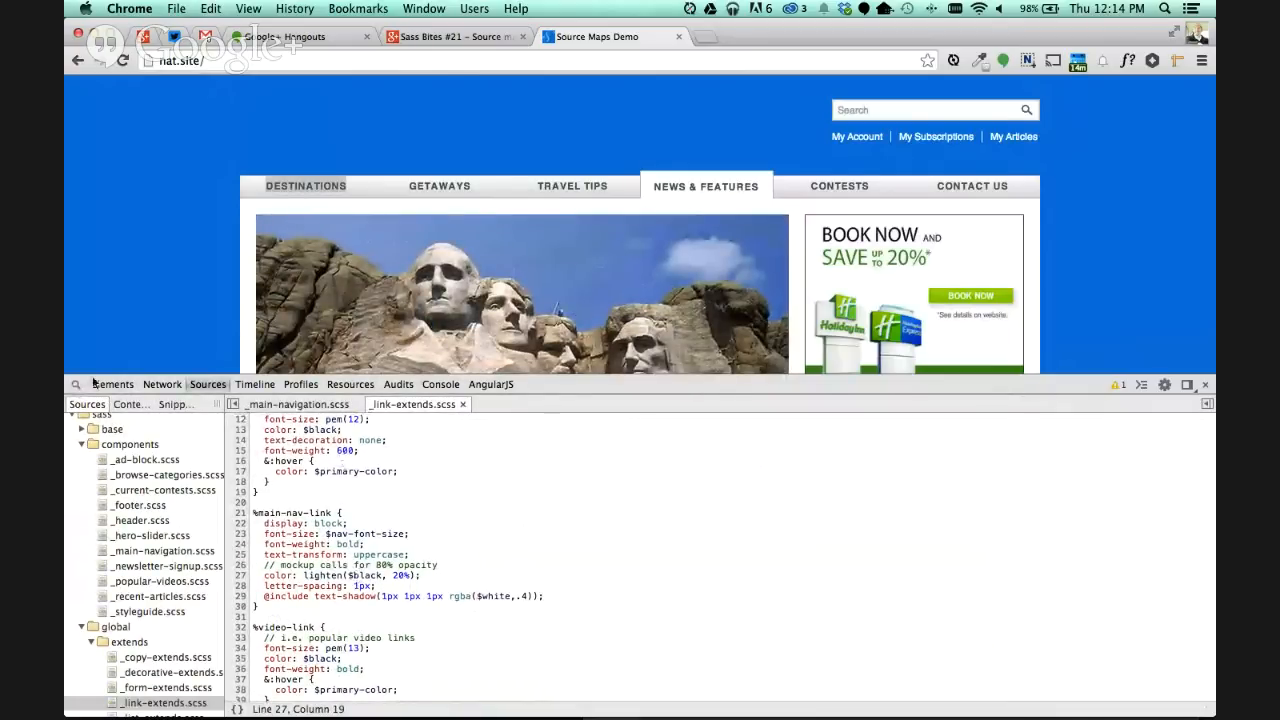
Return to Elements and view the Destinations link's mapped styles again.
{"action": "left_click", "coordinate": [112, 384]}
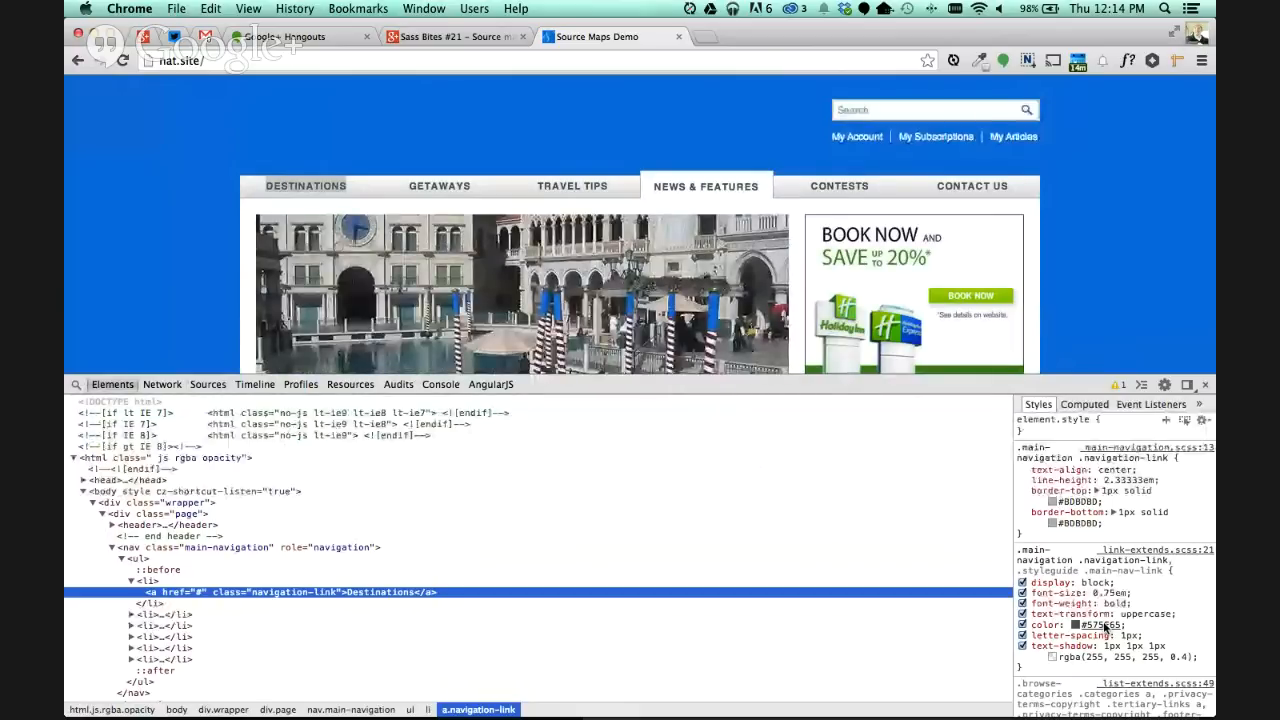
{"action": "left_click", "coordinate": [208, 384]}
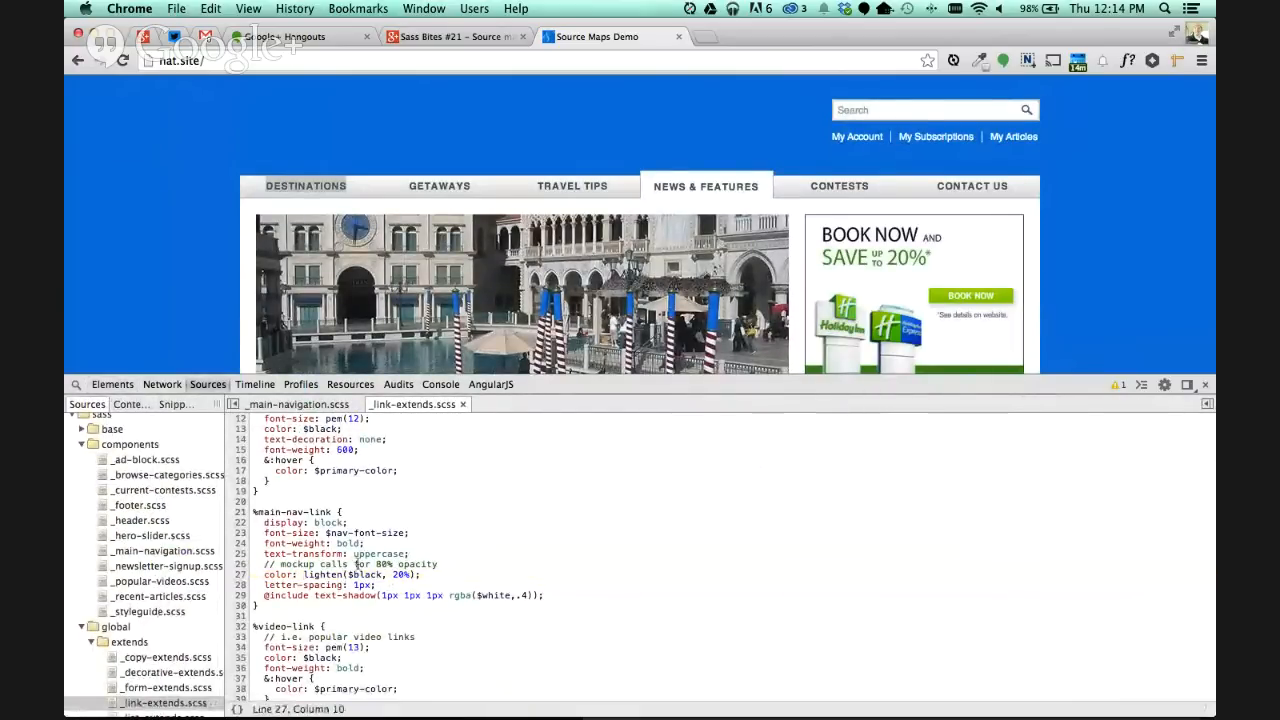
{"action": "left_click", "coordinate": [112, 384]}
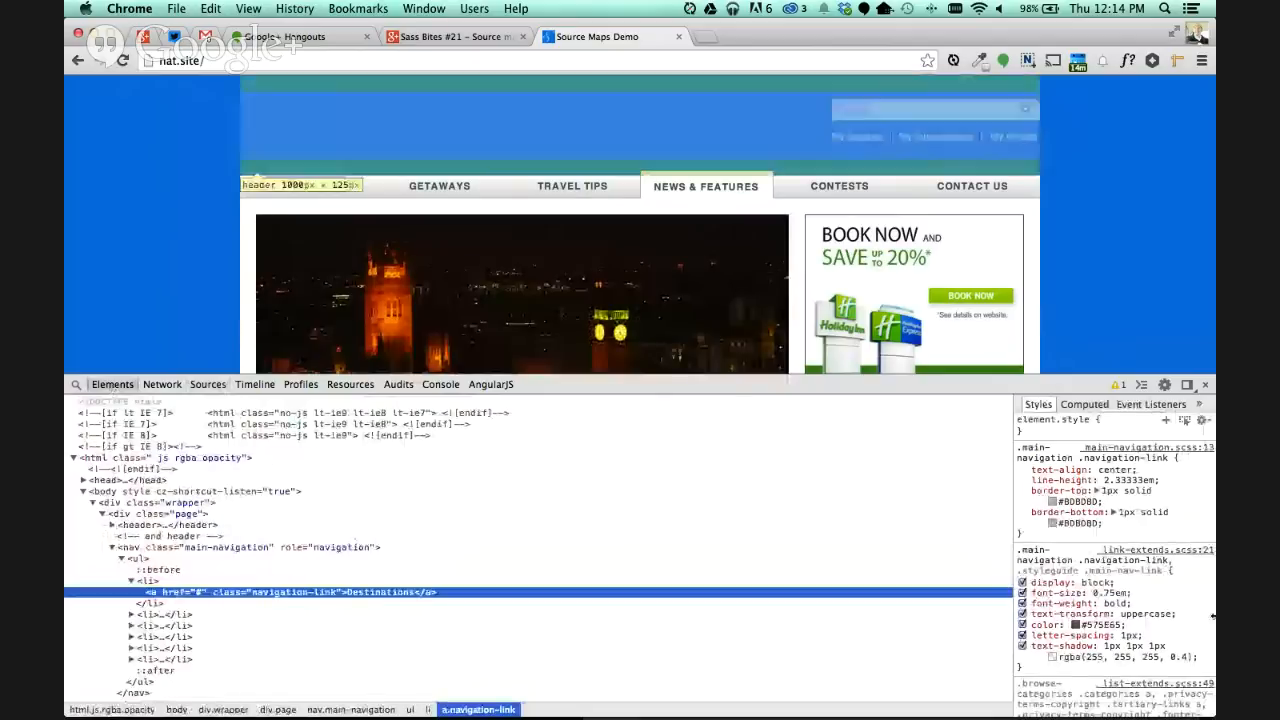
Change $primary-color in _variables.scss to pink so the wrapper background turns pink.
{"action": "left_click", "coordinate": [208, 384]}
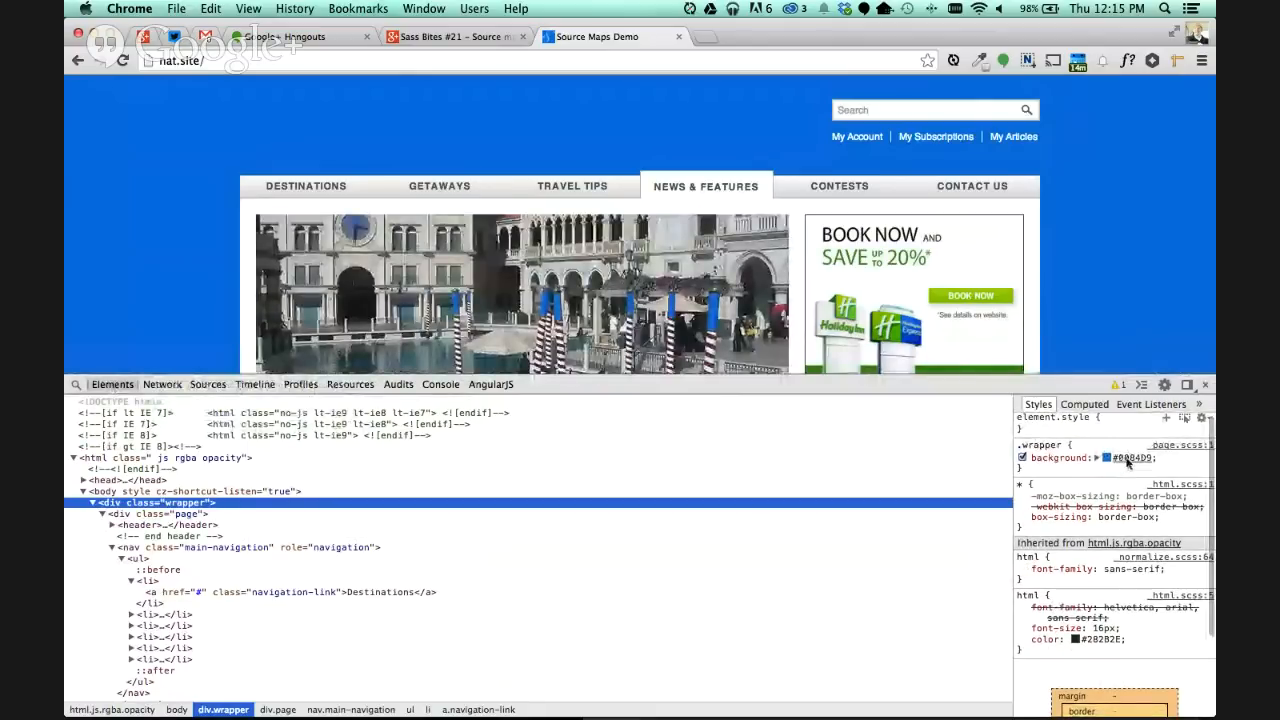
{"action": "left_click", "coordinate": [208, 384]}
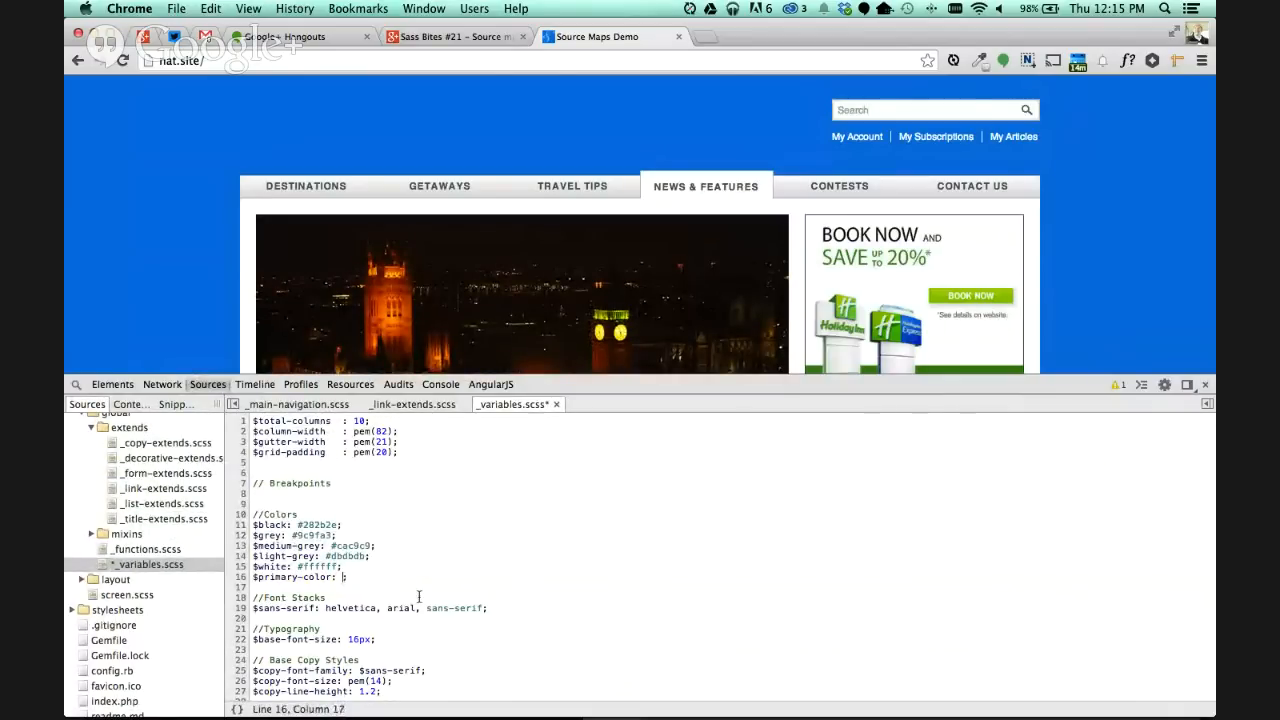
{"action": "type", "text": "pink"}
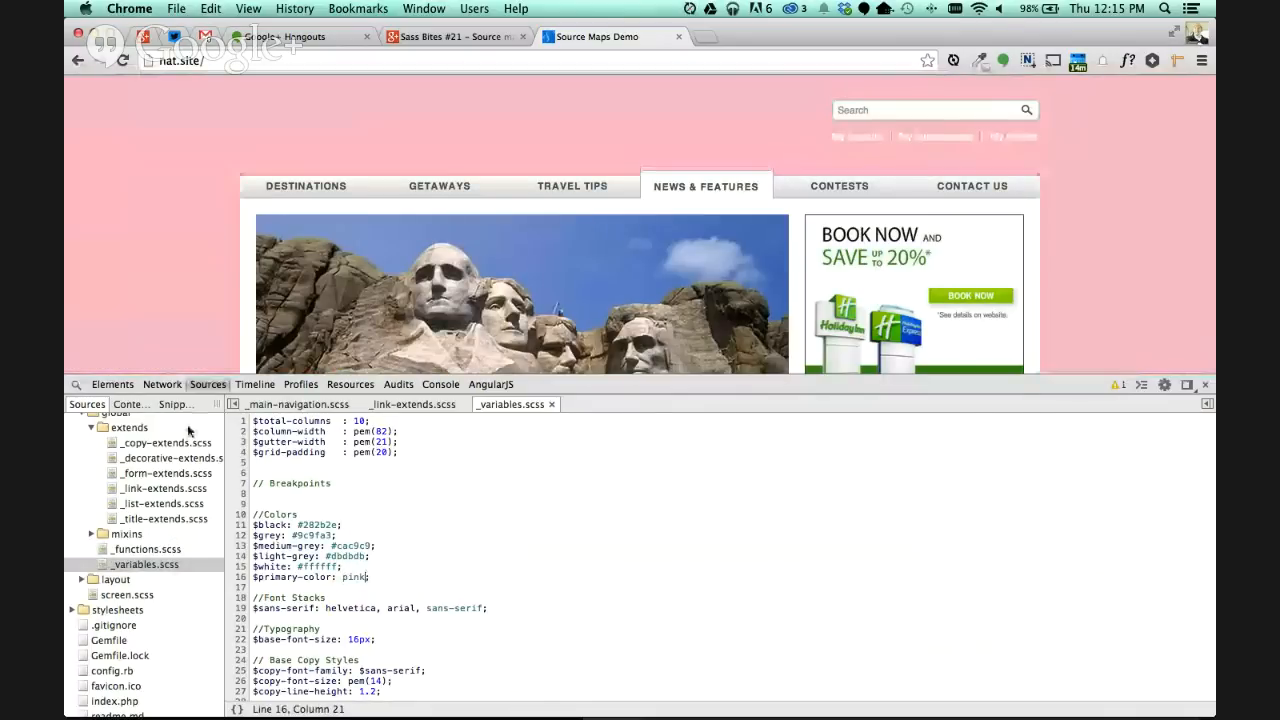
{"action": "left_click", "coordinate": [112, 384]}
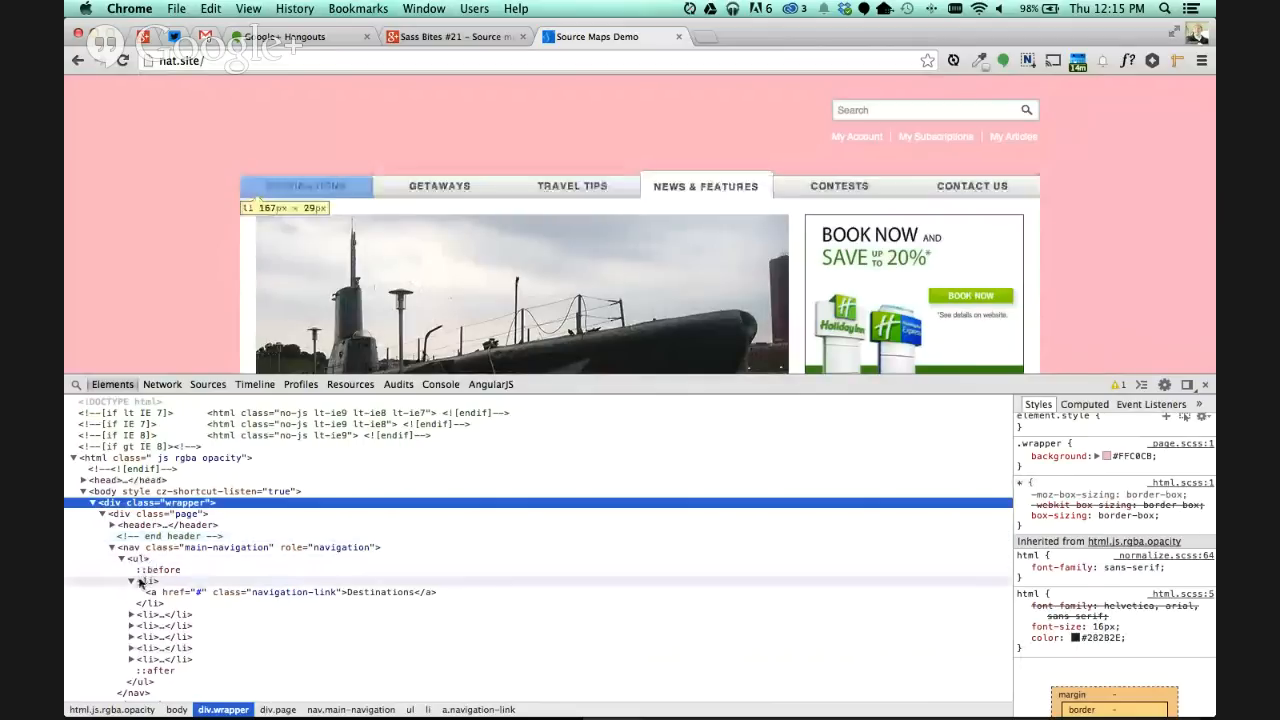
Select div.hero-slider inside section.hero and follow its 69.375% width rule to _hero-slider-layout.scss.
{"action": "left_click", "coordinate": [130, 580]}
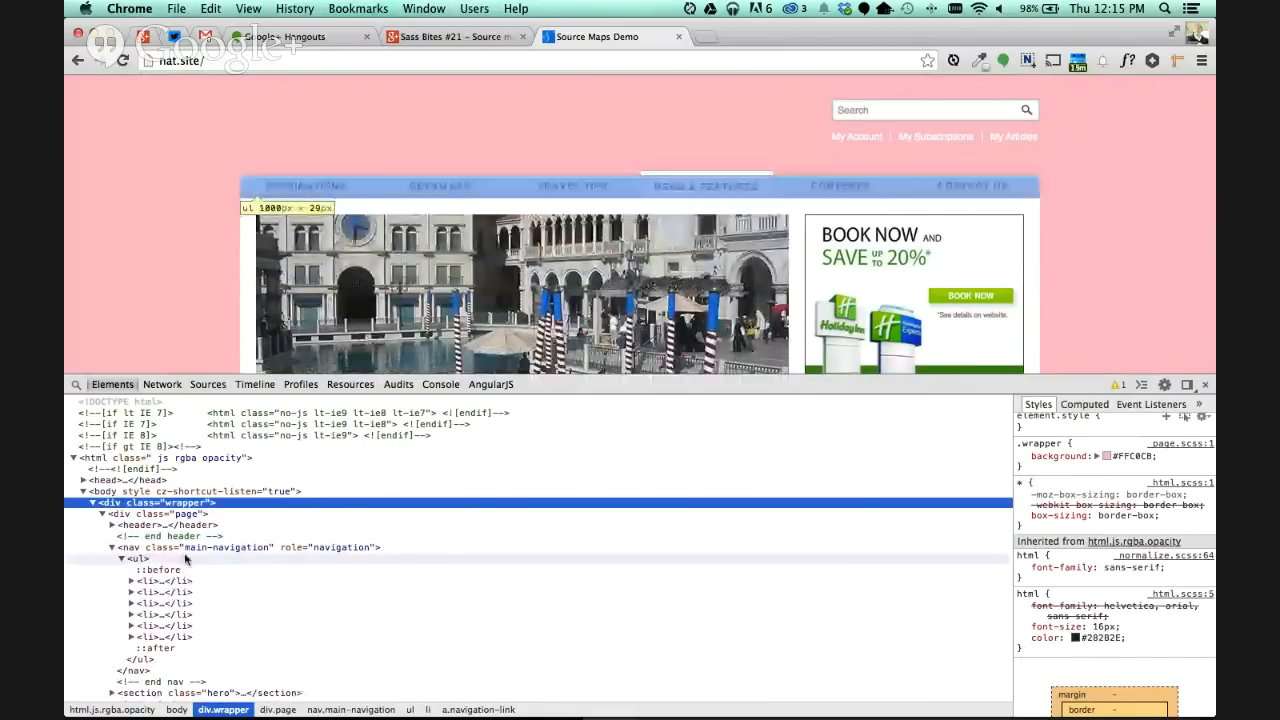
{"action": "left_click", "coordinate": [196, 632]}
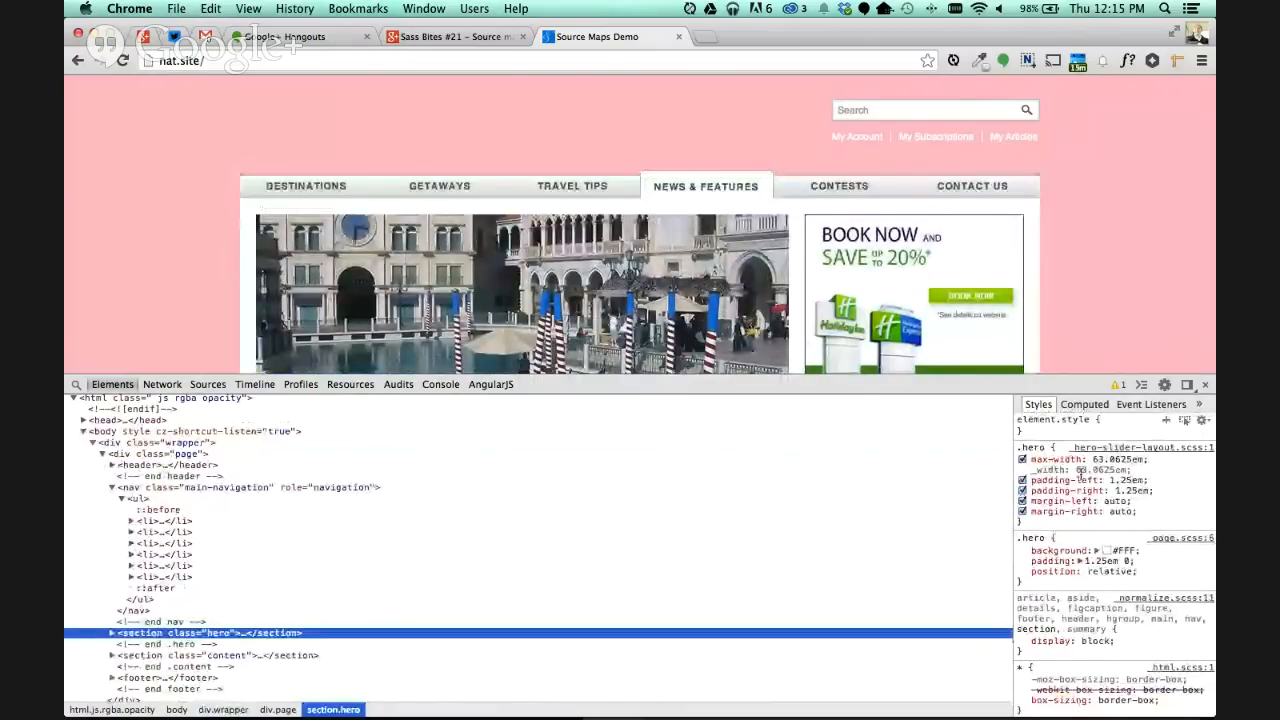
{"action": "left_click", "coordinate": [98, 632]}
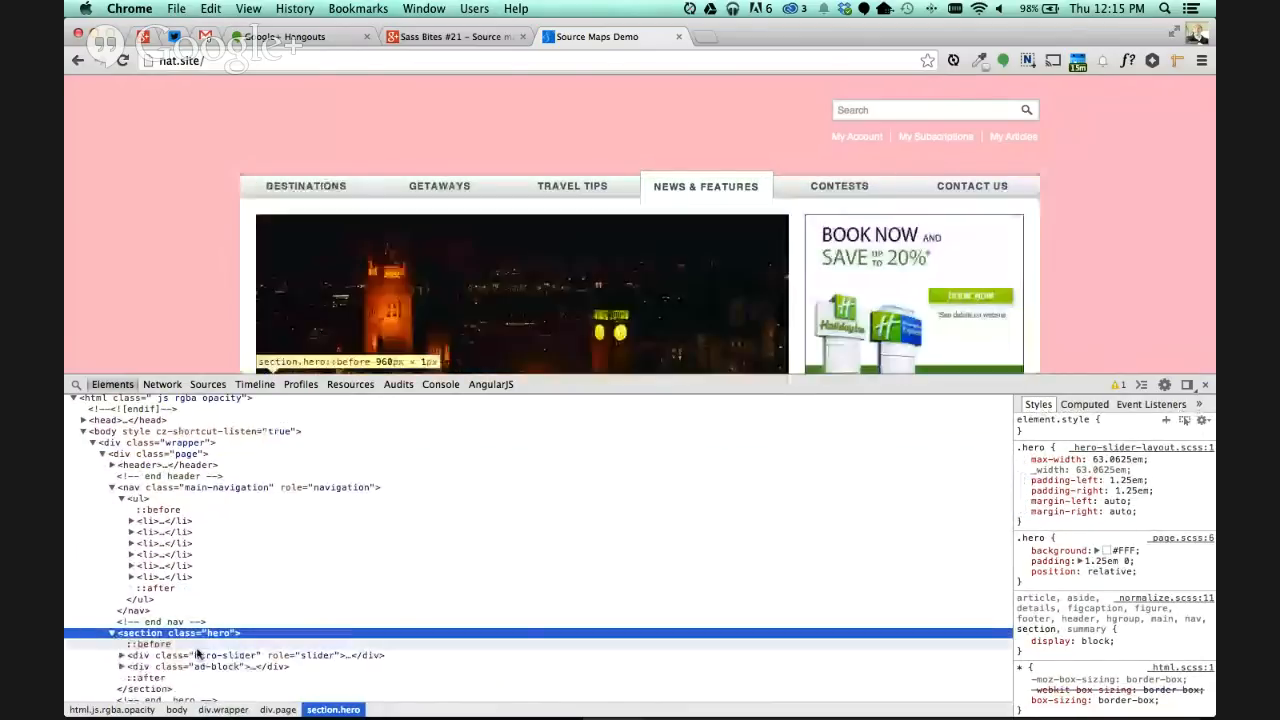
{"action": "left_click", "coordinate": [250, 654]}
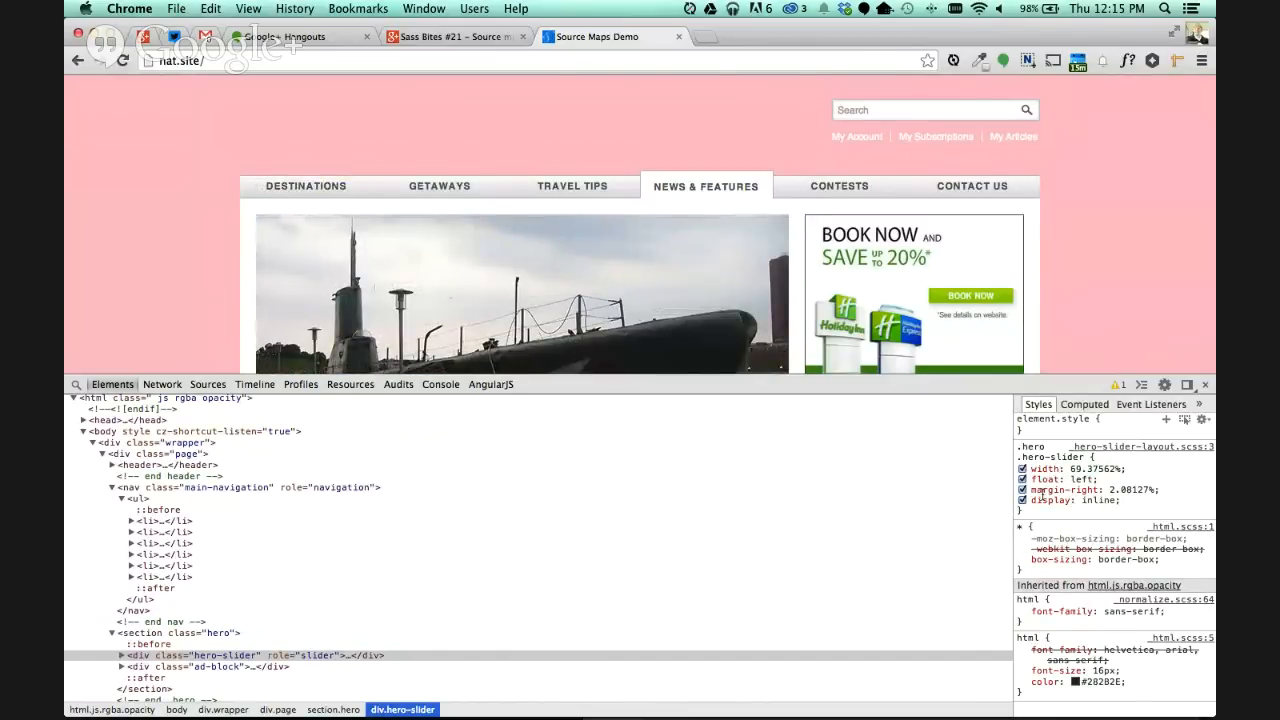
{"action": "mouse_move", "coordinate": [1076, 490]}
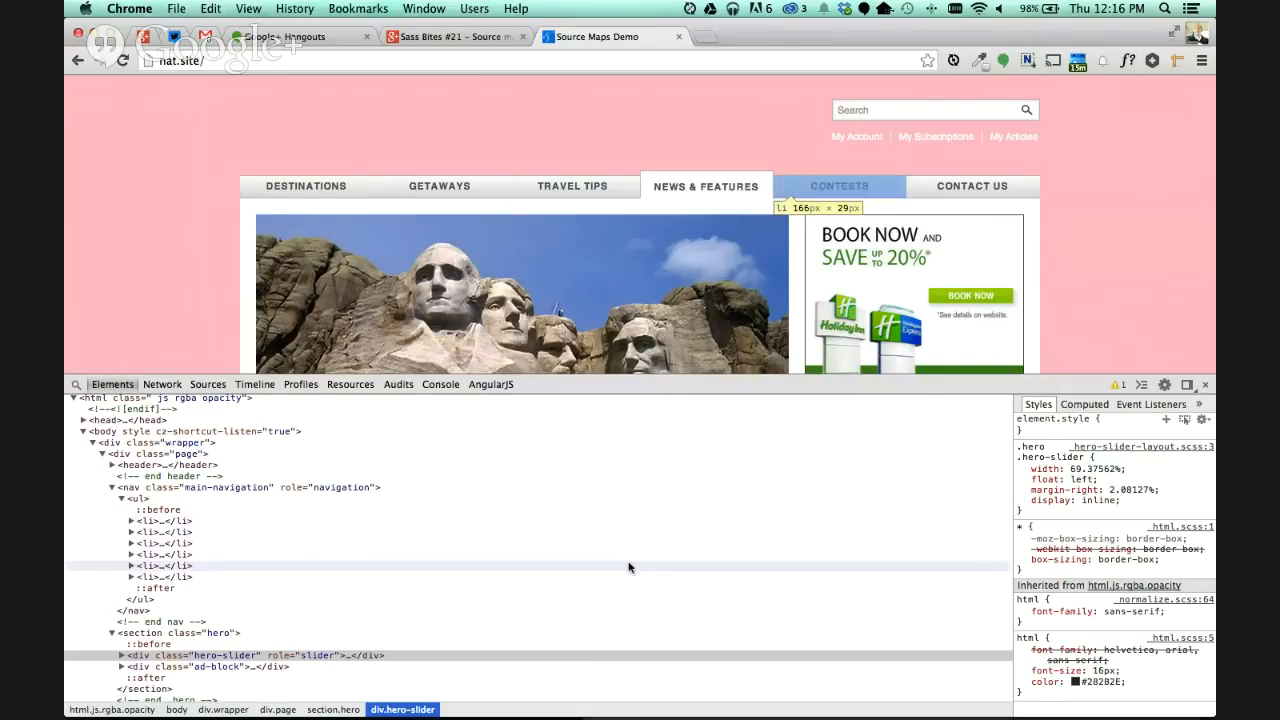
{"action": "left_click", "coordinate": [208, 384]}
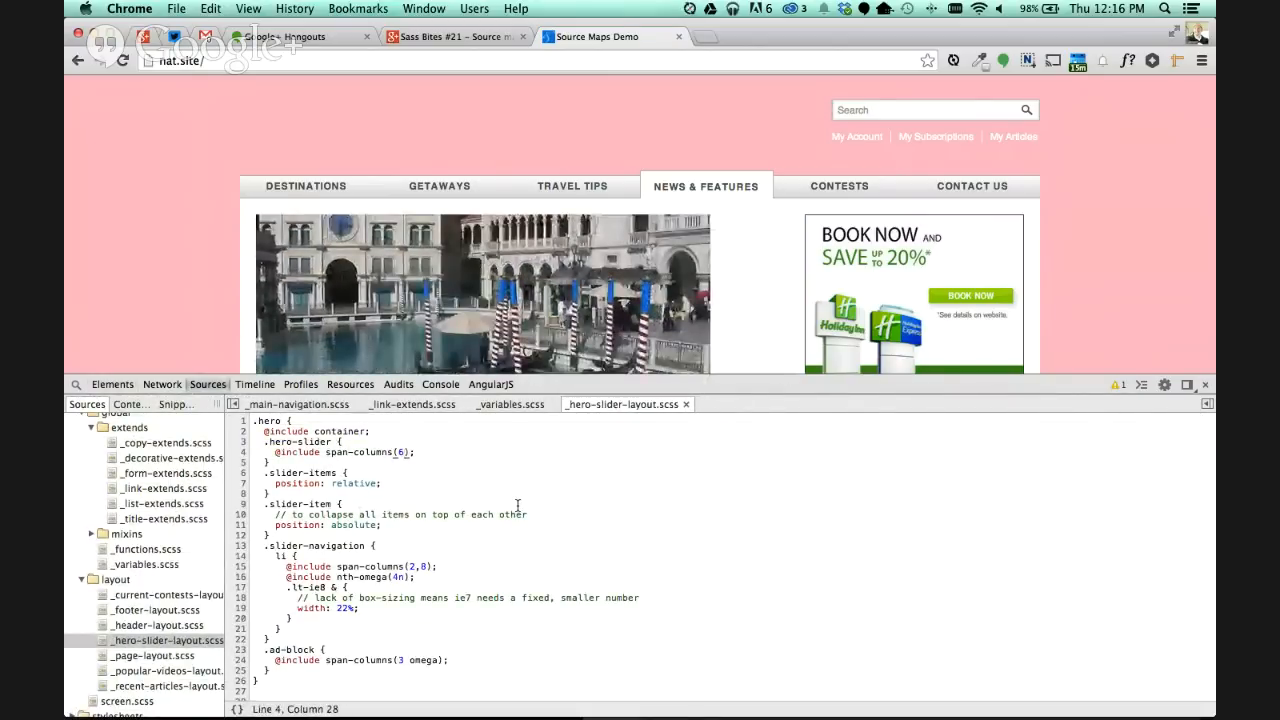
Change the hero slider's span-columns(8) to span-columns(7) and return to Elements.
{"action": "type", "text": "7"}
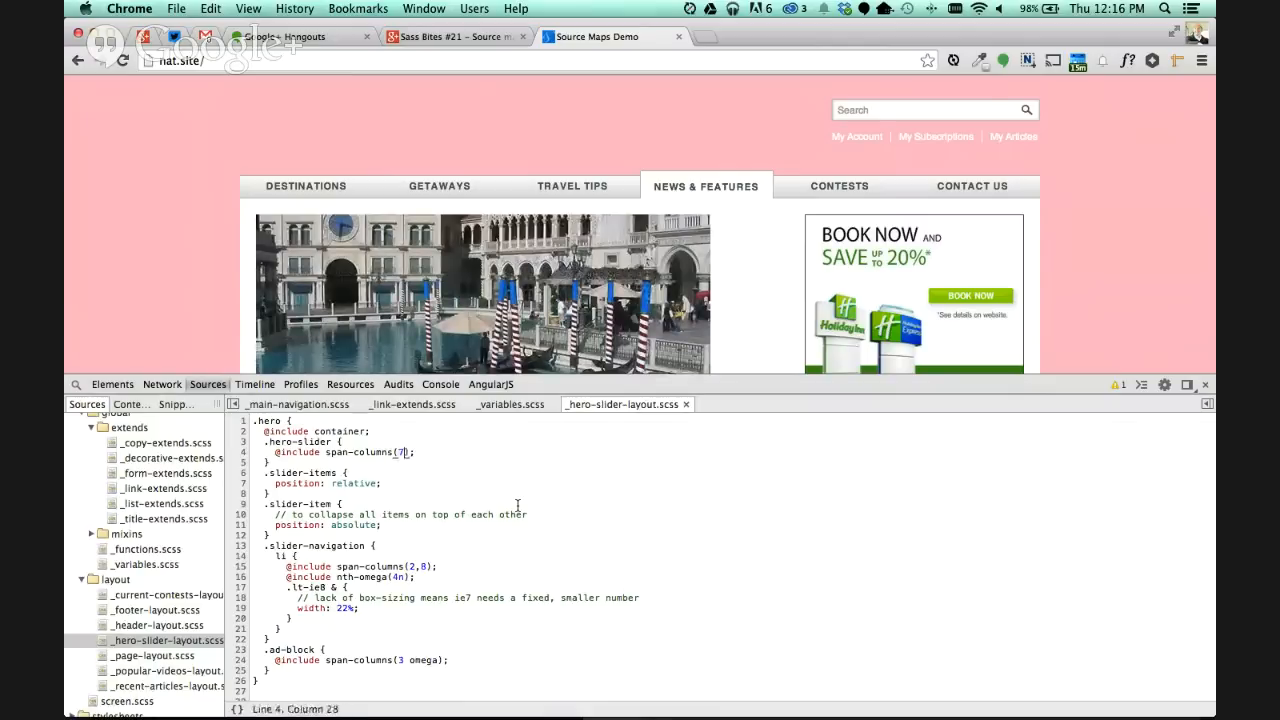
{"action": "left_click", "coordinate": [112, 384]}
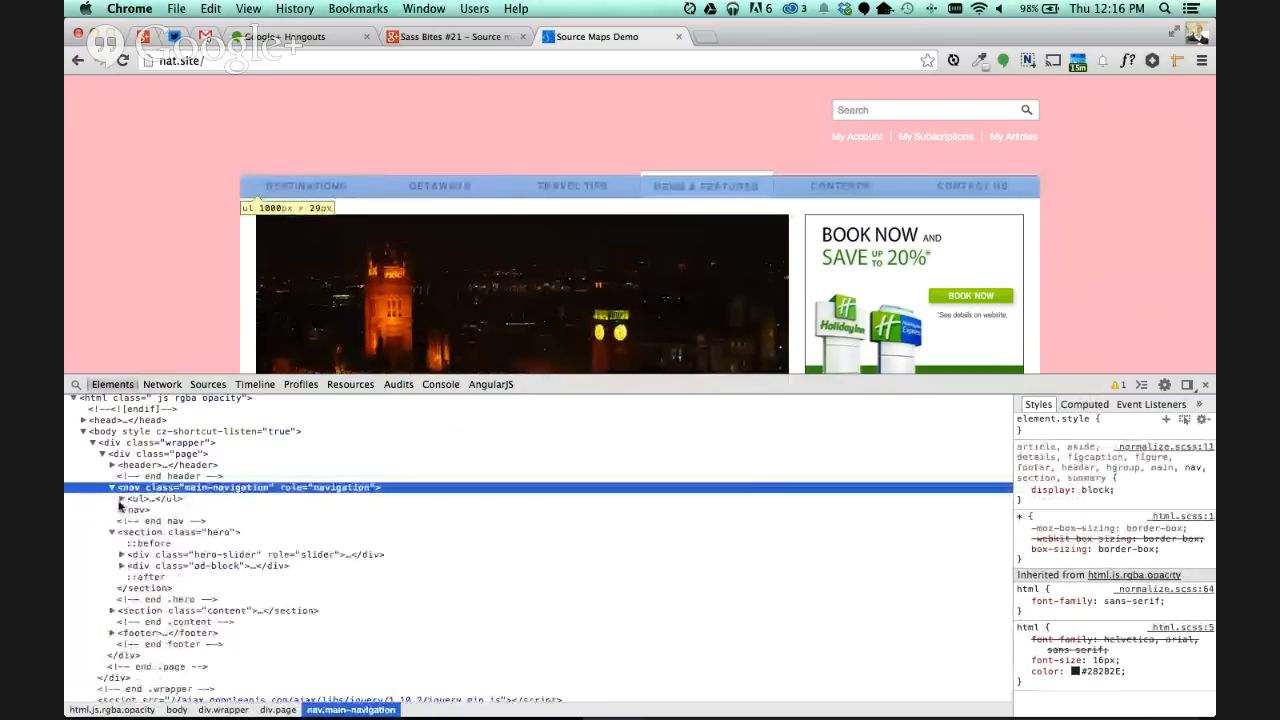
{"action": "mouse_move", "coordinate": [128, 212]}
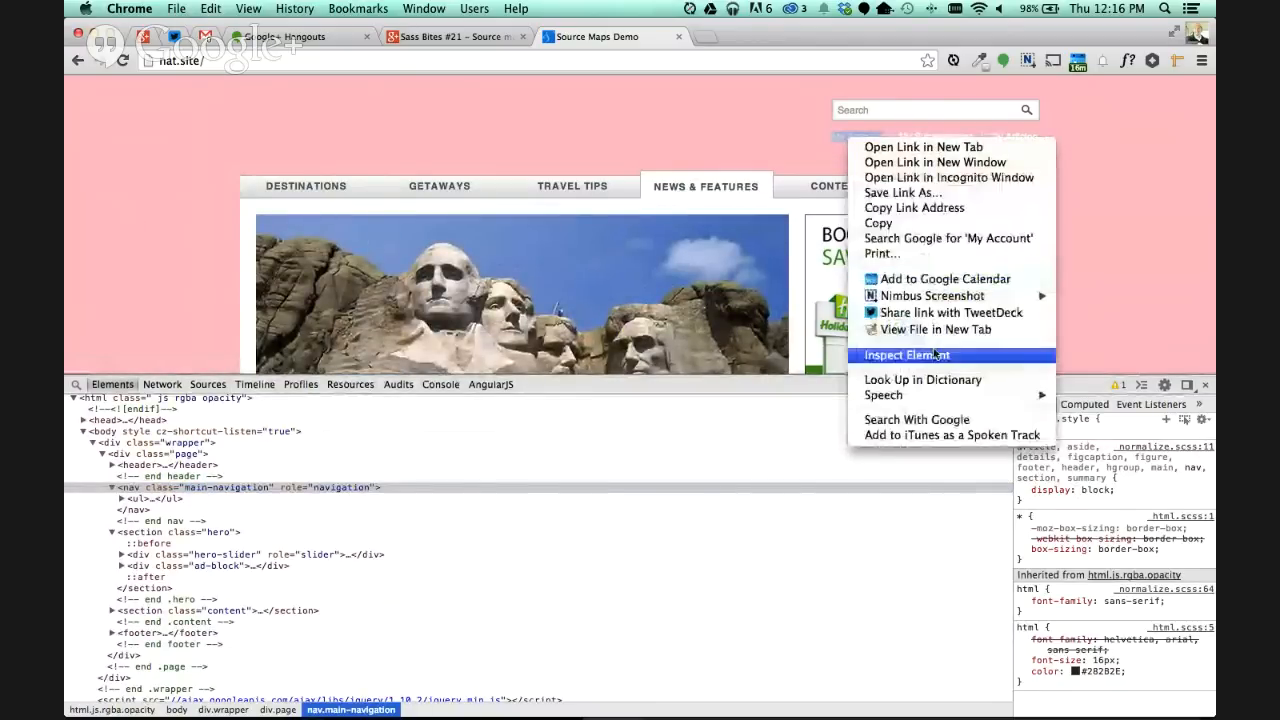
Try the My Account link colour as blue and pink, then restore $white in _list-extends.scss and save.
{"action": "left_click", "coordinate": [908, 356]}
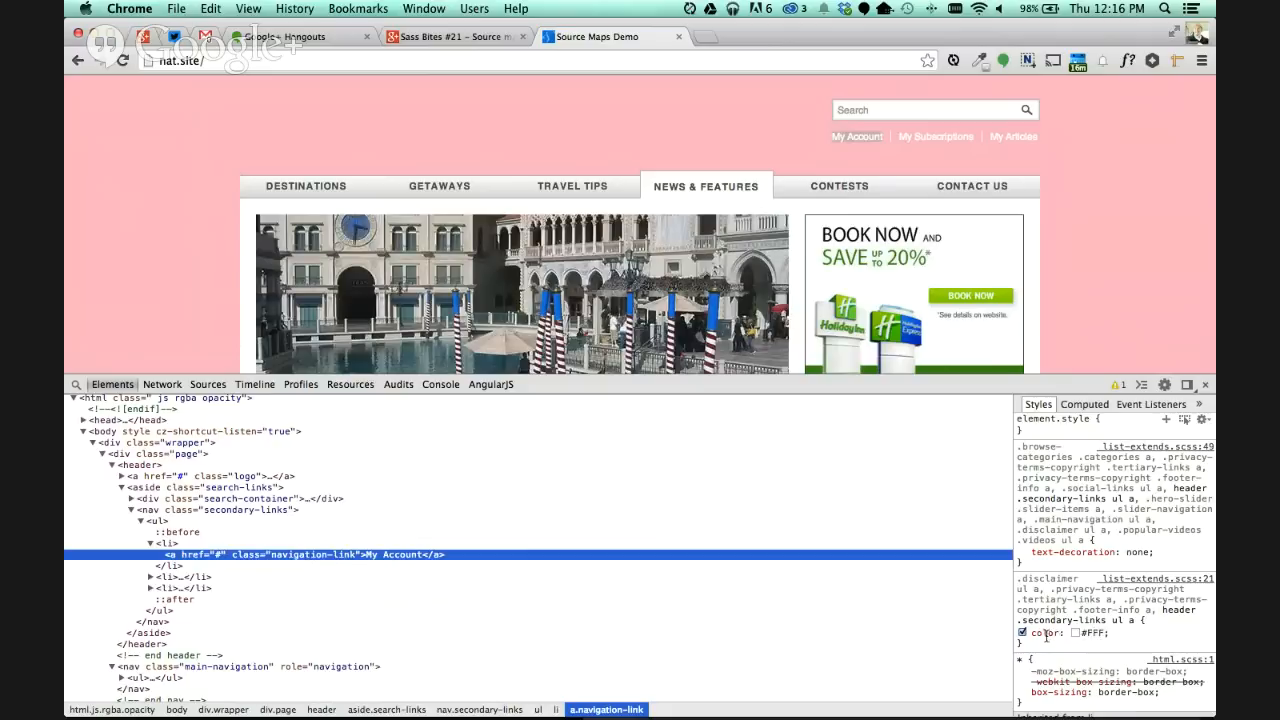
{"action": "left_click", "coordinate": [208, 384]}
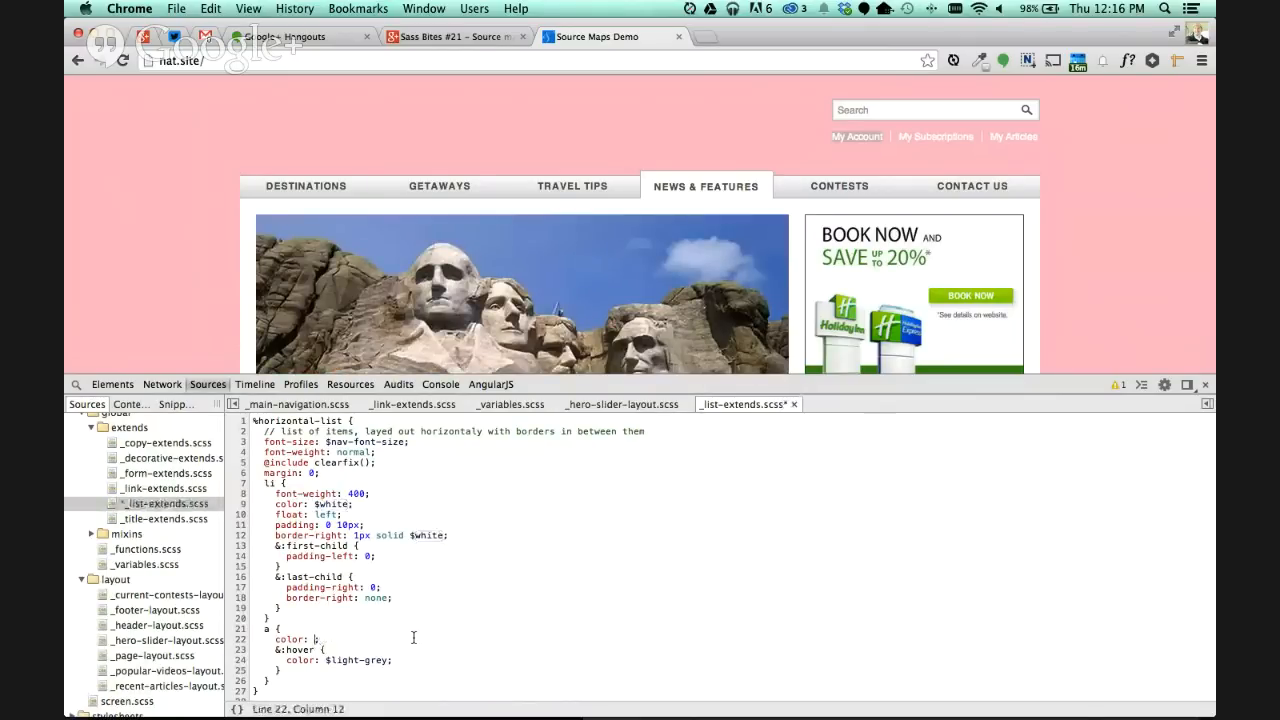
{"action": "type", "text": "blue"}
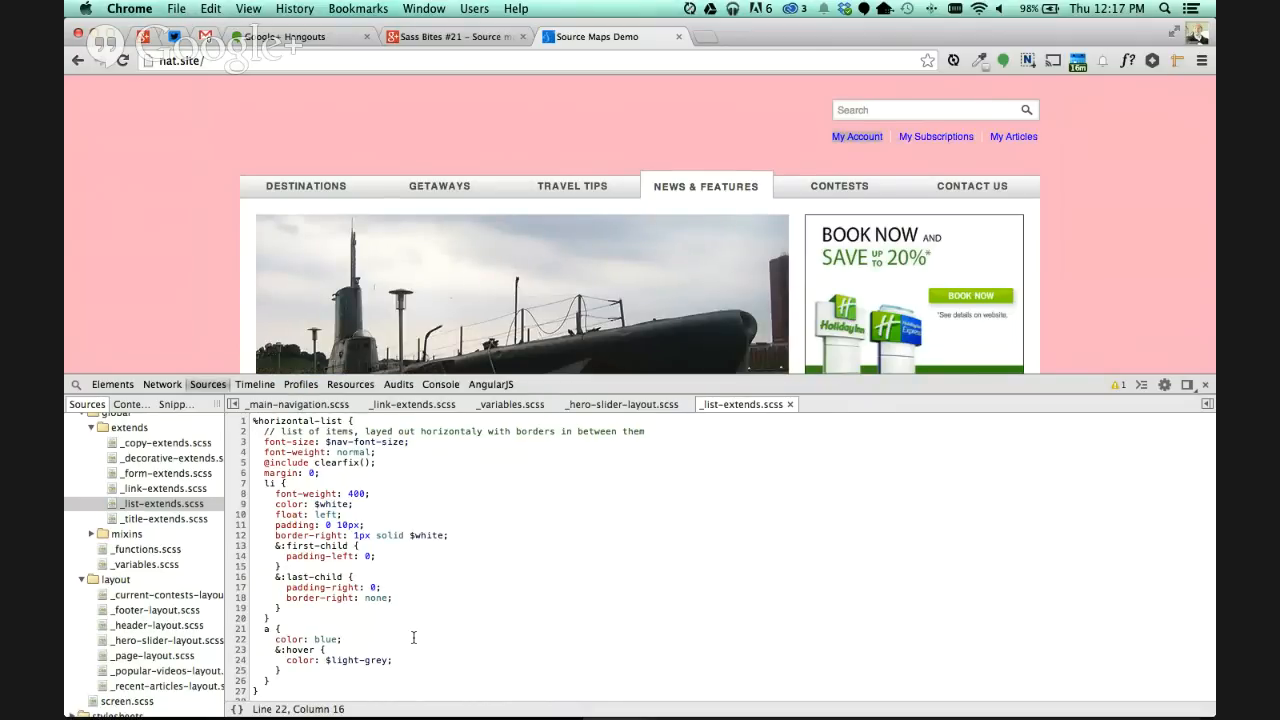
{"action": "type", "text": "pink"}
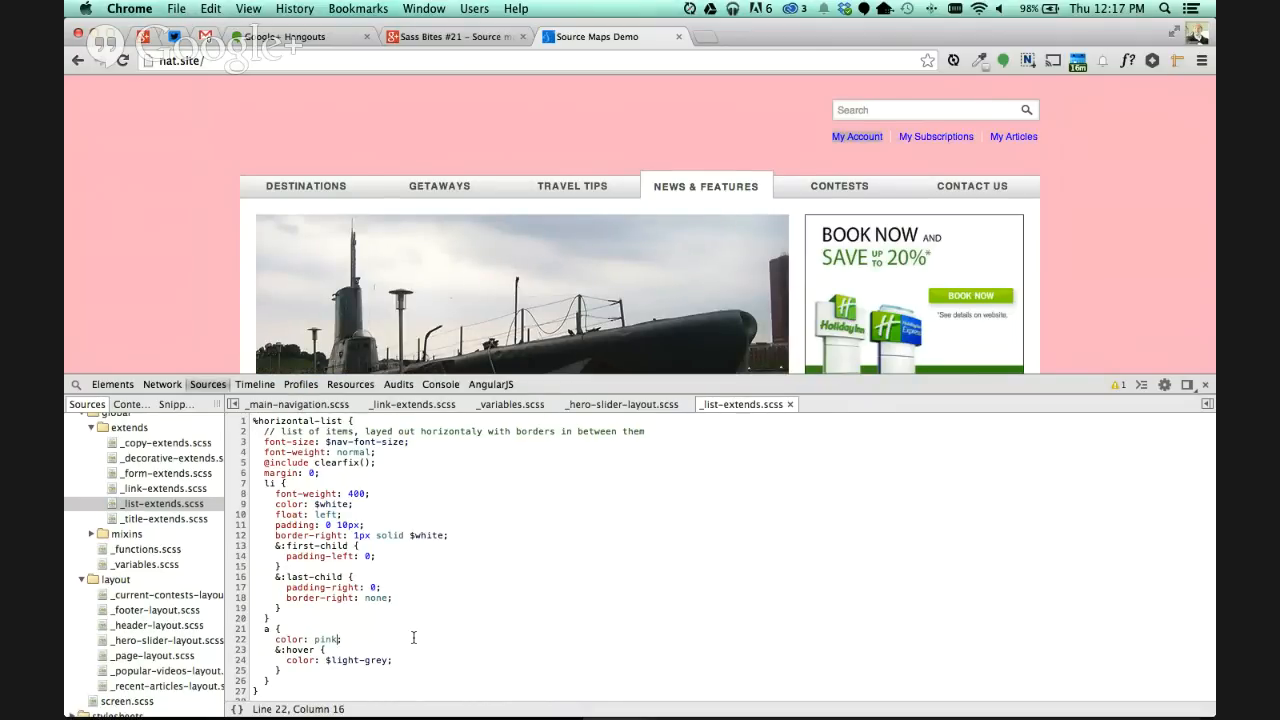
{"action": "type", "text": "white"}
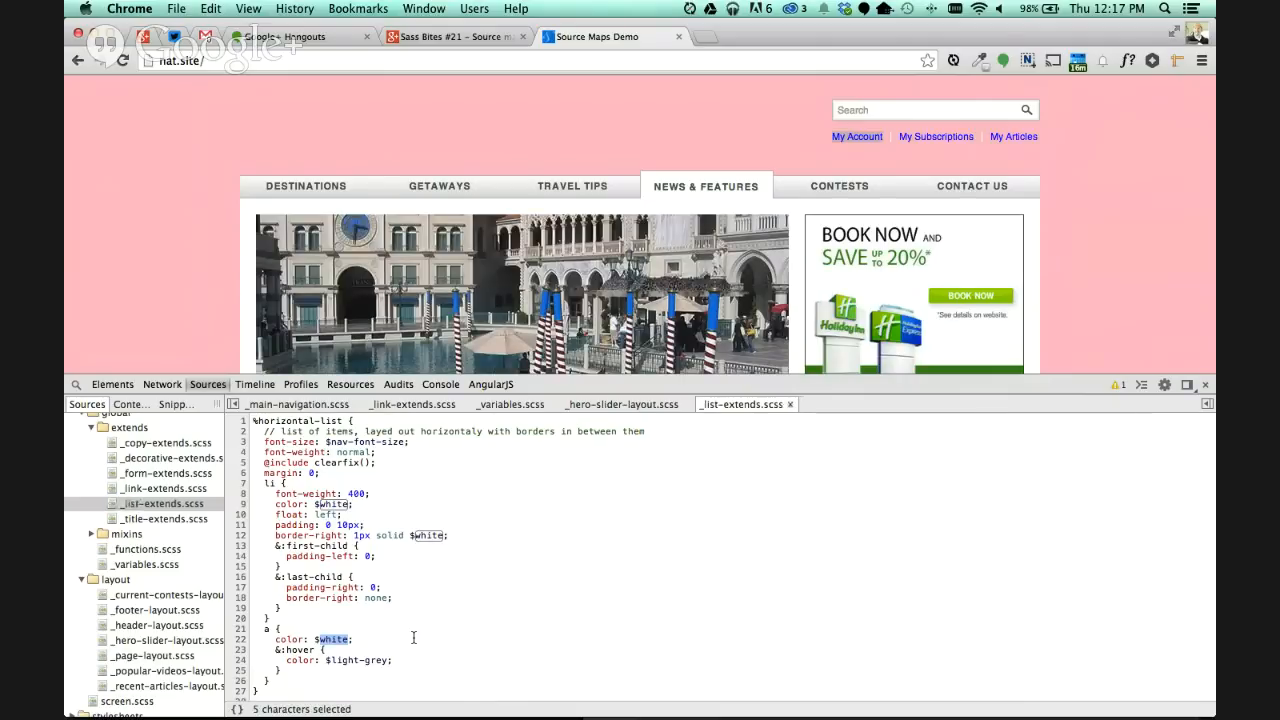
{"action": "left_click", "coordinate": [432, 504]}
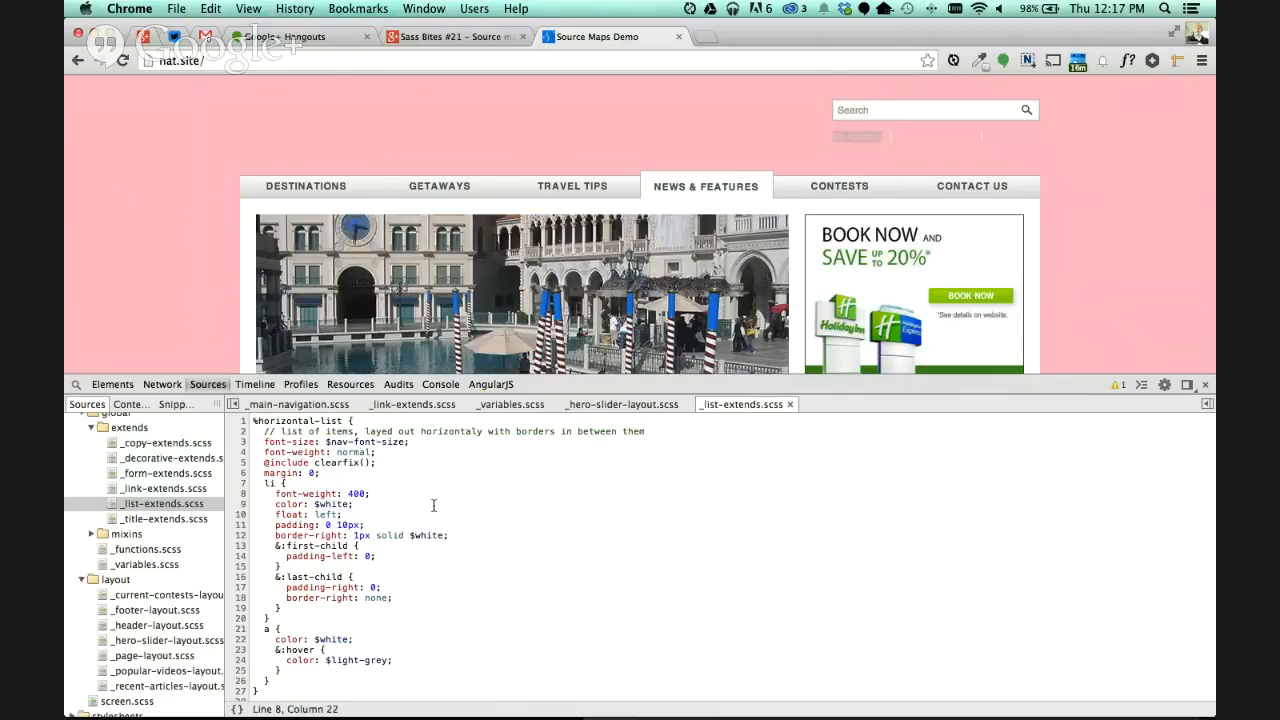